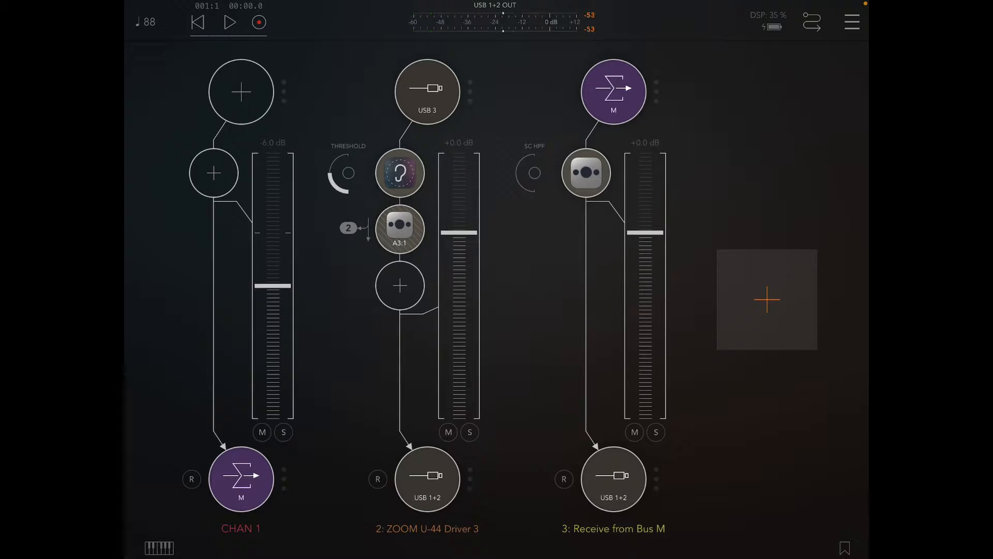
- Load Koala Sampler onto channel 1 and reload it after its initial load failure
click(213, 173)
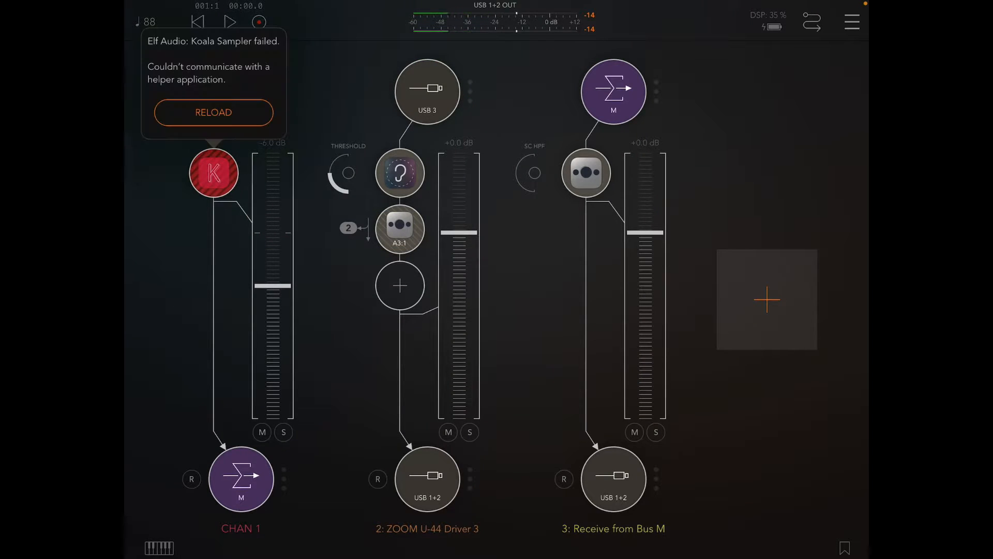
click(213, 112)
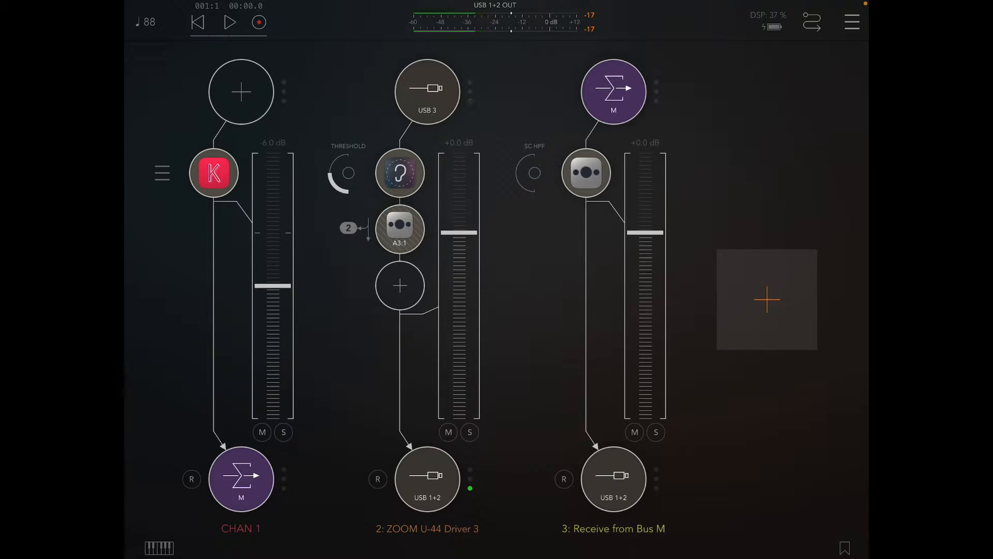
- Set channel 1's input to receive from Mix Bus K
click(241, 92)
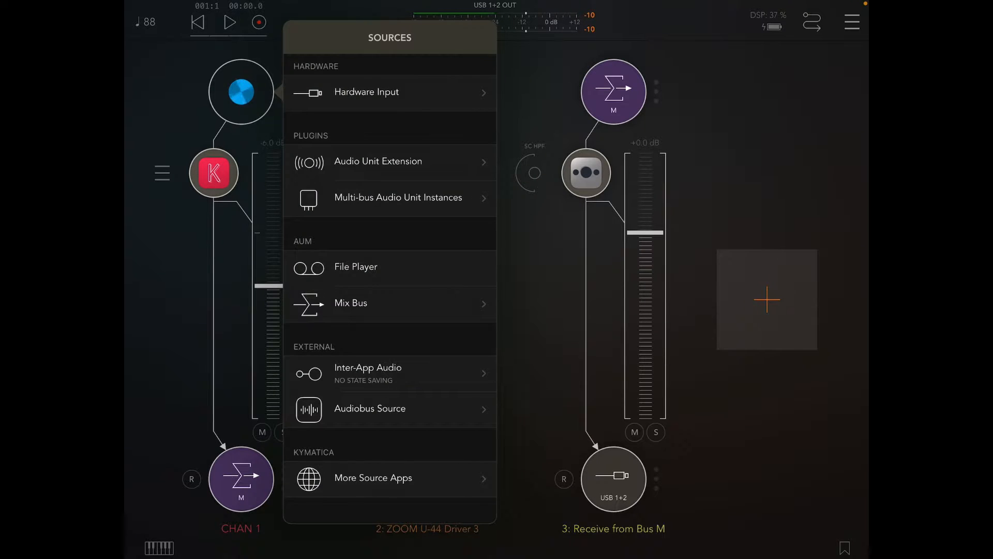
click(351, 303)
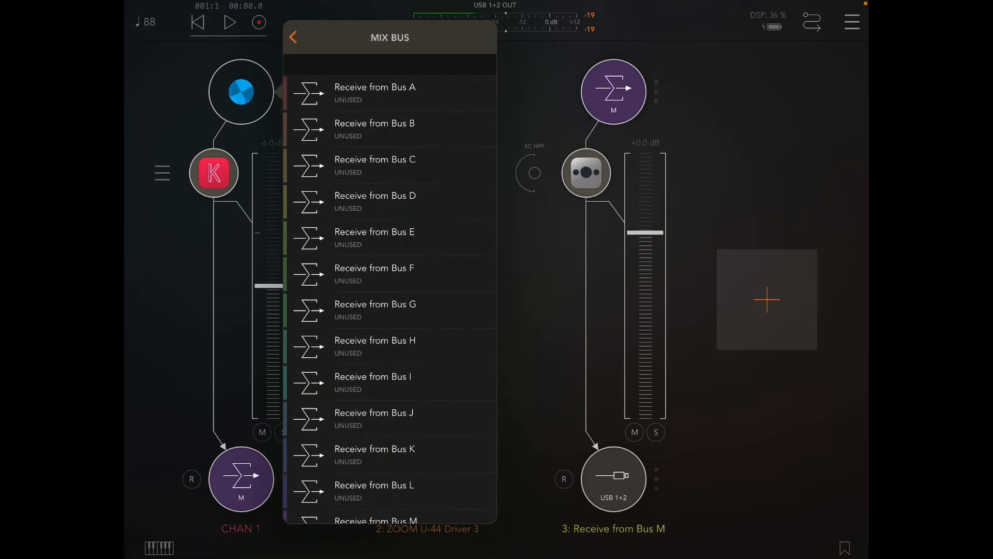
click(293, 38)
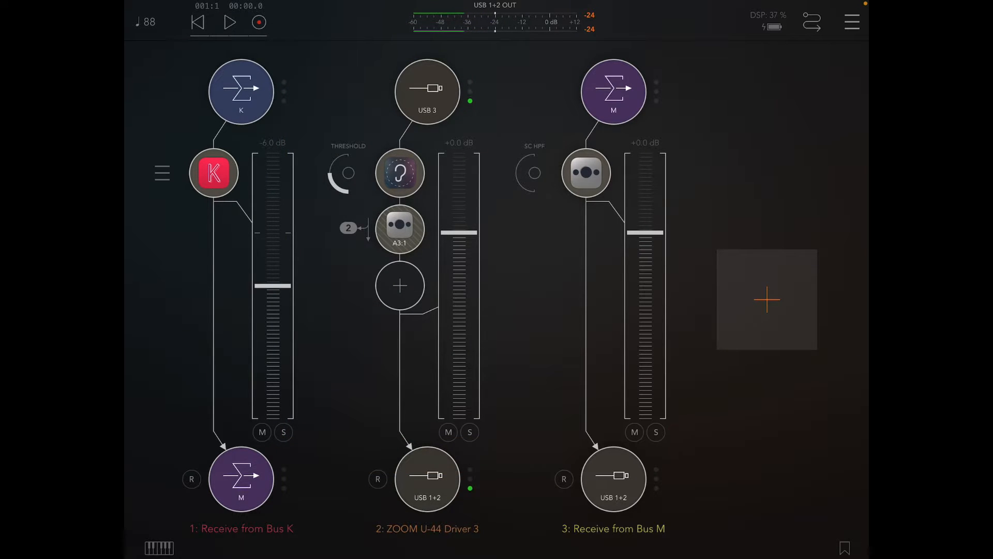
- Add a Bus Send on channel 2 routing its audio to Bus K
click(400, 286)
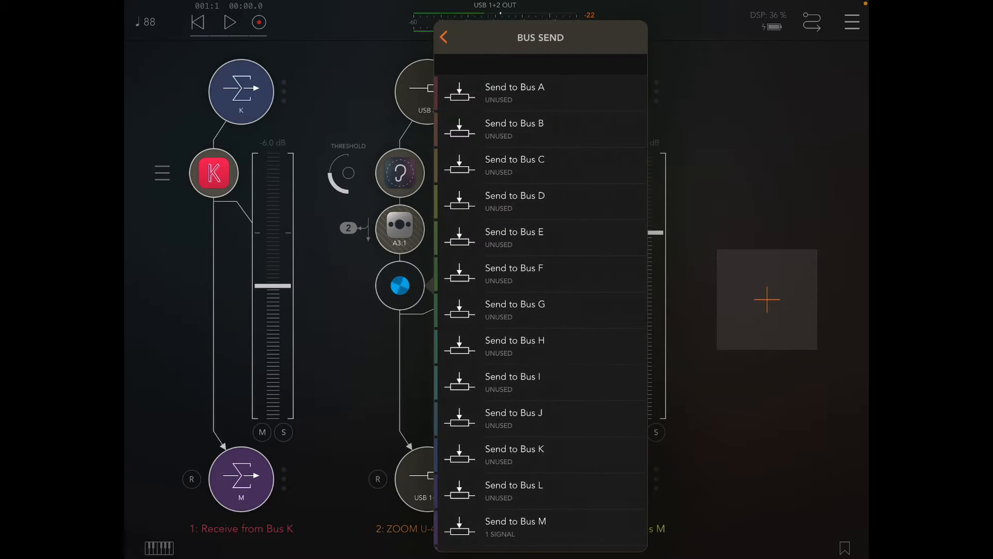
click(444, 37)
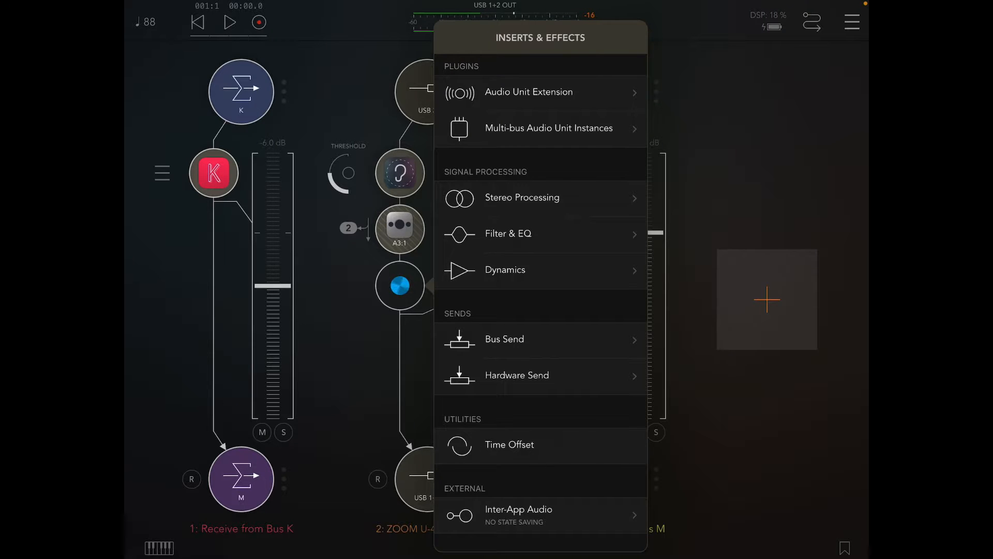
click(504, 339)
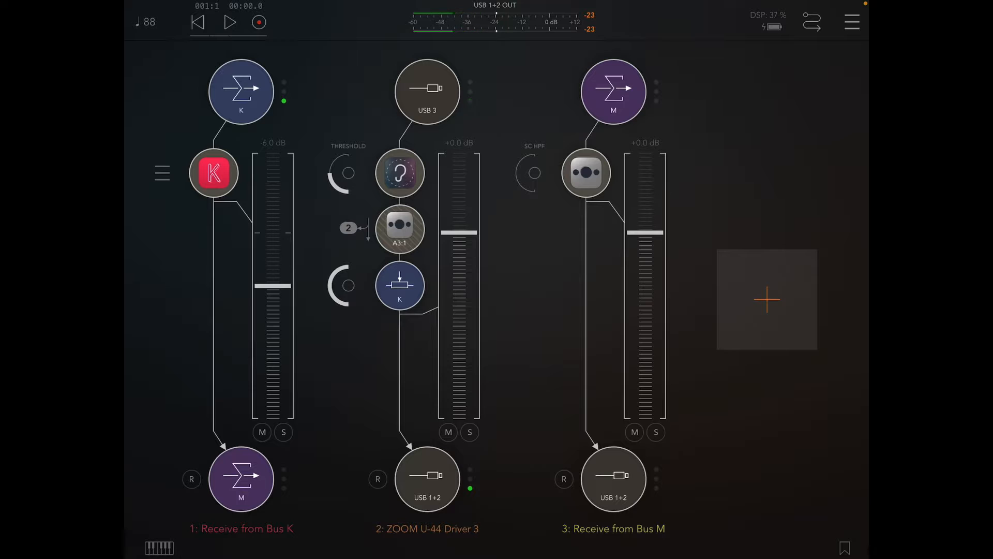
- Record the incoming Bus K audio as a new sample on Koala's first pad
click(399, 228)
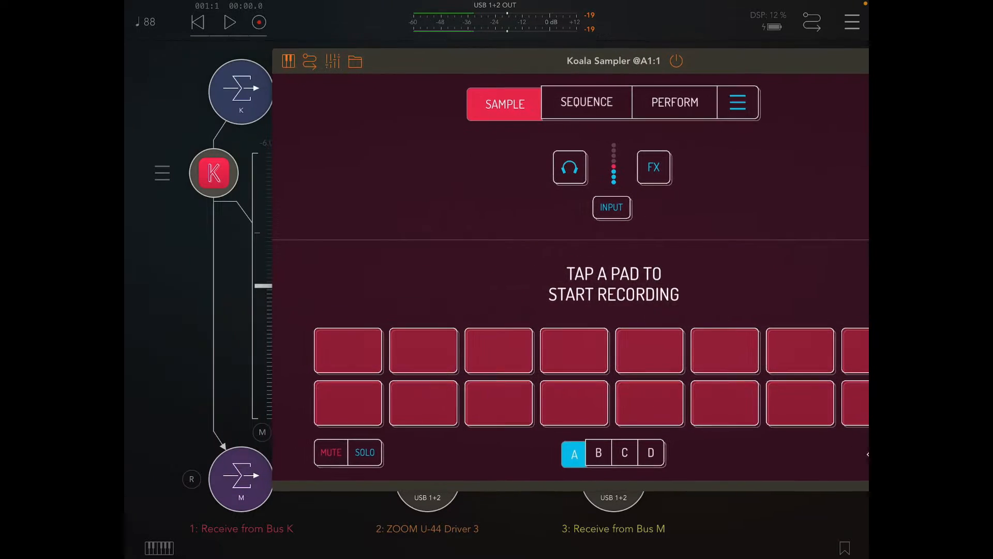
click(348, 350)
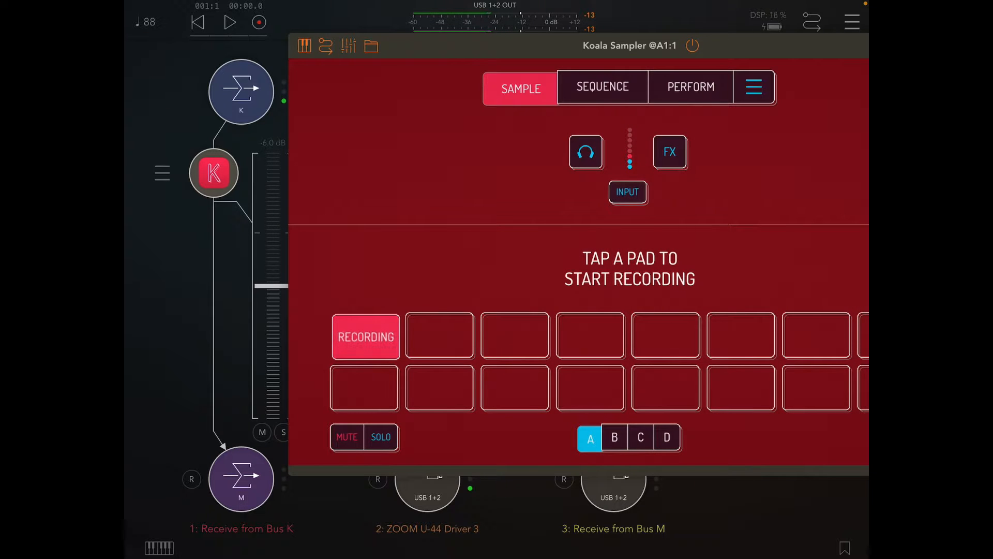
click(366, 336)
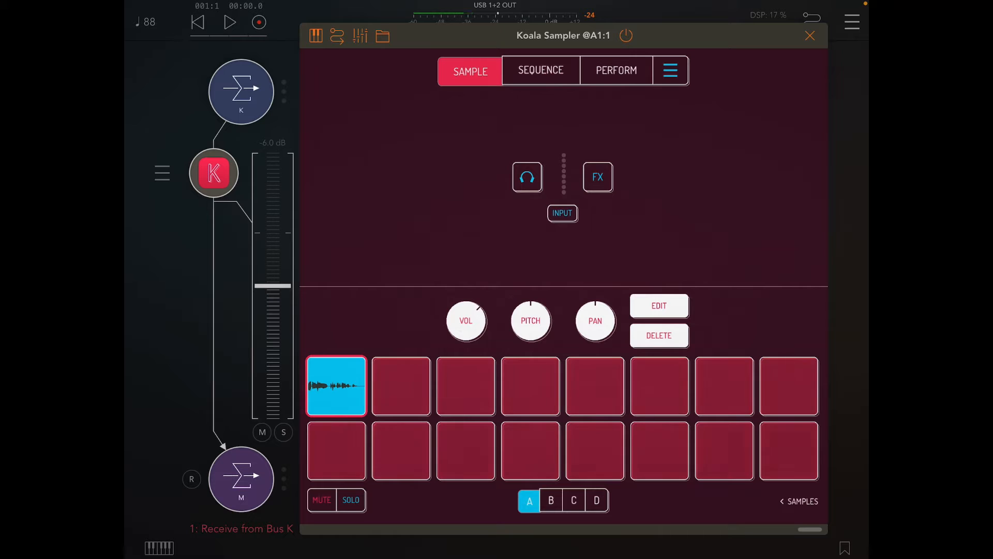
- Preview the first pad's sample and turn on LOOP so it plays looped
click(659, 306)
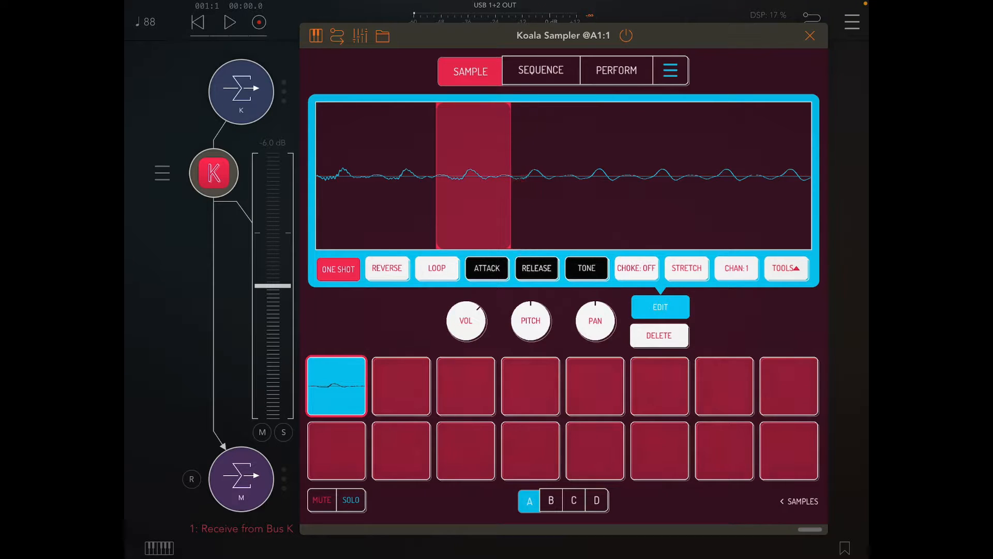
click(335, 385)
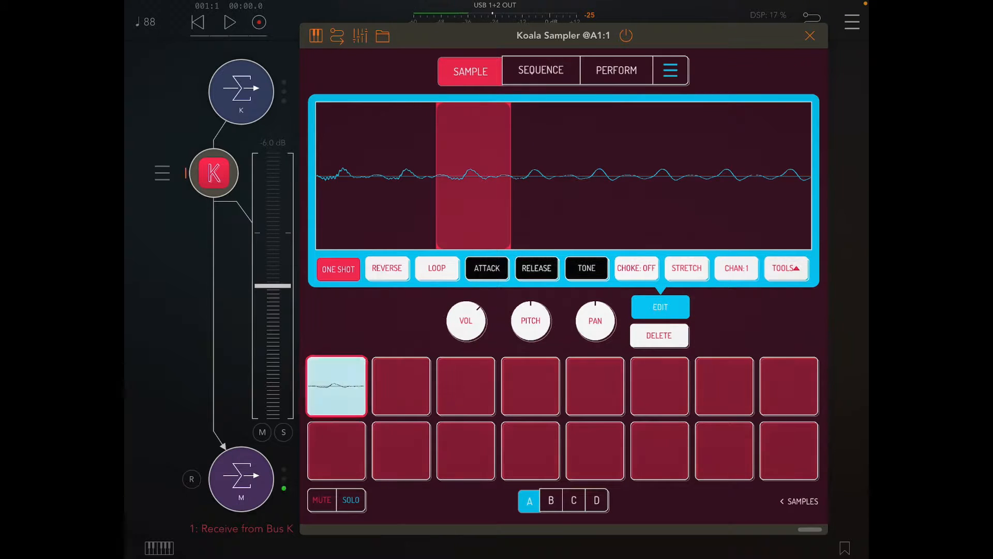
click(335, 386)
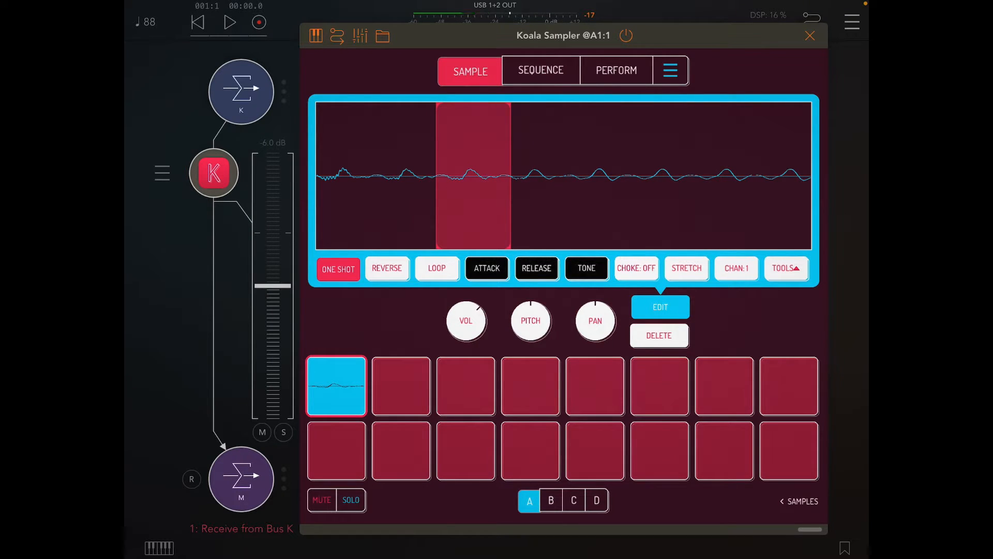
click(437, 268)
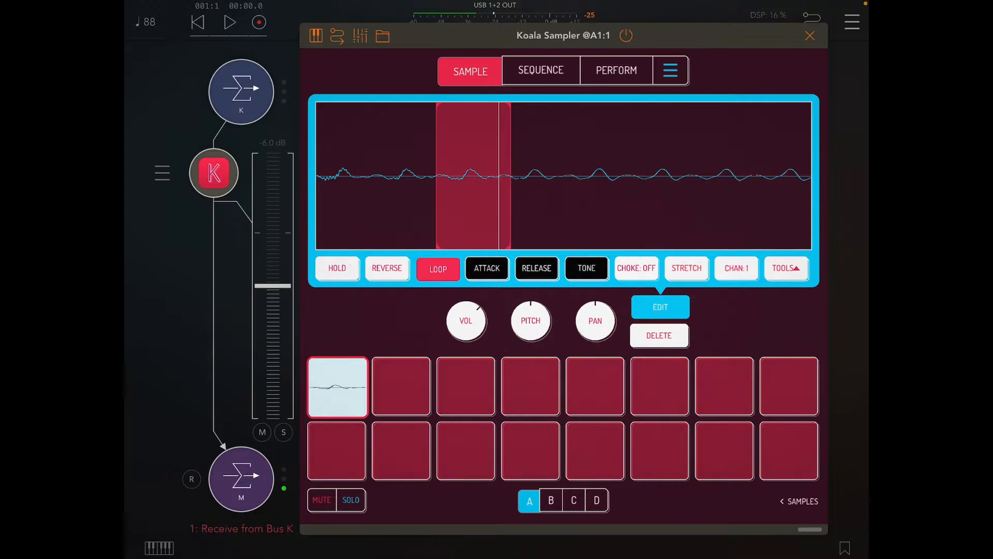
click(336, 386)
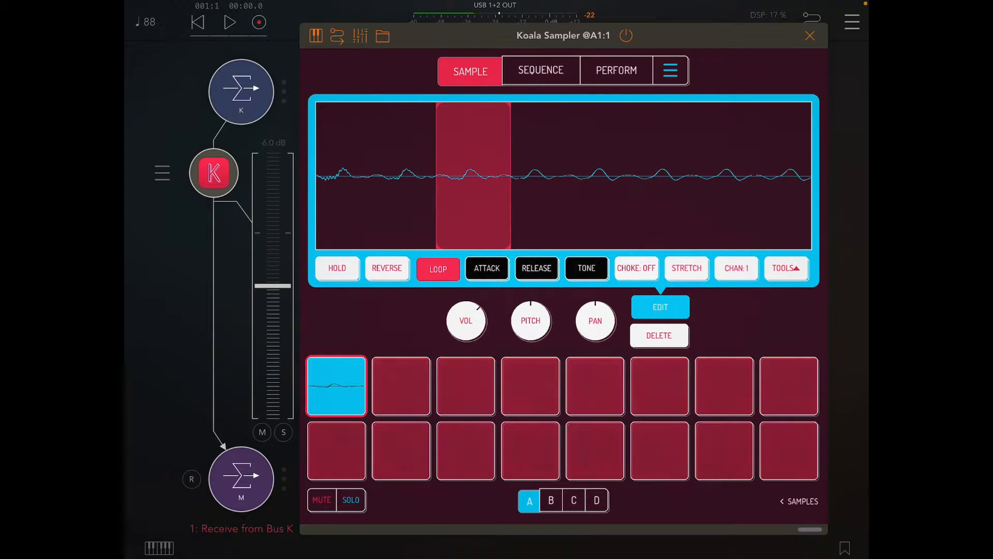
- Shape the looped sample's attack and release, then move to the step sequencer
click(486, 268)
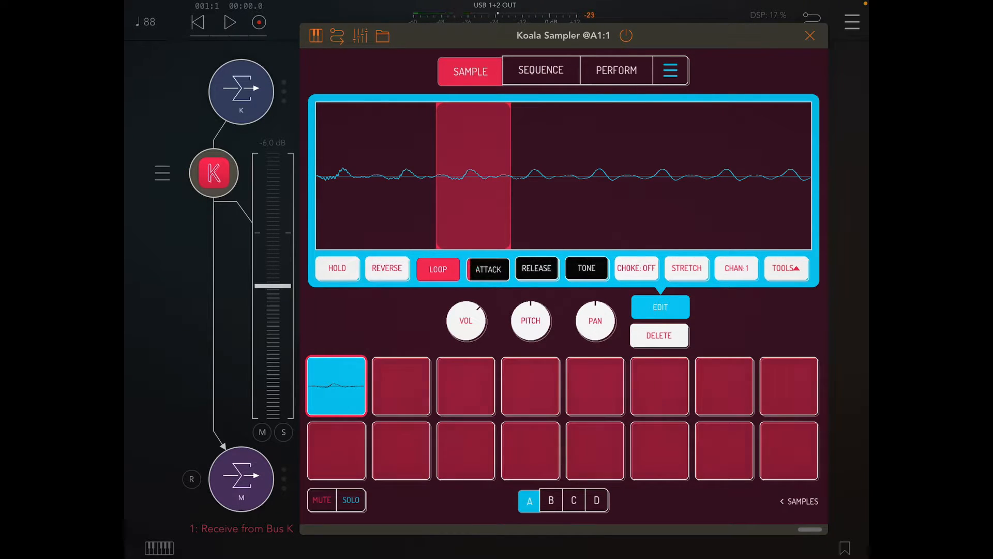
click(536, 268)
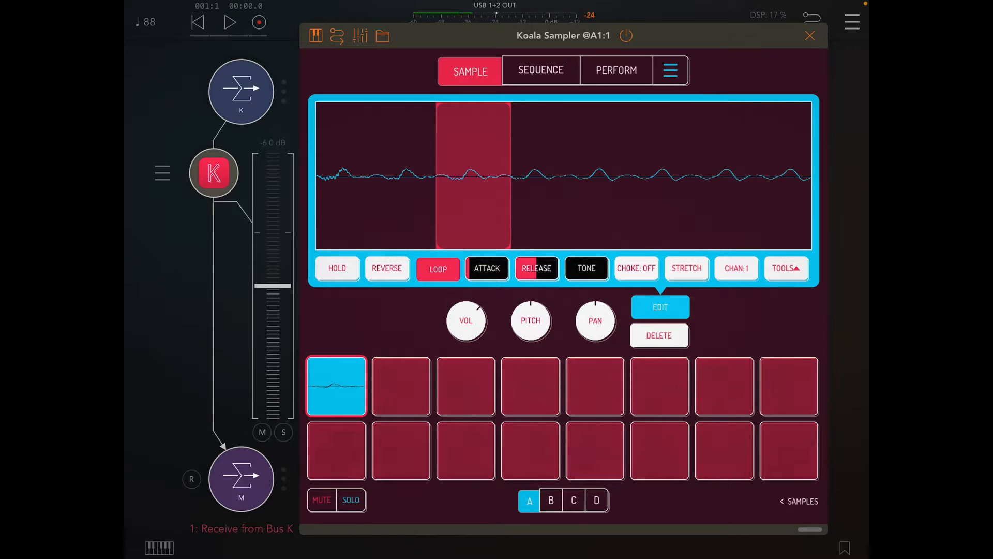
click(540, 70)
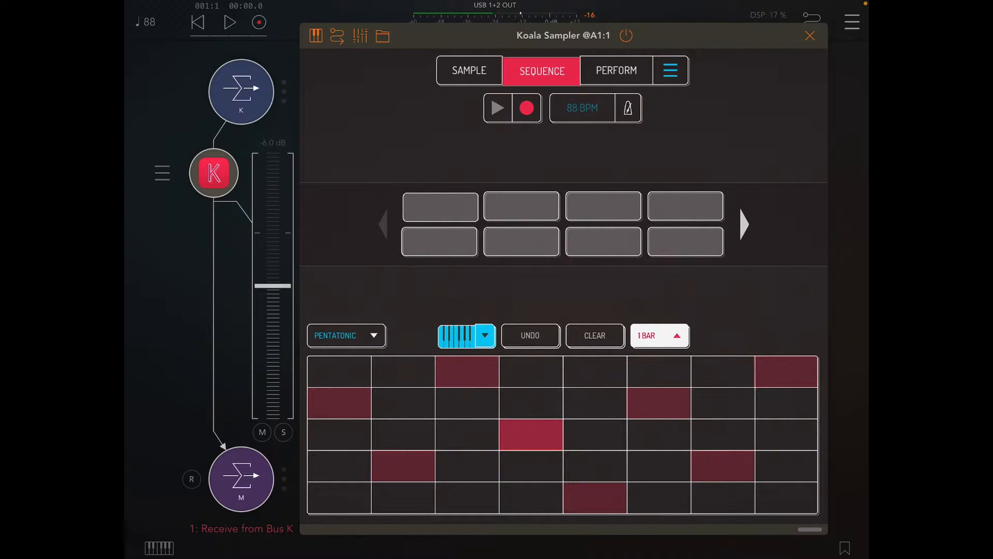
- Add NA Tuner after Koala Sampler on channel 1, found by searching 'tu'
click(810, 35)
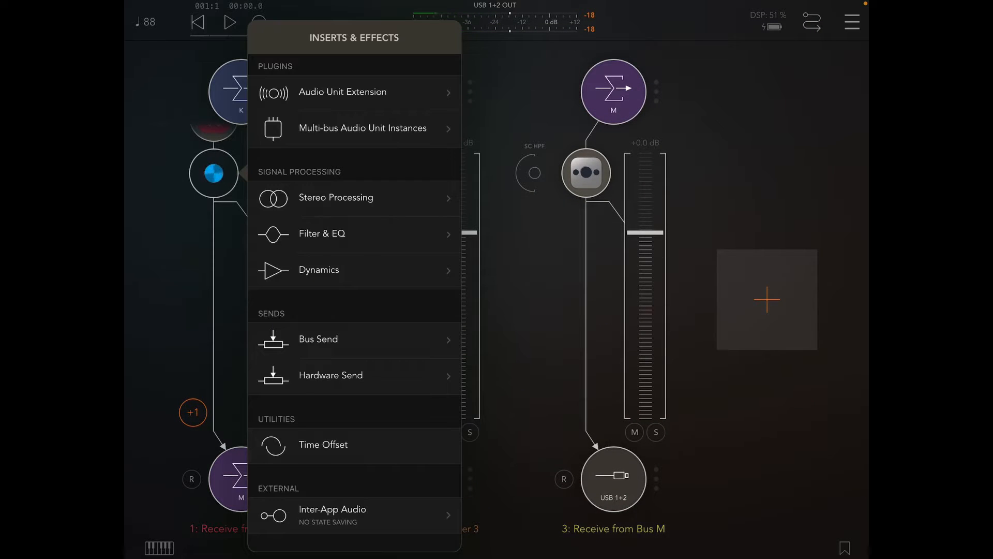
text(tu)
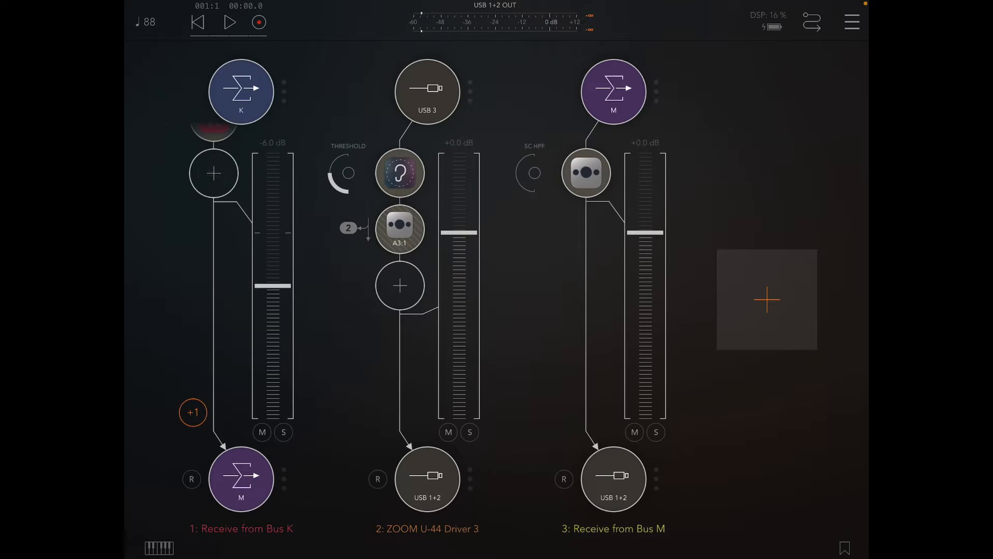
click(399, 173)
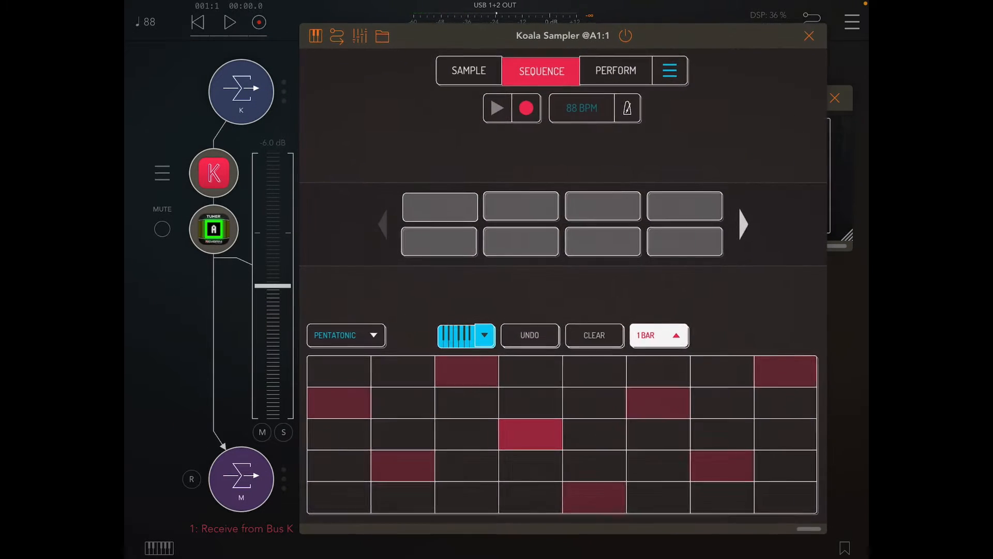
- Bring up the tuner and play the looped pad to read its pitch near C
click(484, 334)
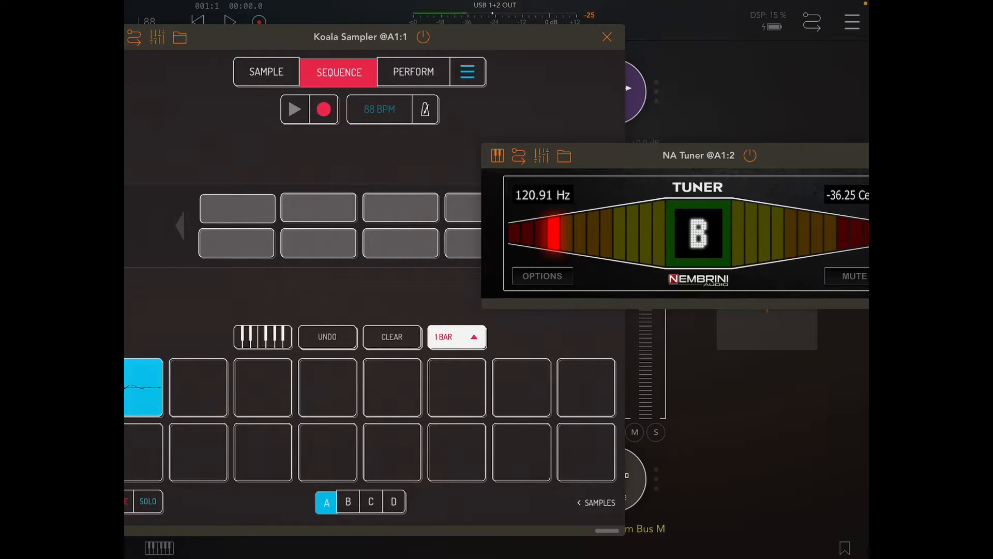
click(266, 71)
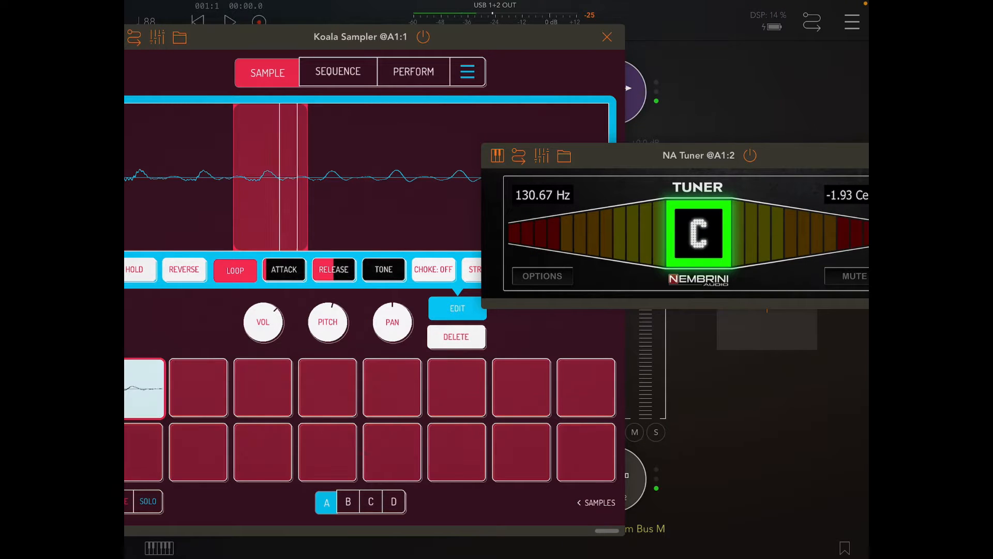
click(143, 387)
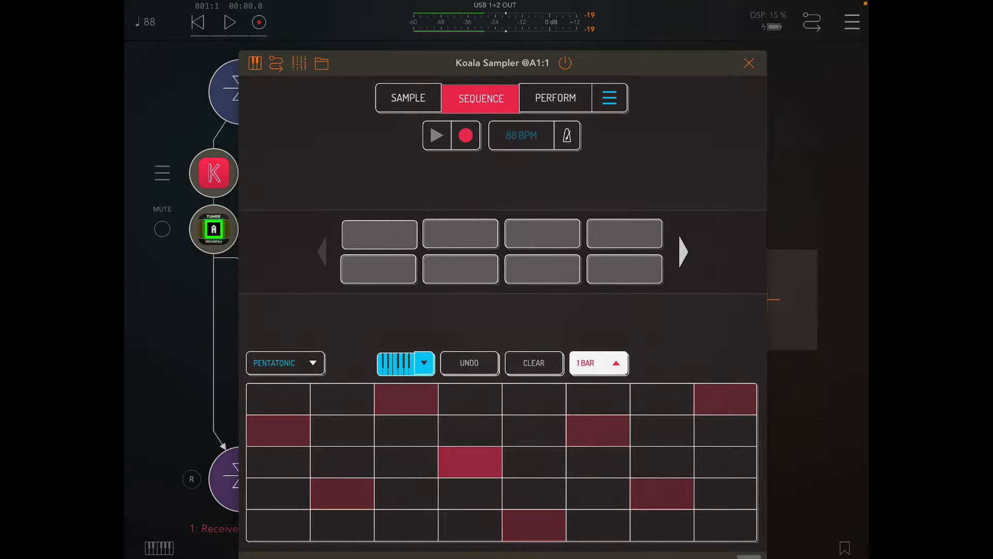
- Add notes on the sixth step second row and first step third row of the pattern
click(596, 429)
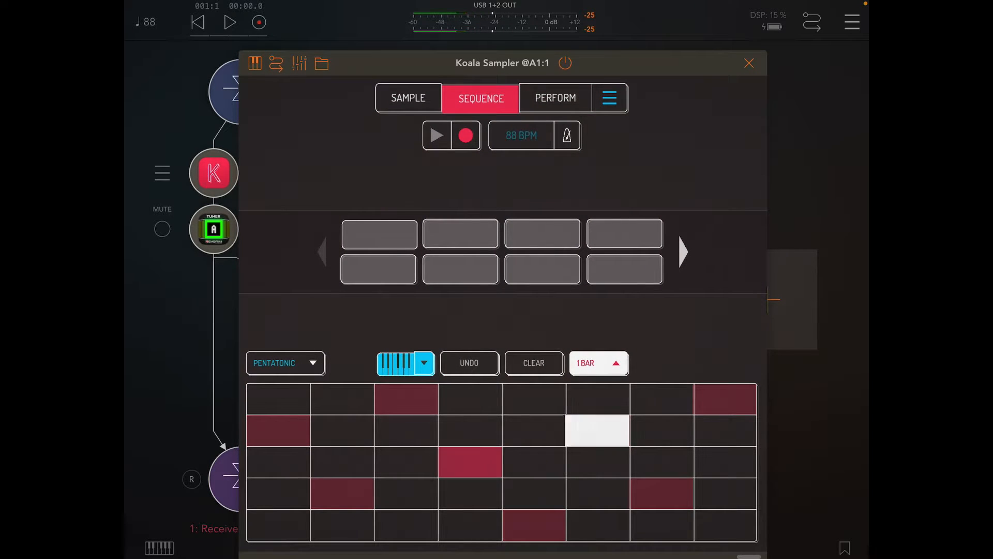
click(596, 428)
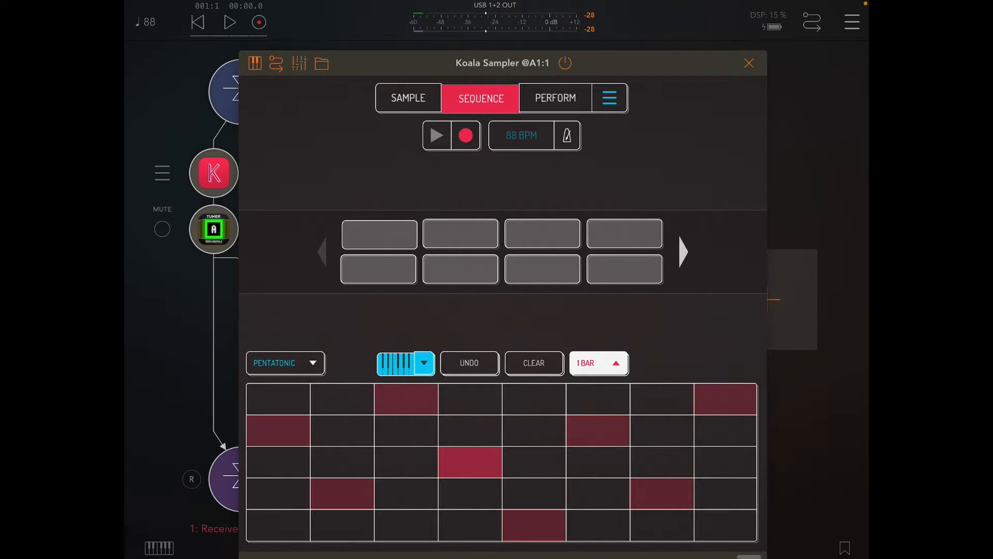
click(277, 462)
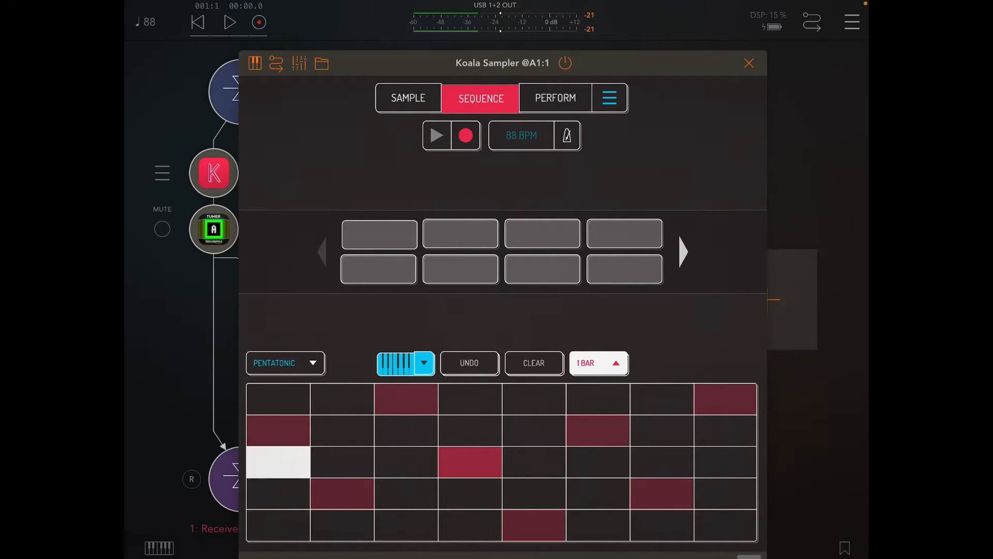
click(403, 363)
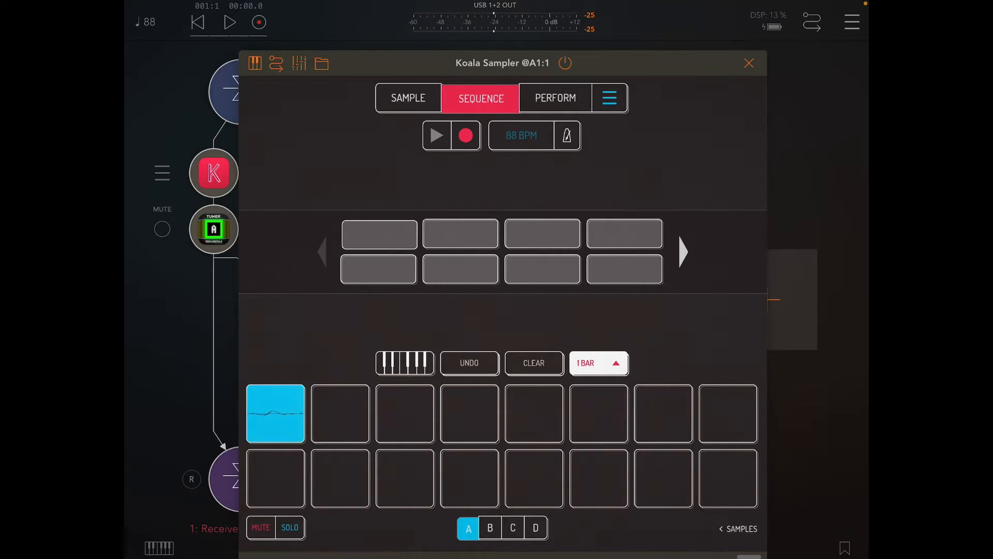
- Turn down the first pad's release and close the Koala Sampler window
click(409, 97)
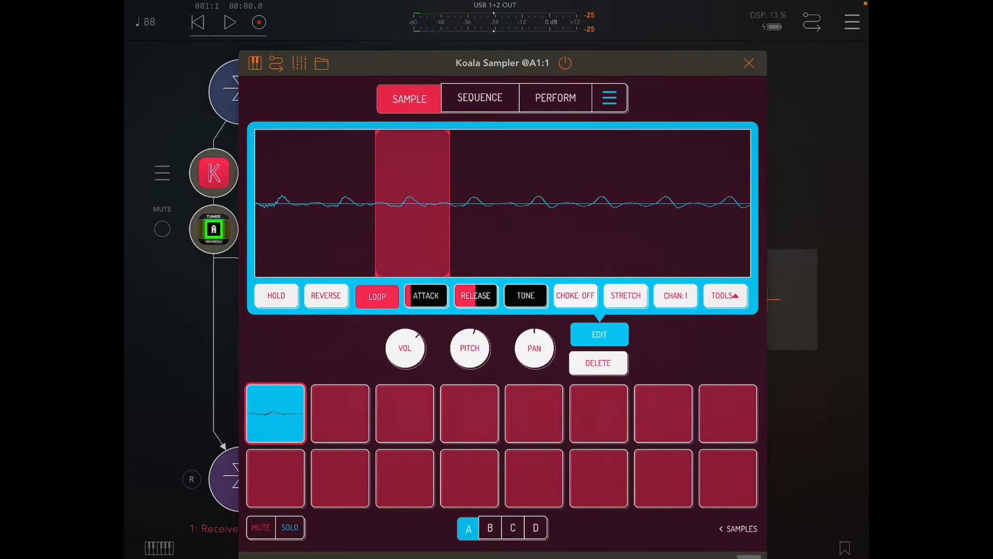
click(475, 294)
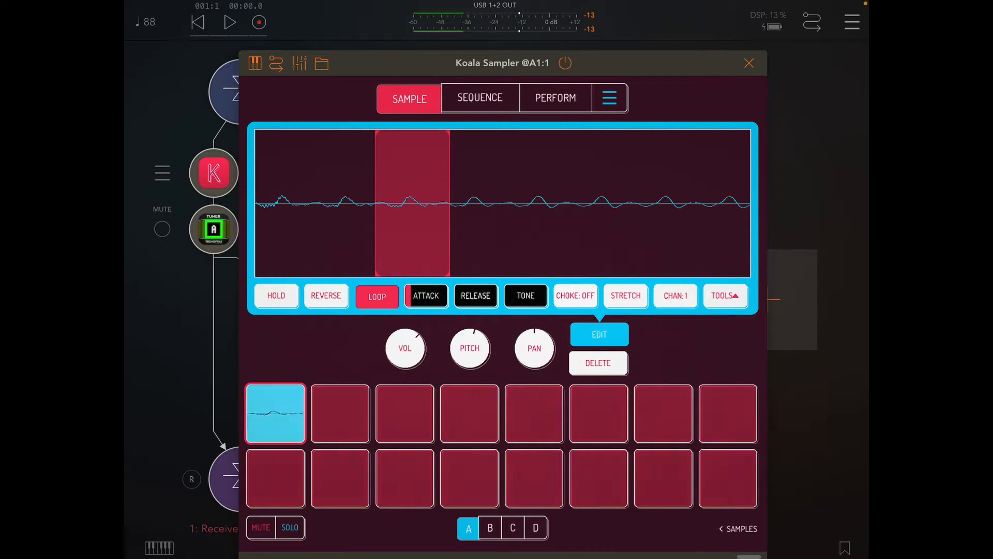
click(475, 295)
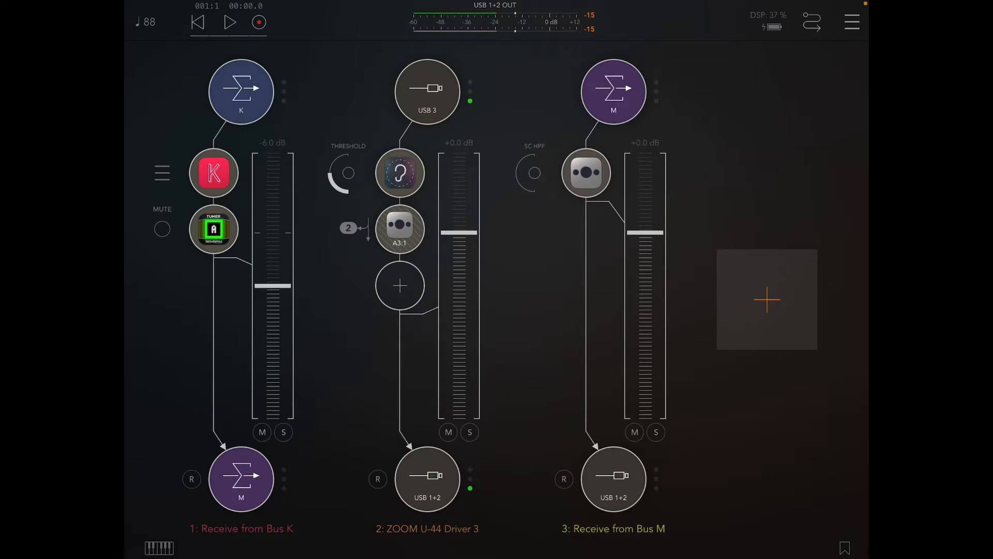
- Add a new mixer channel hosting Koala Sampler's second multi-bus output
click(767, 300)
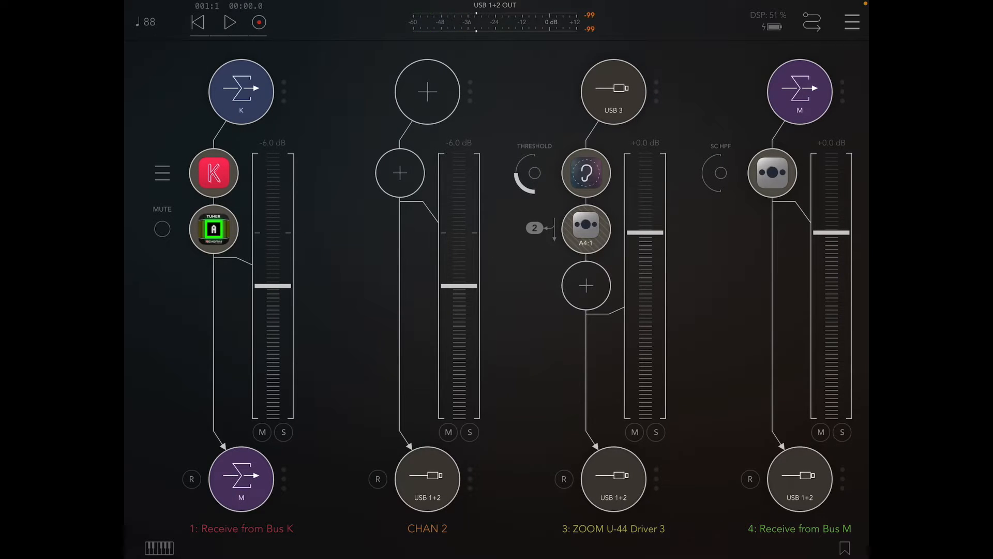
click(399, 173)
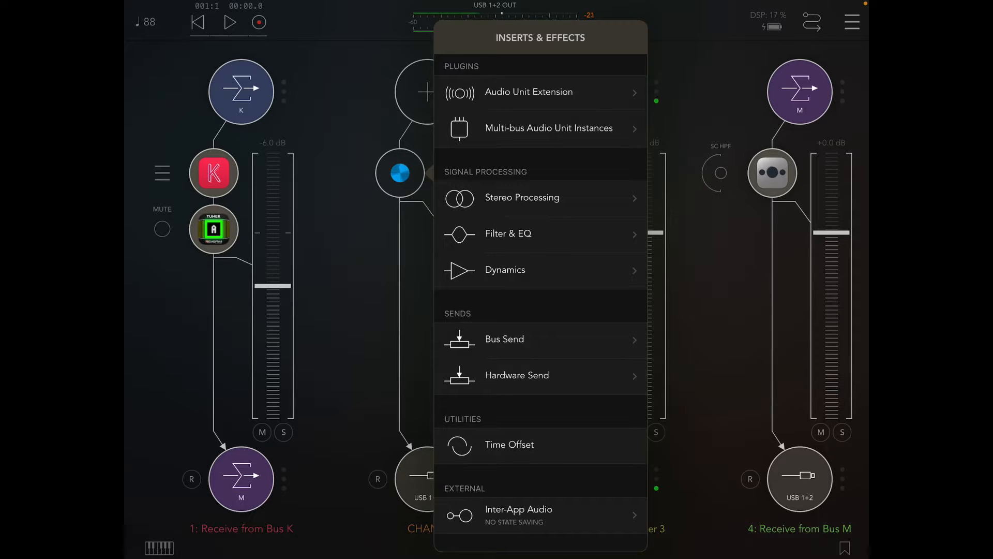
click(549, 127)
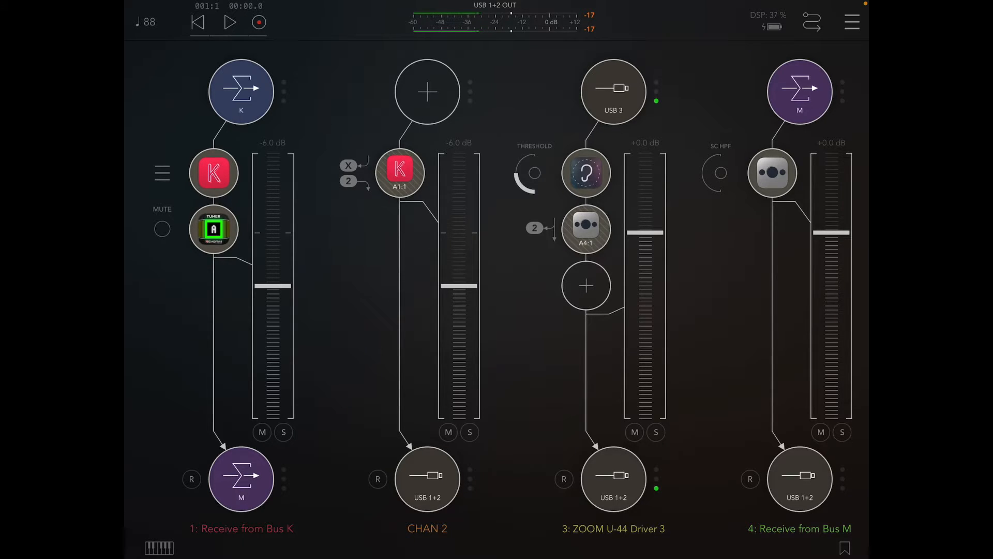
- Assign the looped first-pad sample to CHAN 2 in Koala and close its window
click(213, 230)
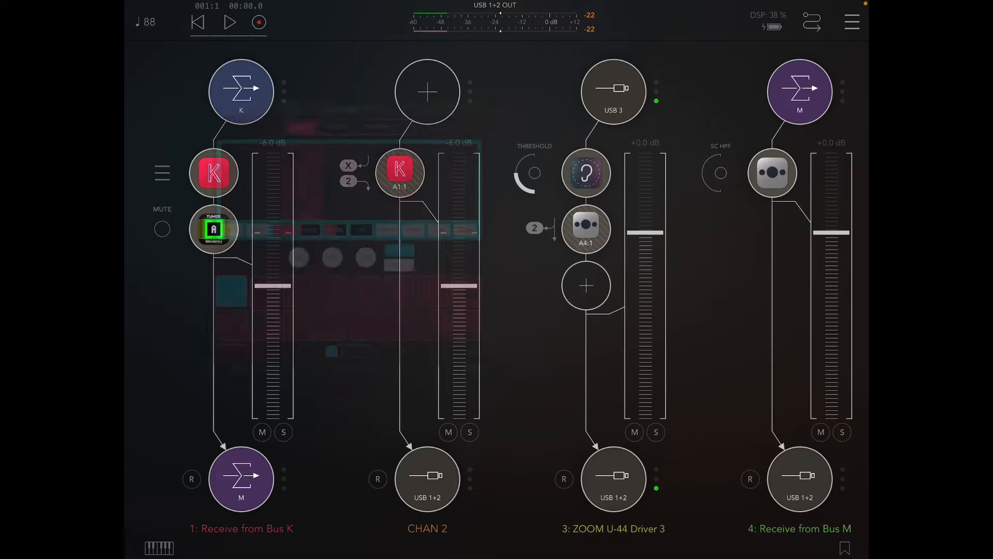
click(400, 173)
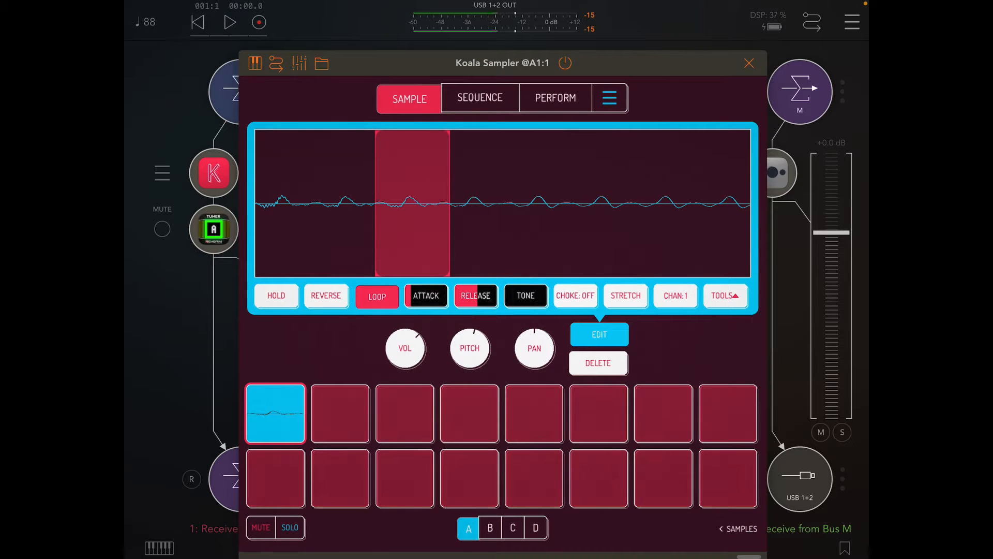
click(675, 296)
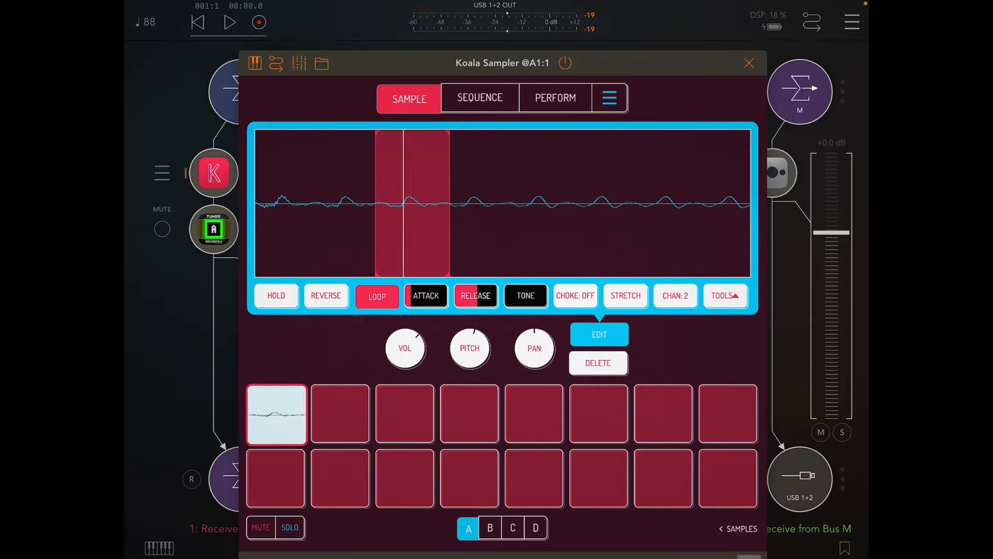
click(750, 63)
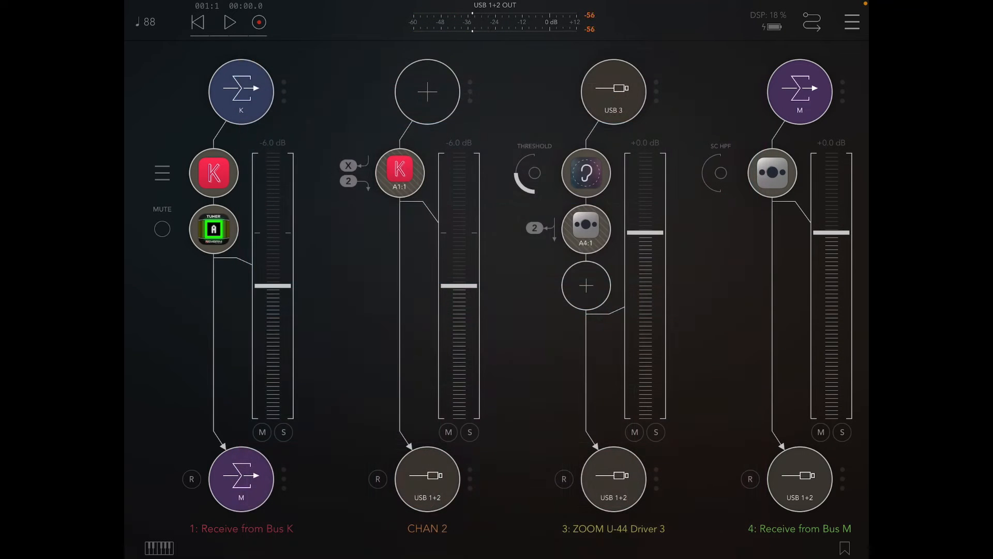
- Remove NA Tuner from channel 1 and bring up the effects list for a CHAN 2 slot
click(399, 173)
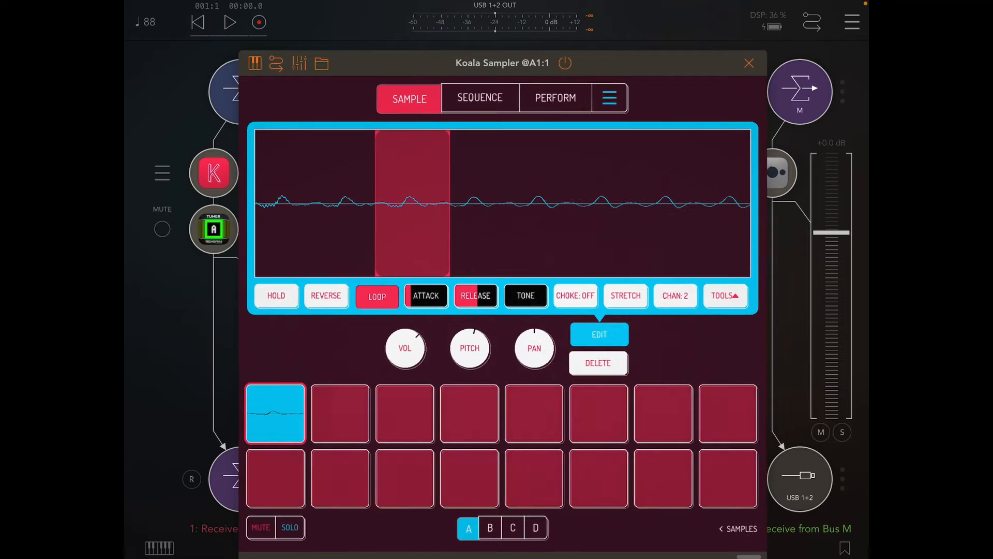
click(749, 63)
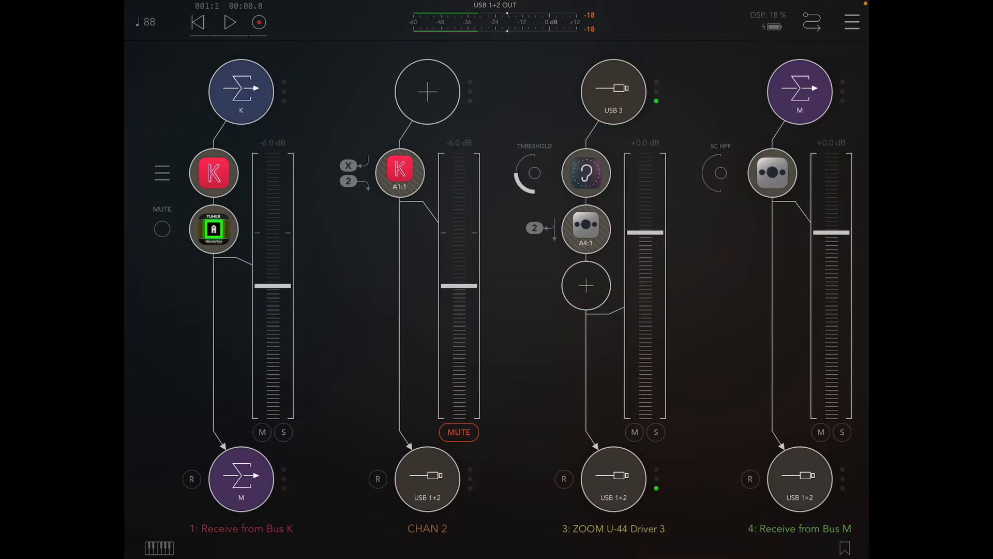
click(400, 173)
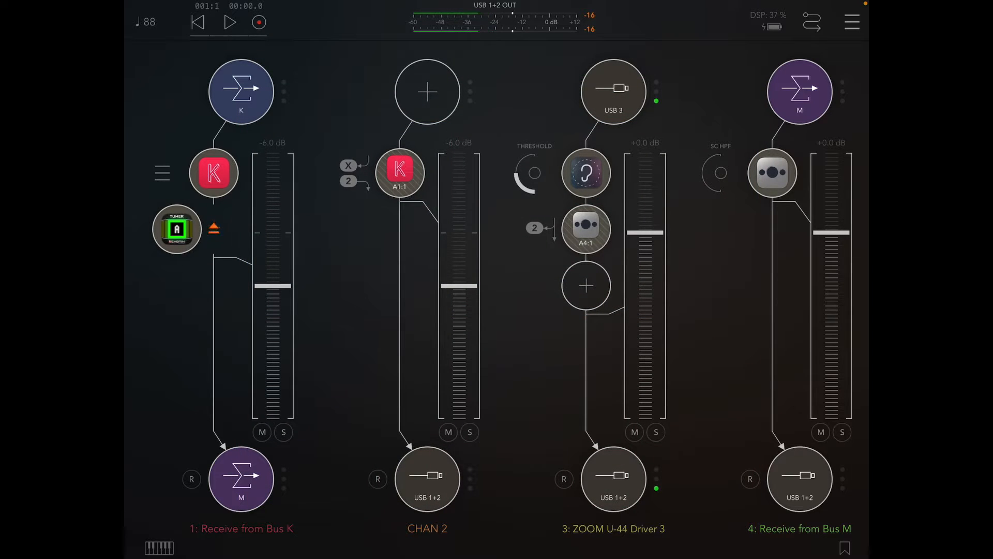
click(214, 228)
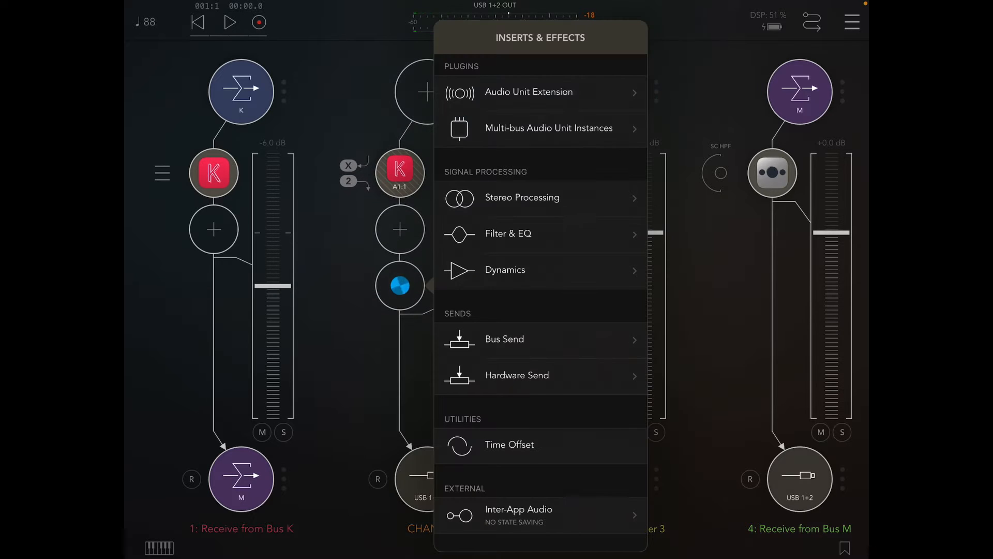
- Add a Bus Send on CHAN 2 sending its audio to Bus K
click(503, 339)
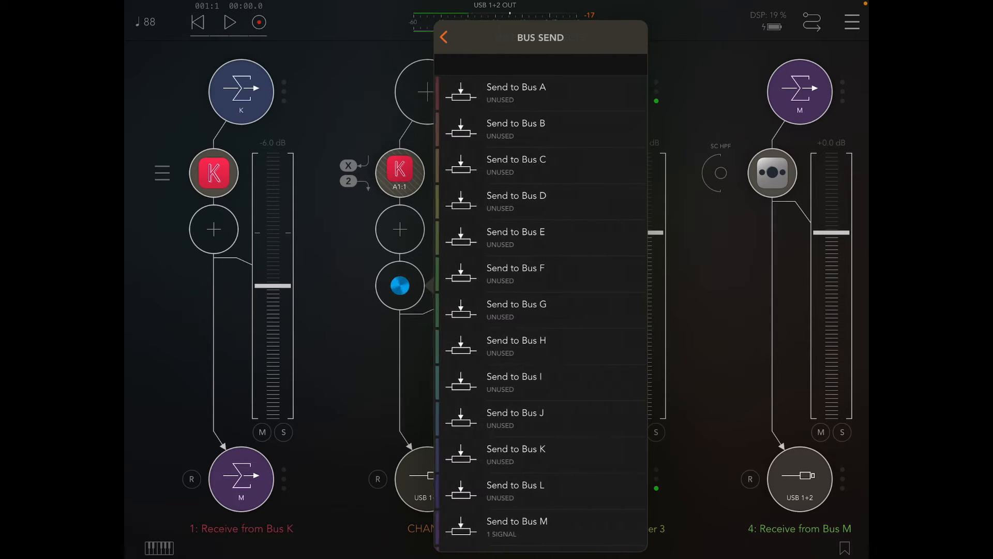
click(443, 37)
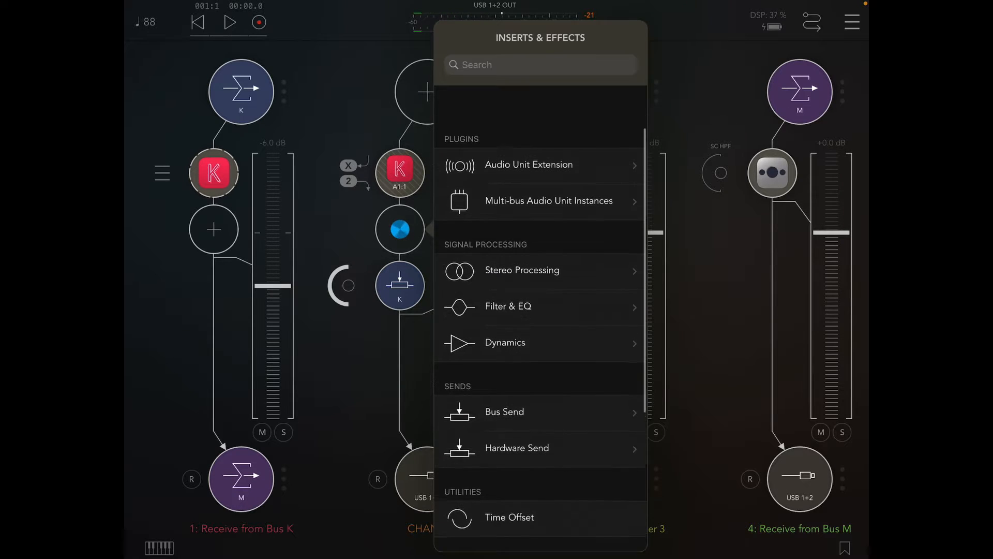
- Insert ToneStack PRO on CHAN 2 and bring up its preset browser
click(538, 64)
text(tones)
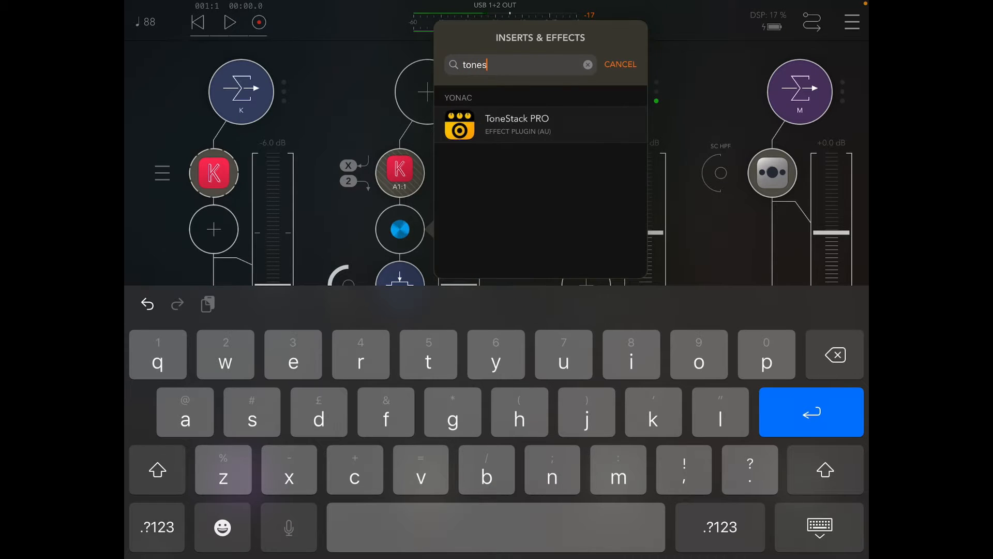
click(518, 124)
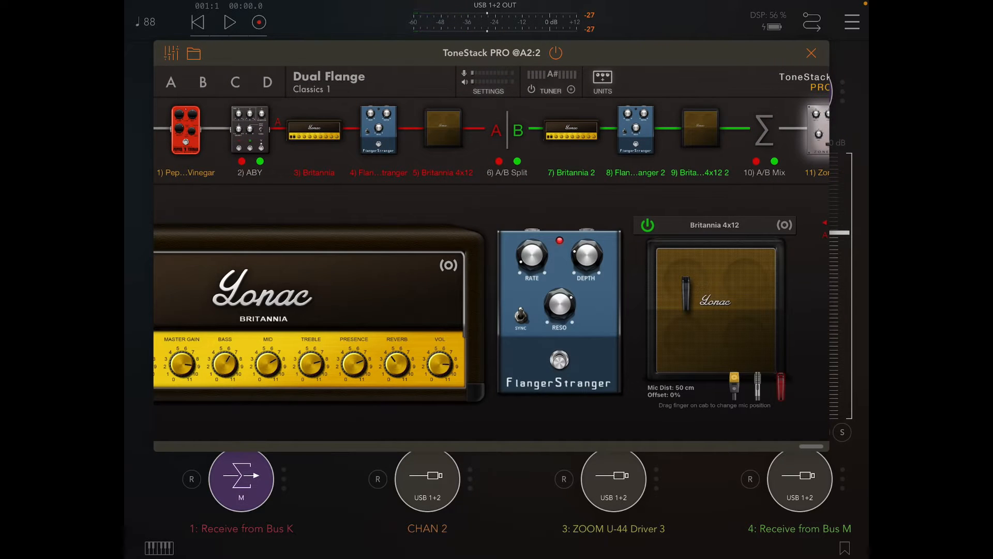
click(193, 52)
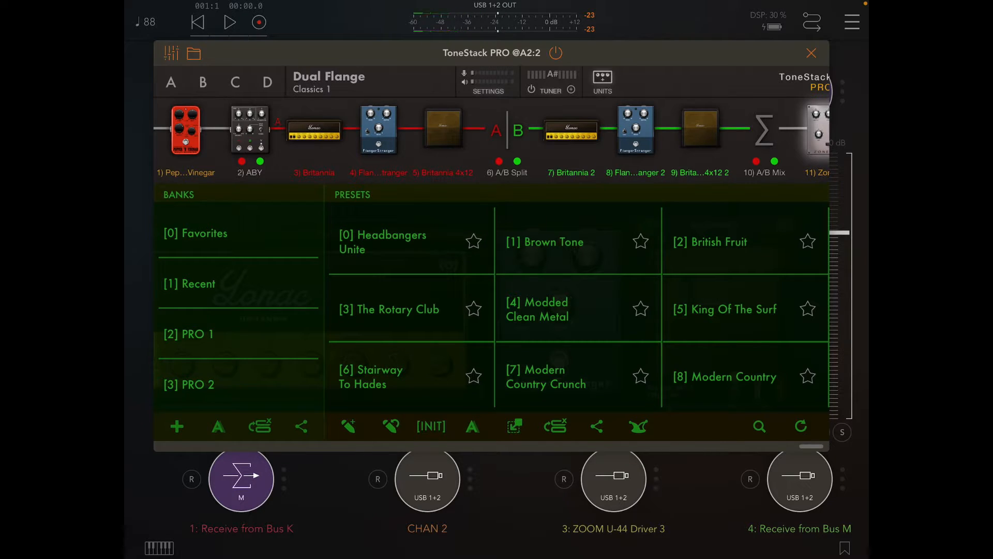
- Play the looped Koala pad while auditioning several ToneStack amp presets, then return to the mixer
click(743, 236)
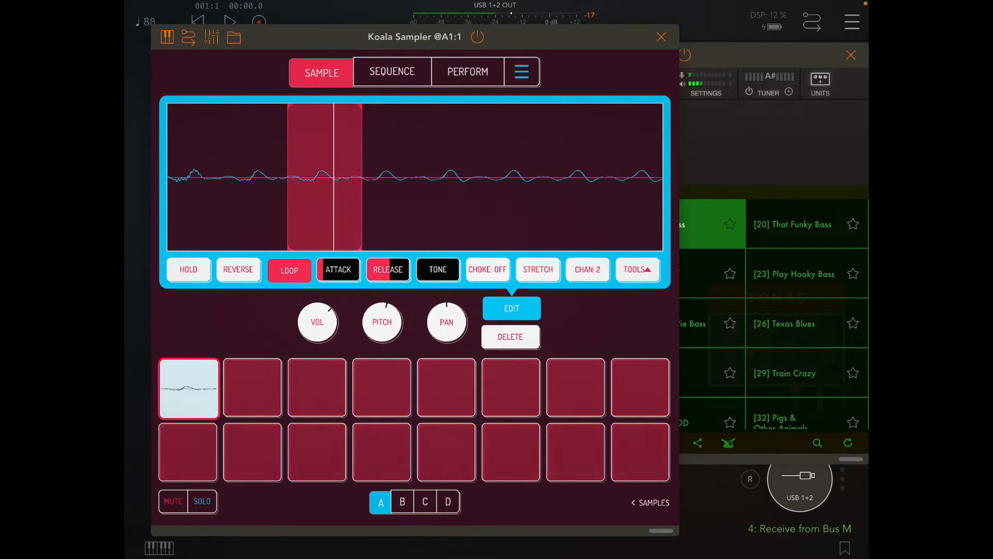
click(188, 387)
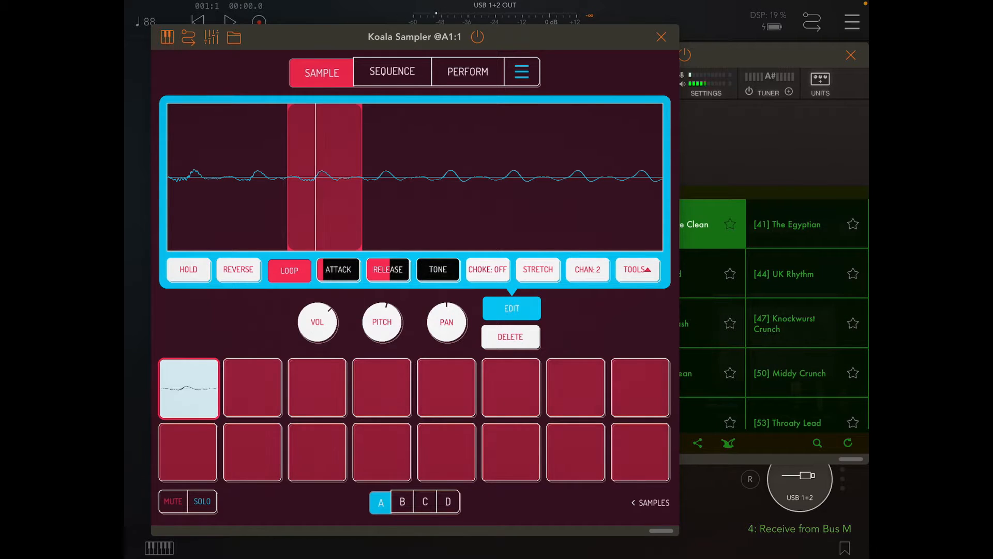
click(188, 387)
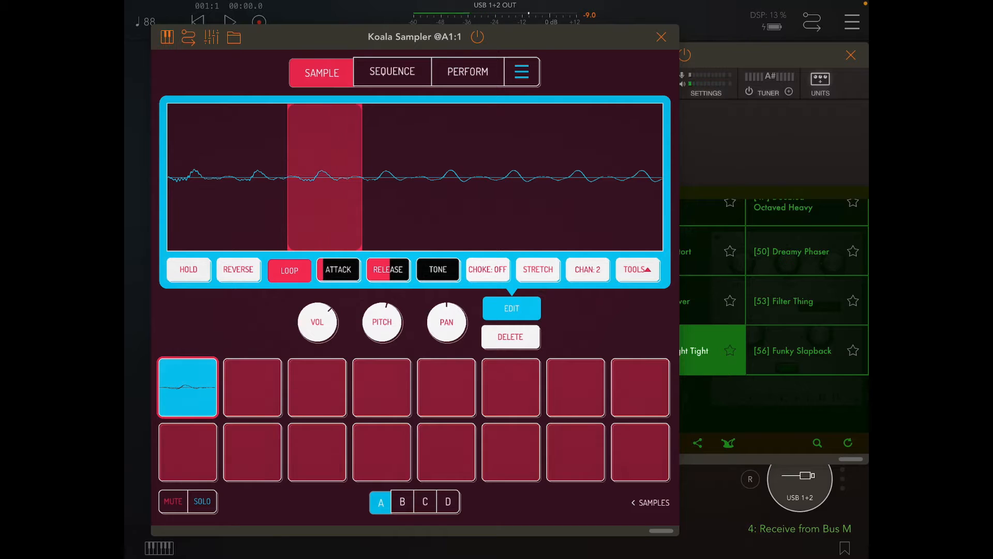
click(661, 36)
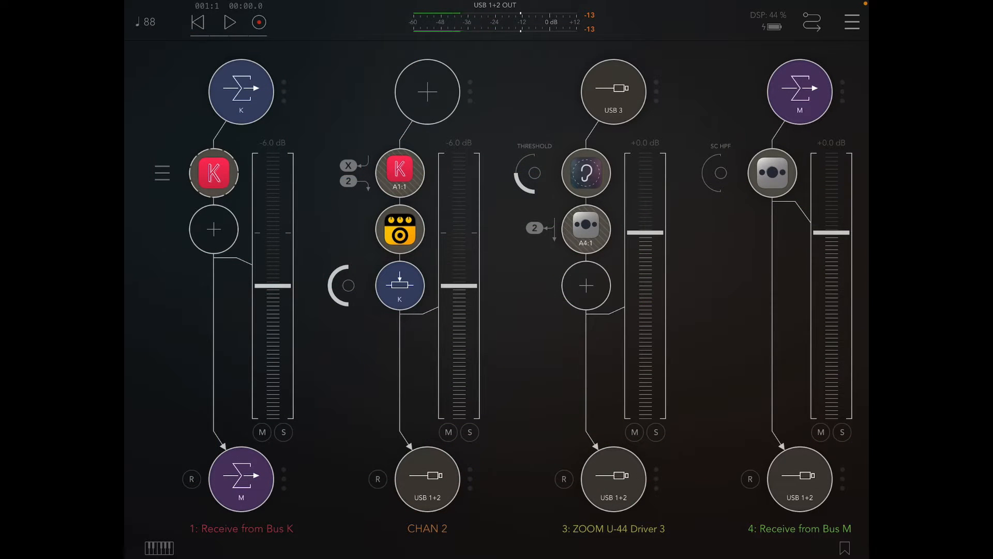
- Route CHAN 2's output to Mix Bus M and reopen the Koala Sampler window
click(585, 286)
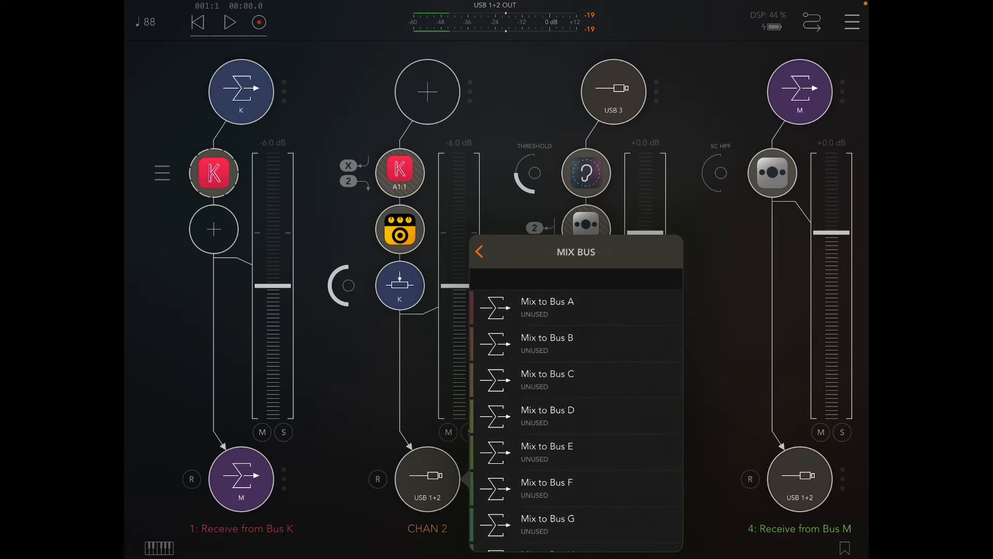
click(480, 252)
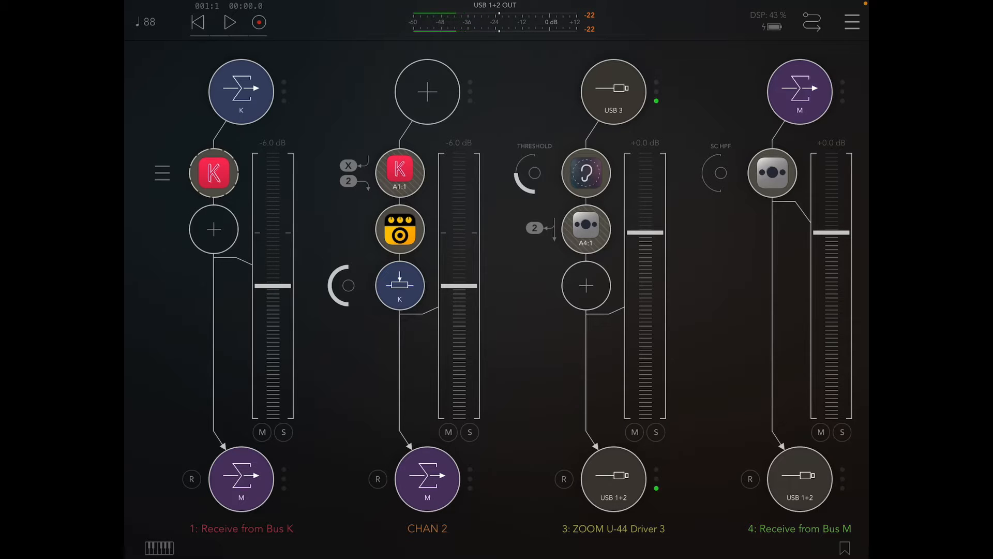
click(399, 168)
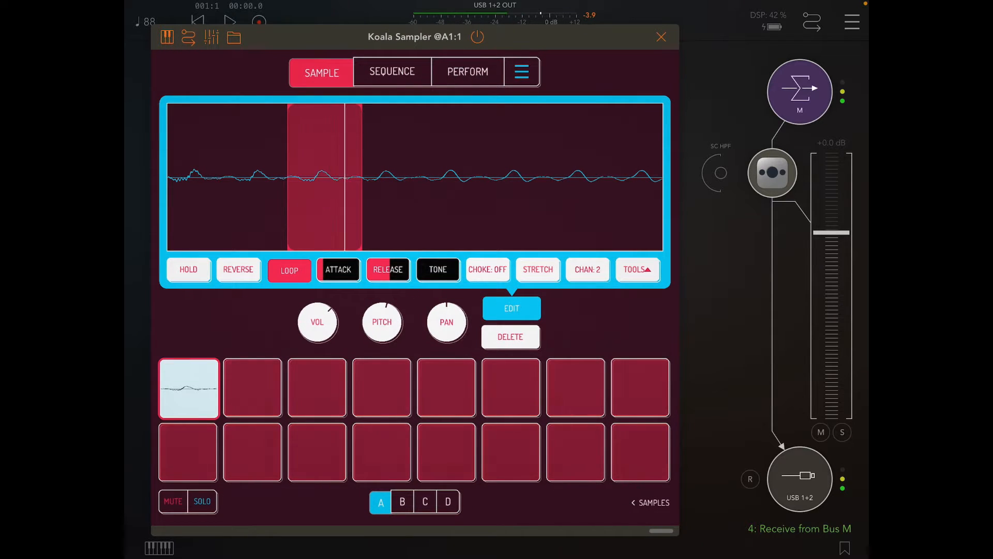
- Audition pad 1, record it into a sequence pattern, then set the pattern length to 2 BARS
click(661, 37)
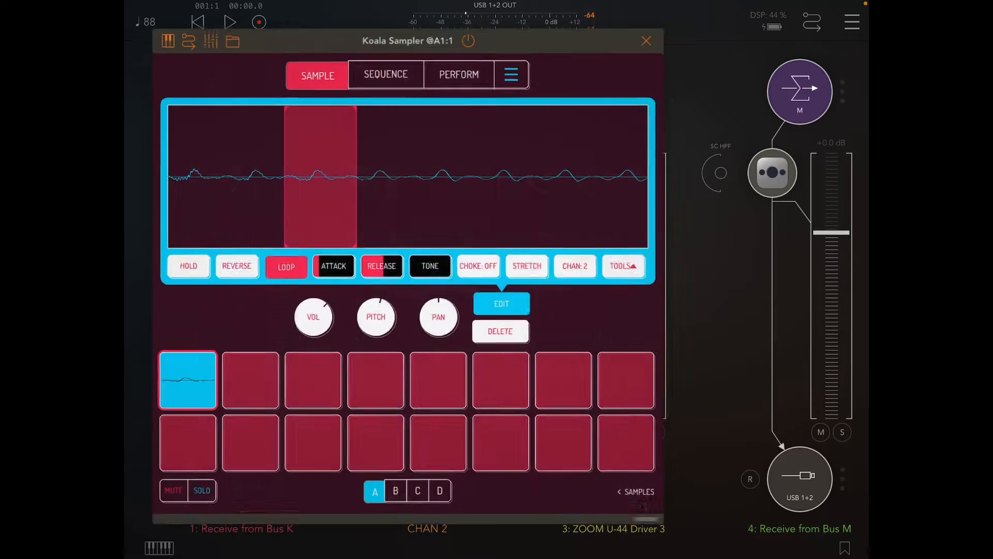
click(384, 74)
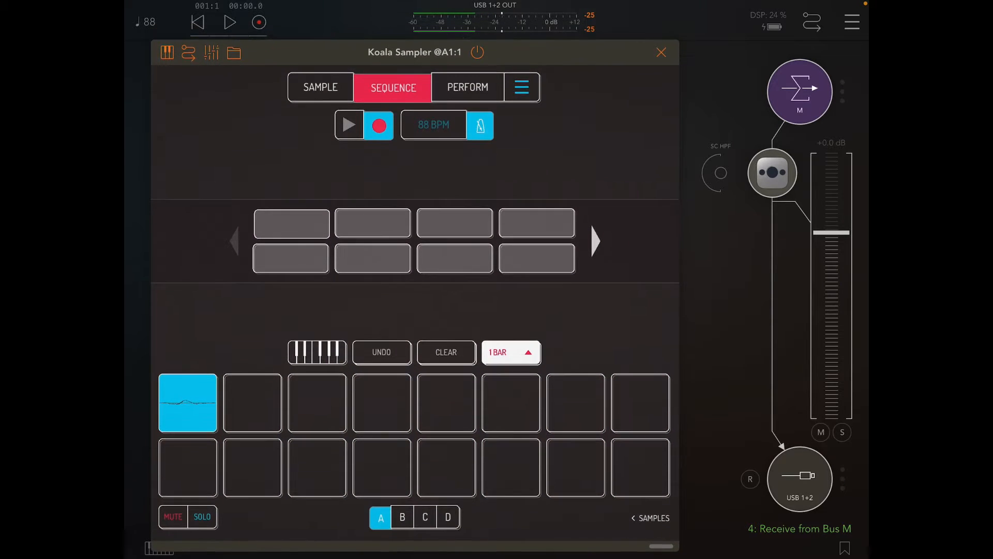
click(348, 124)
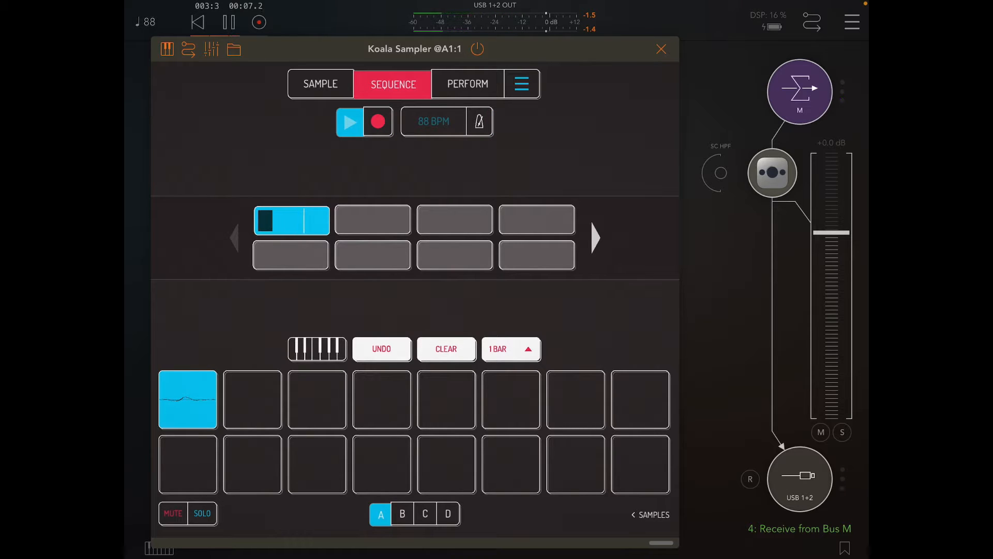
click(350, 123)
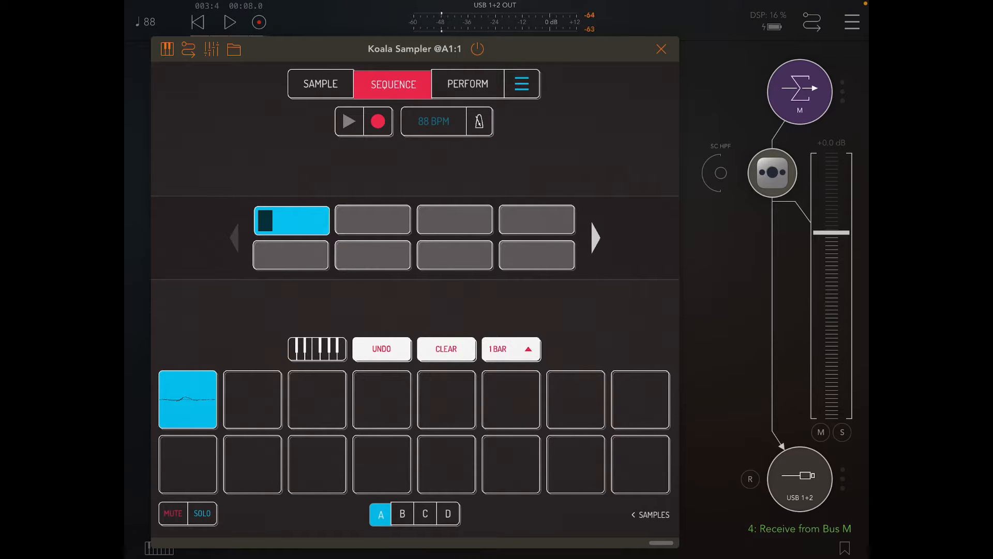
click(511, 348)
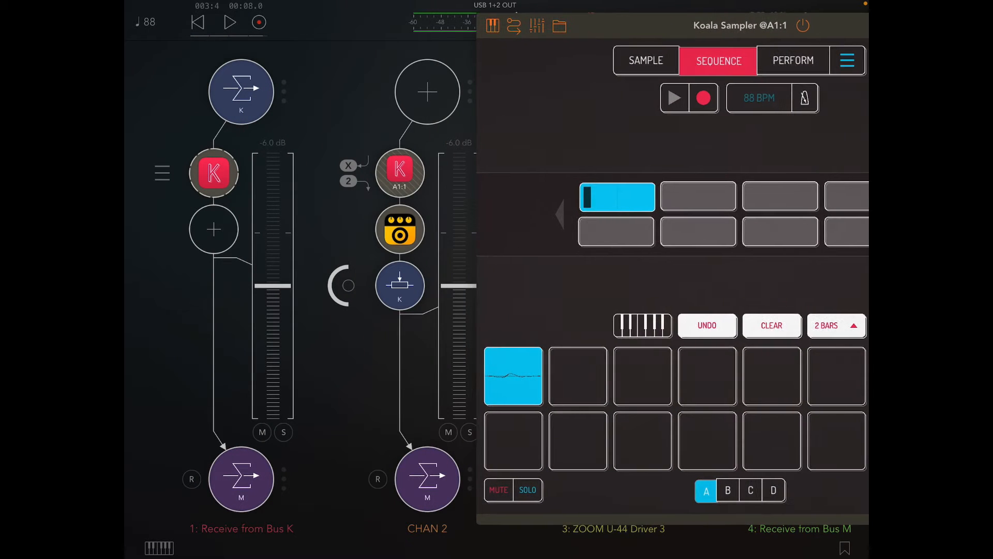
- Record the playing sequence into empty pad 2 as a decaying one-shot resample
click(646, 60)
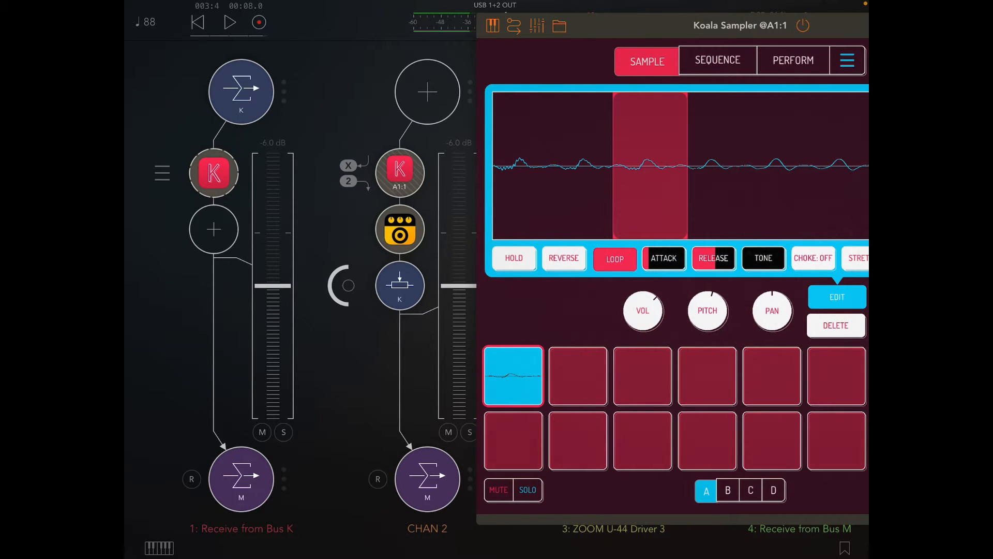
click(577, 374)
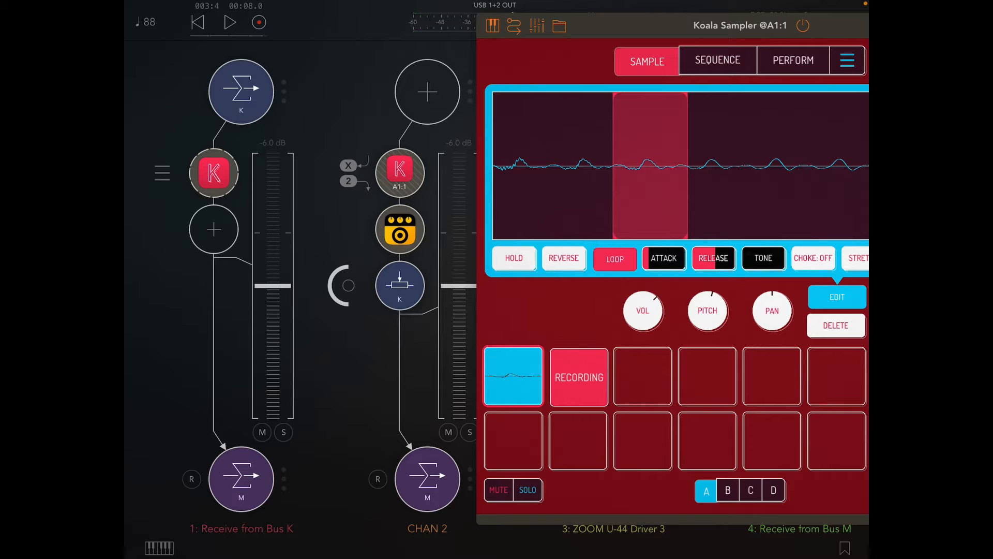
click(230, 21)
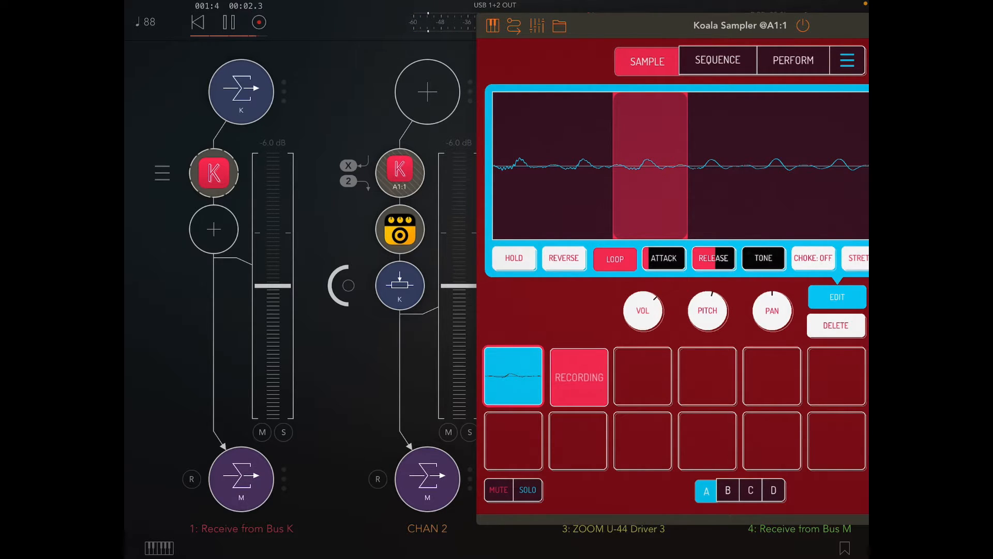
click(717, 60)
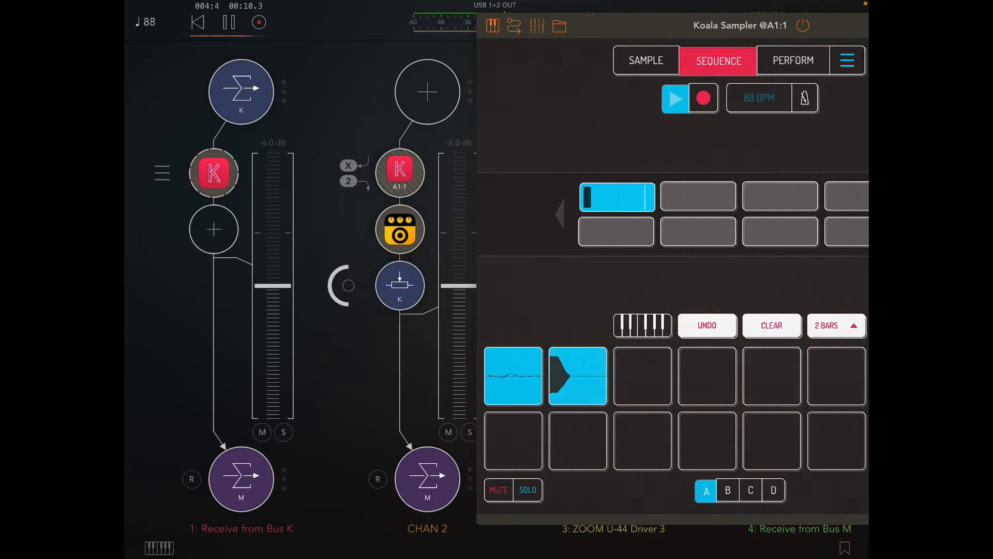
click(645, 60)
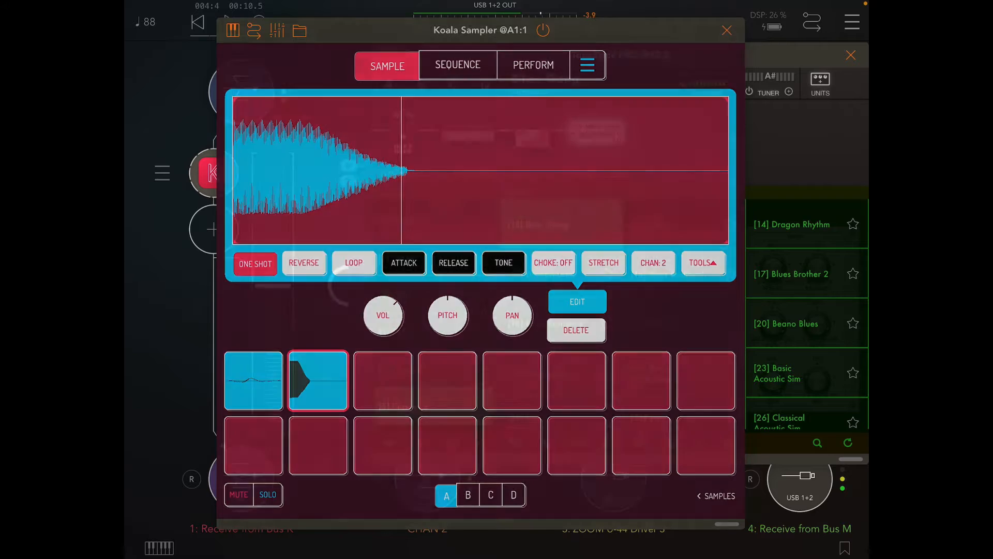
- Search 'f' in Inserts & Effects, load RRS Polyvoks Filter on CHAN 2 and show its controls
click(727, 30)
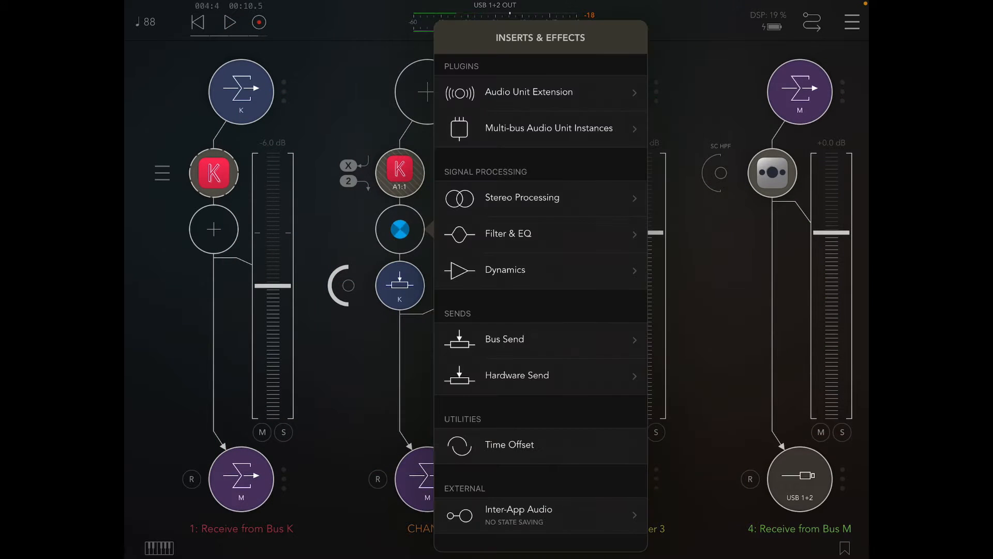
text(f)
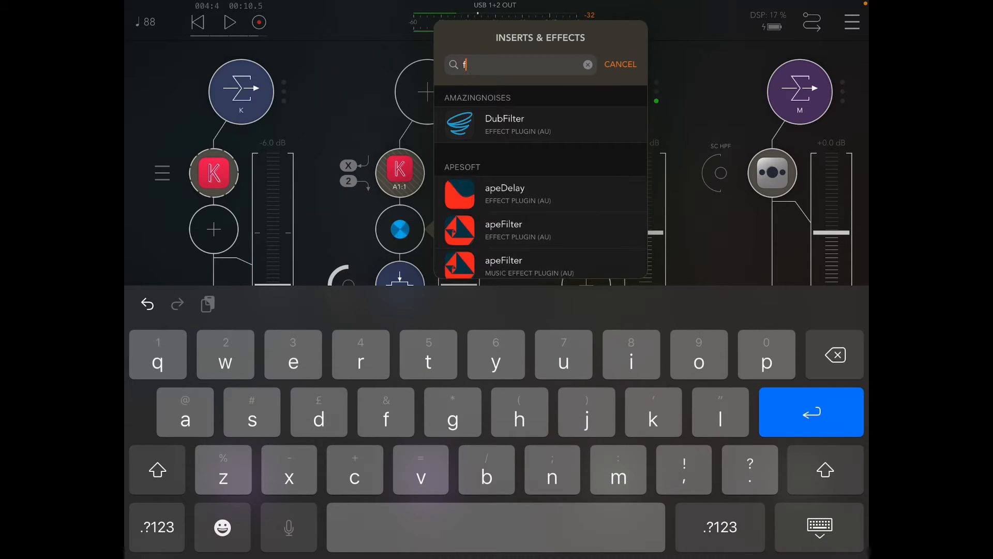
click(620, 64)
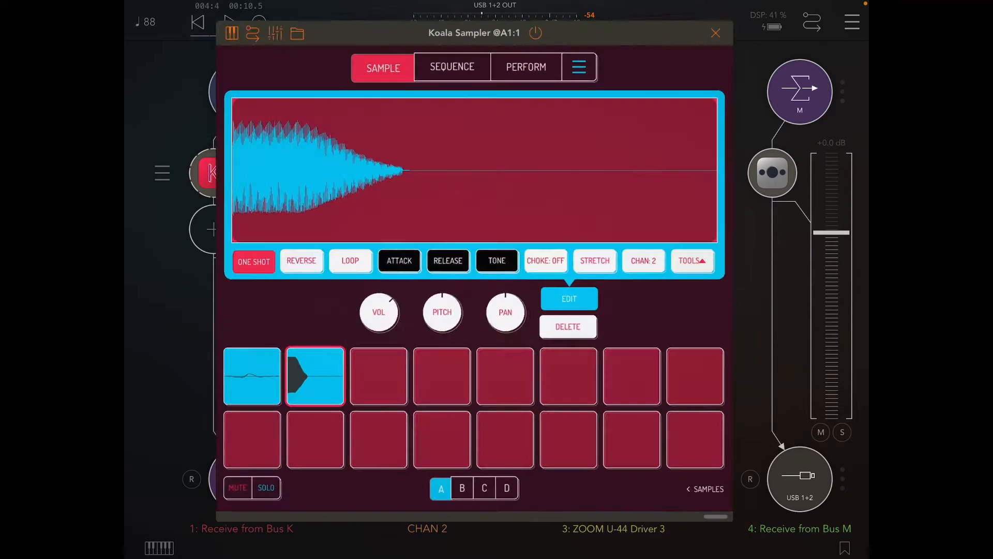
click(453, 66)
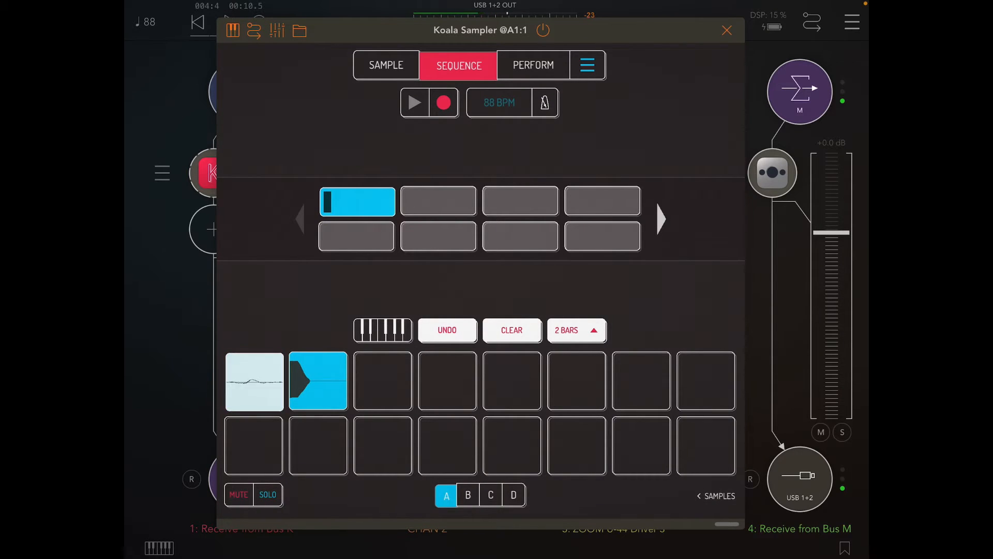
click(253, 381)
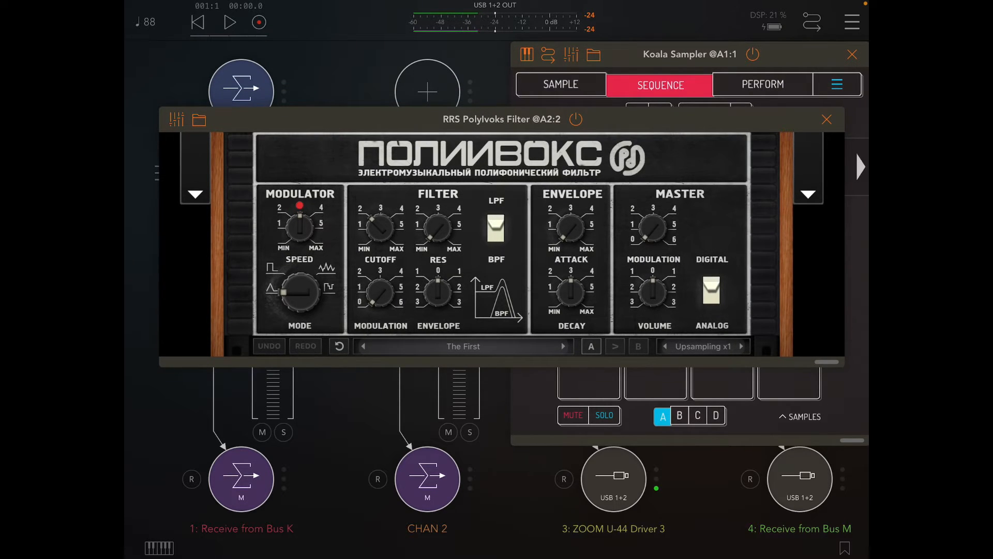
- Play the sequence through the filter and set the Polyvoks cutoff to 61
click(229, 22)
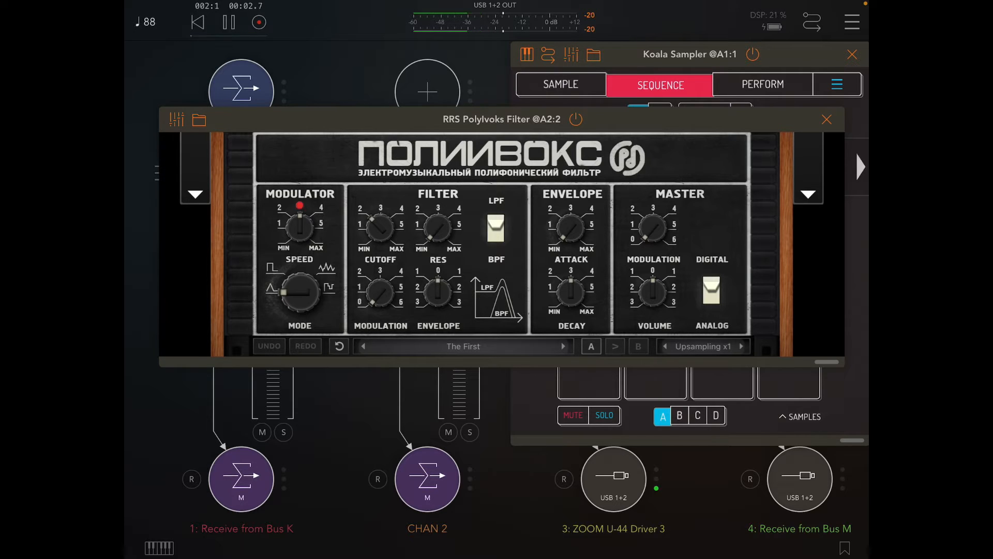
drag(379, 227, 379, 218)
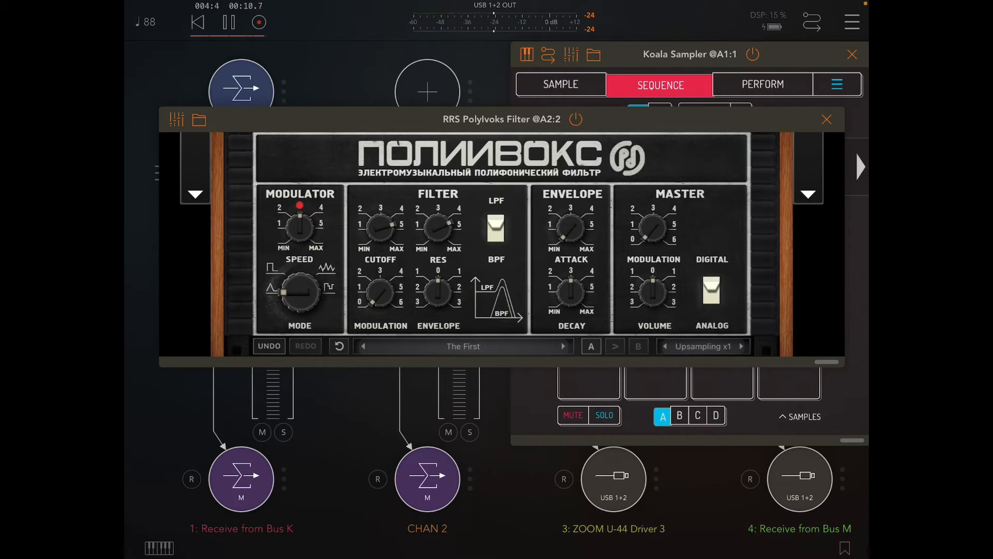
drag(380, 227, 382, 218)
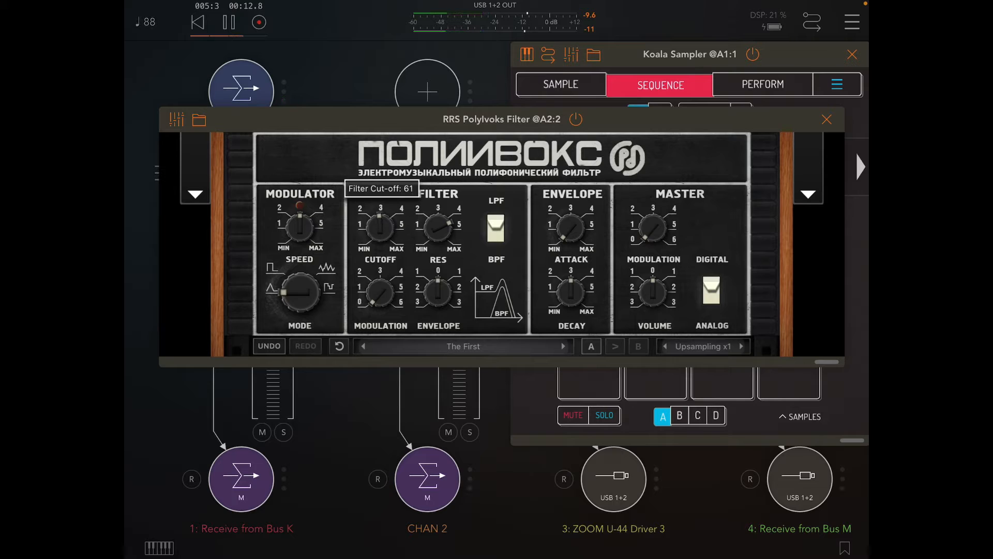
click(227, 21)
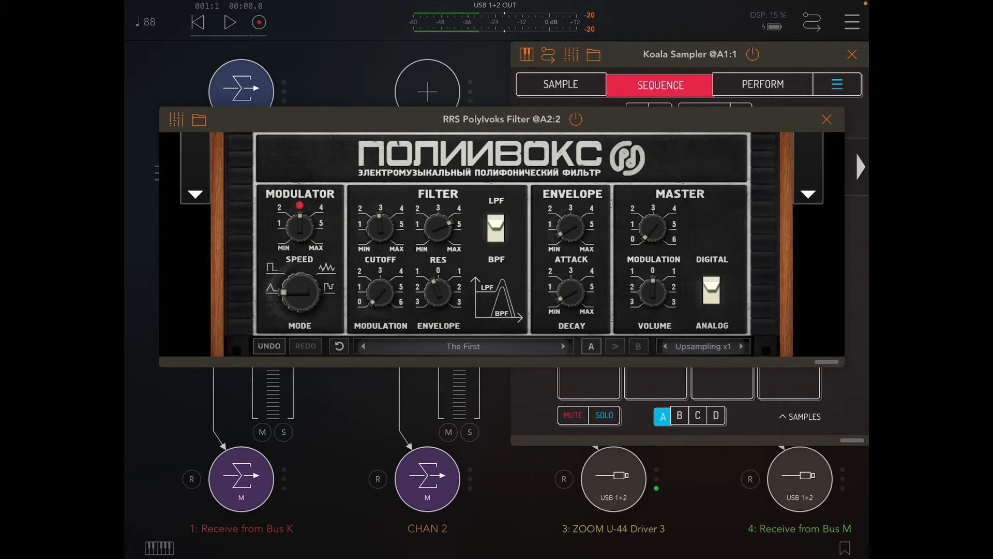
- Adjust the filter's envelope amount and raise the envelope attack to 23, then stop playback
click(230, 22)
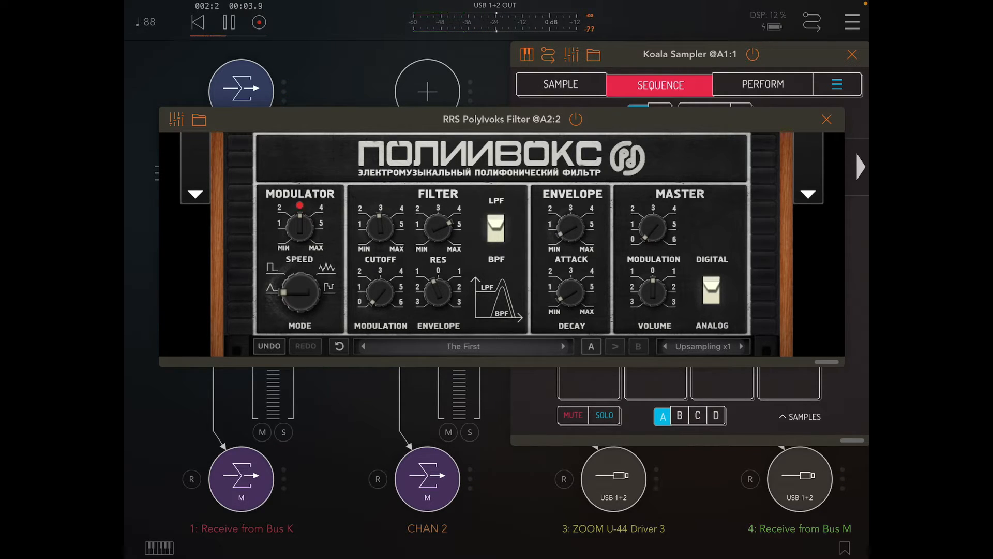
drag(379, 225, 380, 209)
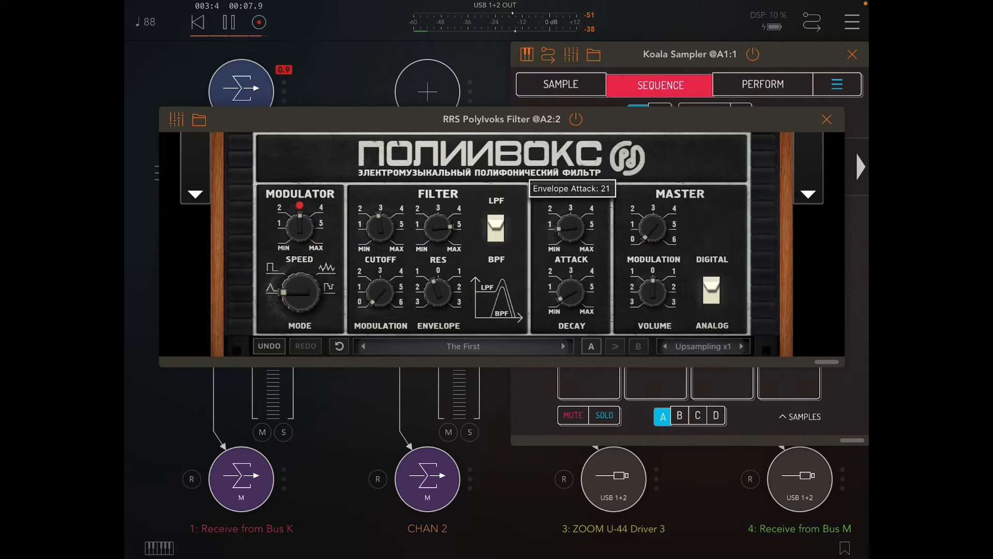
drag(569, 228, 573, 221)
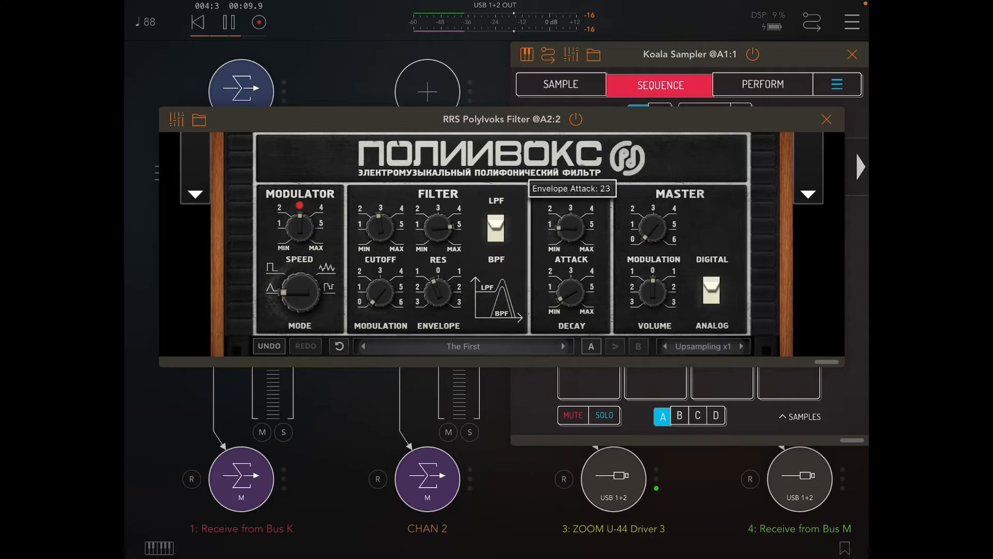
drag(569, 228, 569, 221)
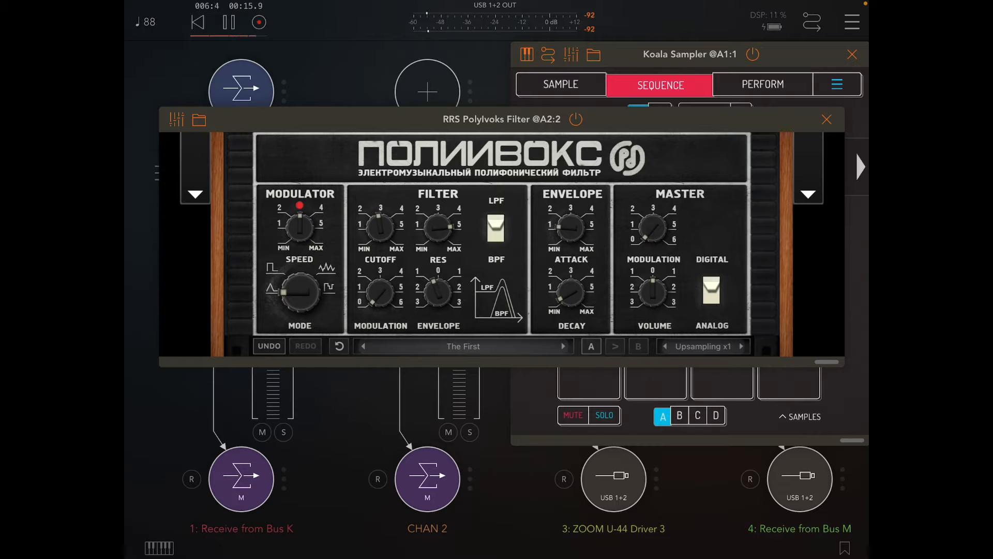
click(228, 22)
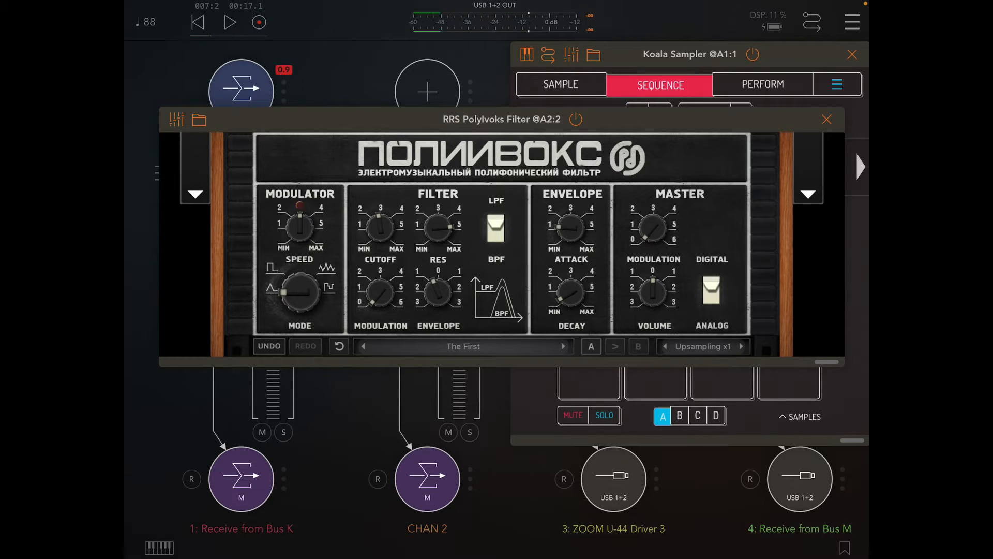
drag(439, 292, 462, 298)
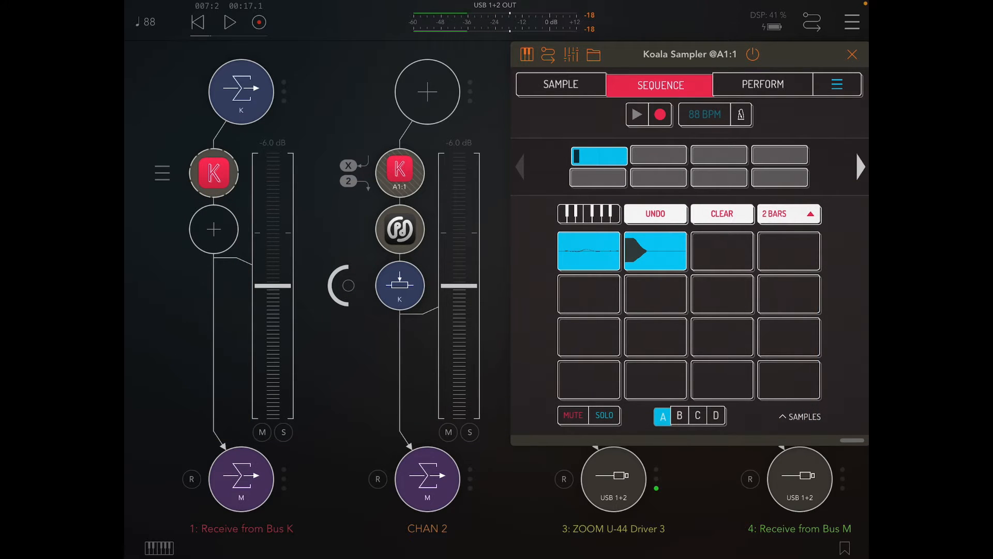
- Record the filtered tone into Koala's empty third pad as a one-shot sample
click(559, 84)
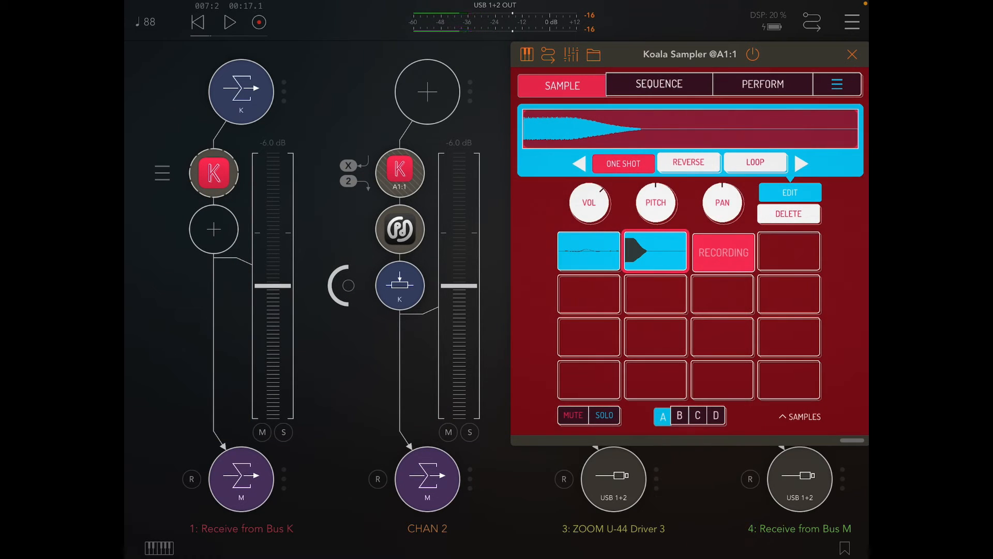
click(229, 21)
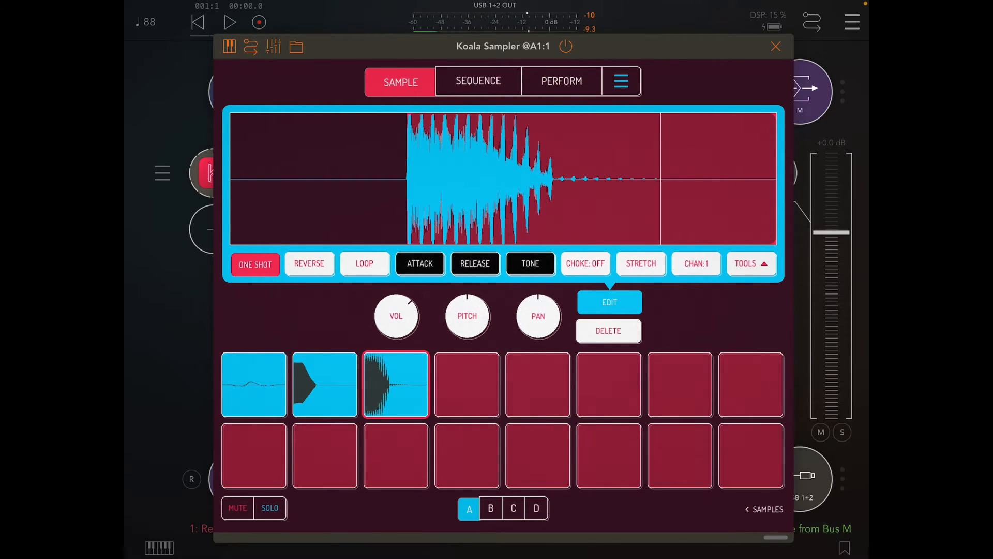
- Preview pad 3's new sample and widen the waveform view selection
click(608, 302)
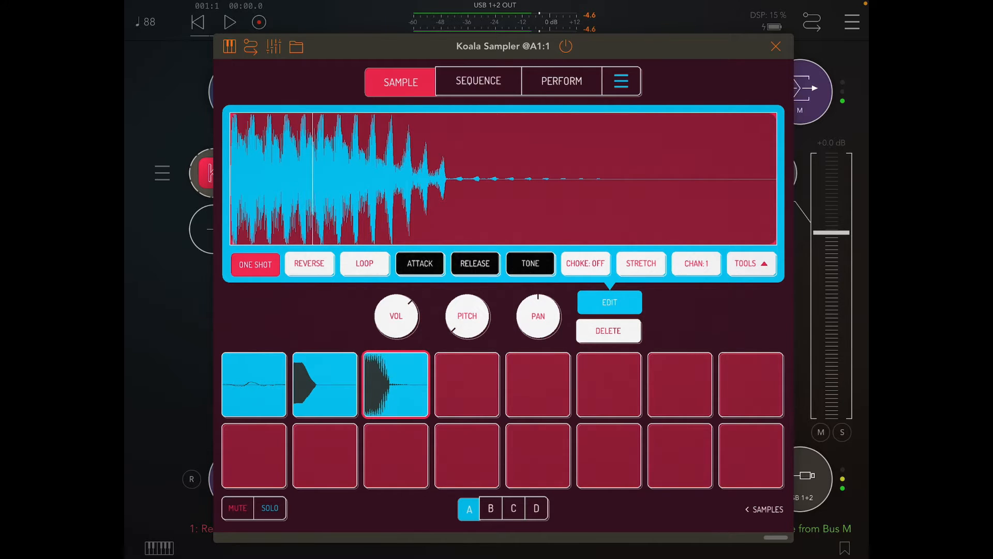
drag(313, 177, 463, 177)
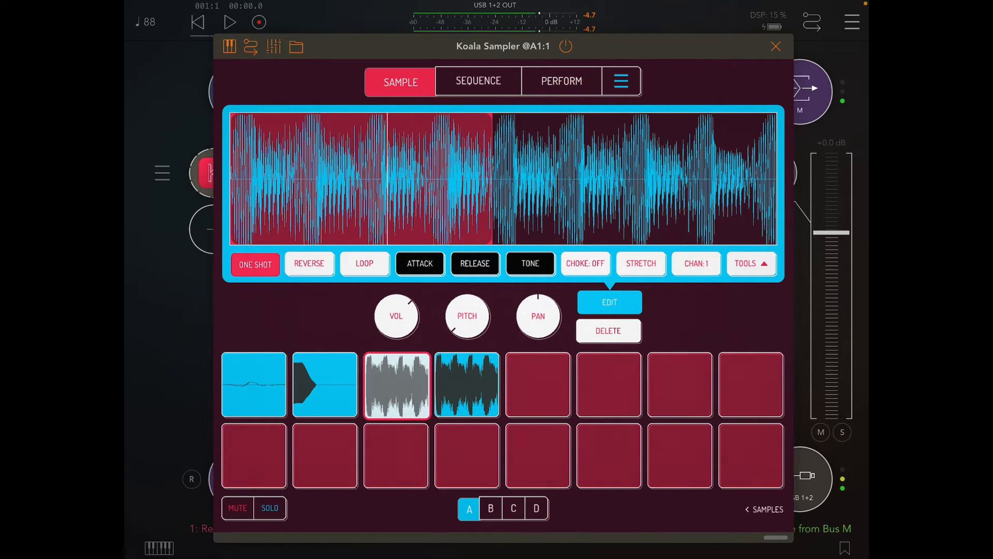
- Select pad 4 and set its time-stretch duration to 1 BAR
click(395, 385)
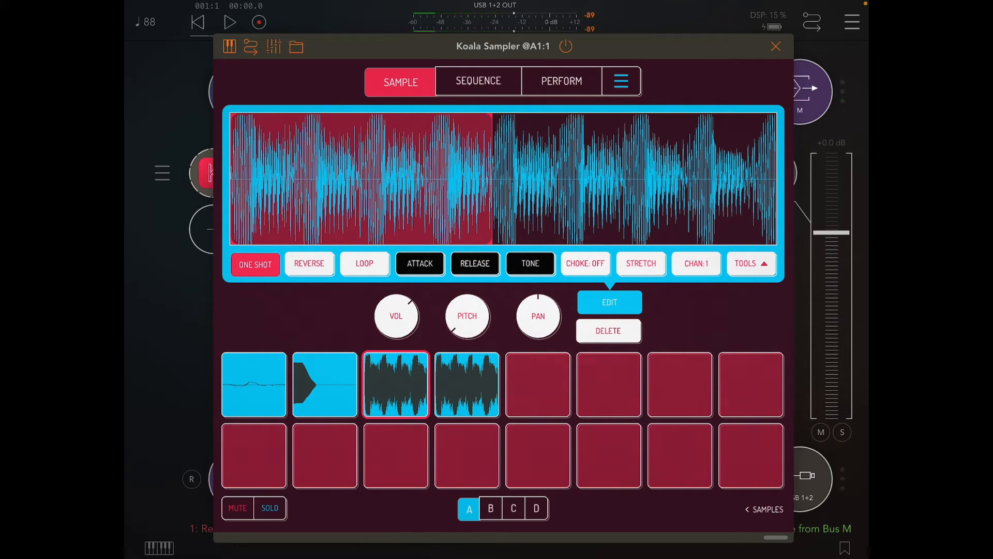
click(467, 385)
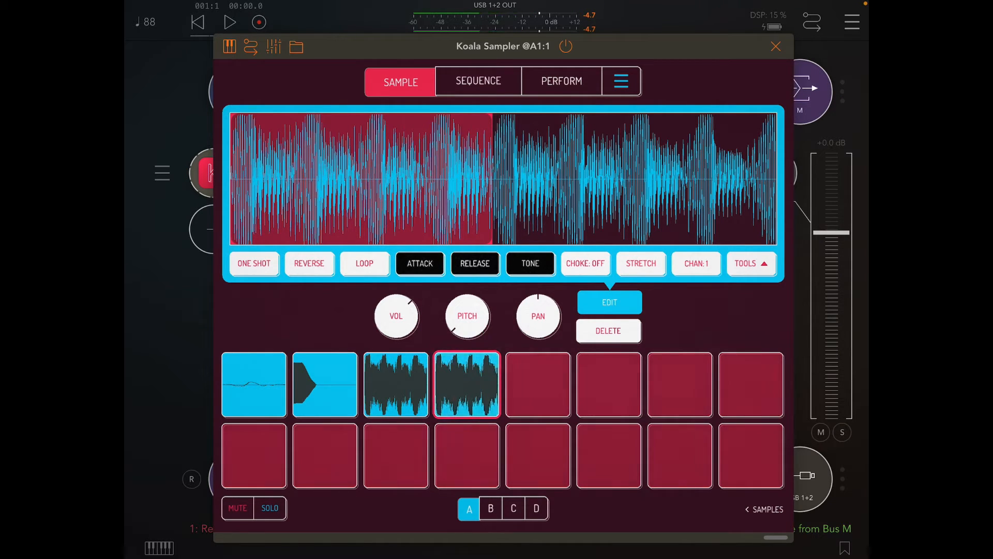
click(641, 263)
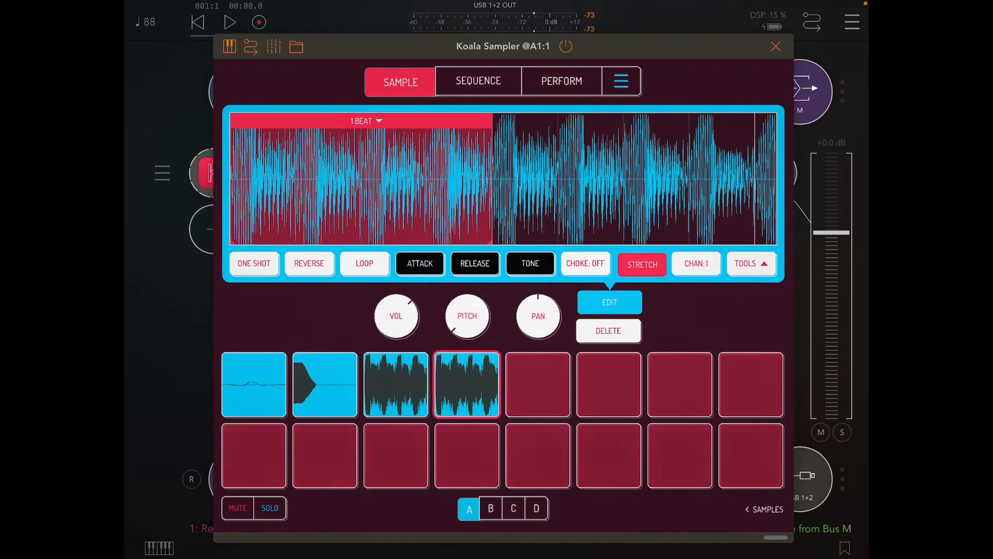
click(641, 264)
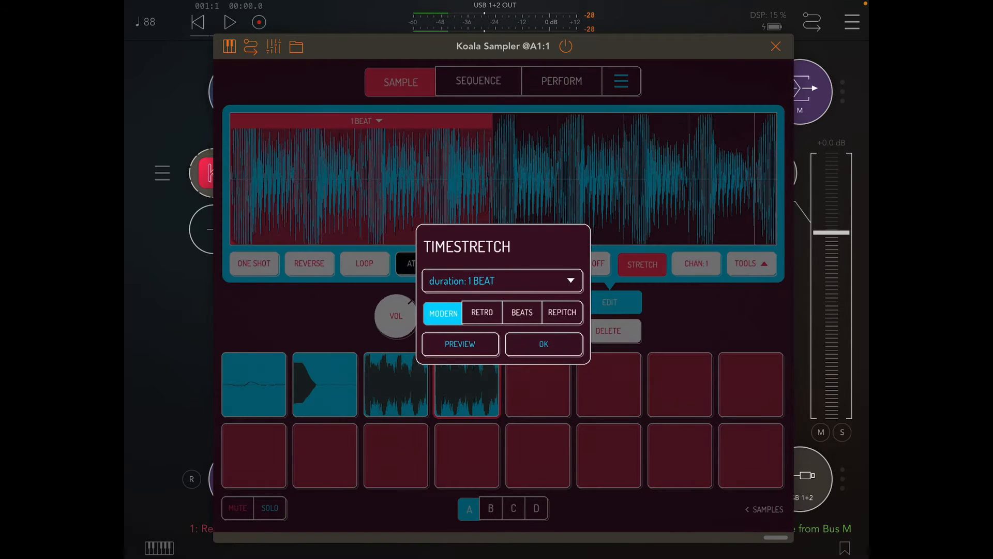
click(502, 280)
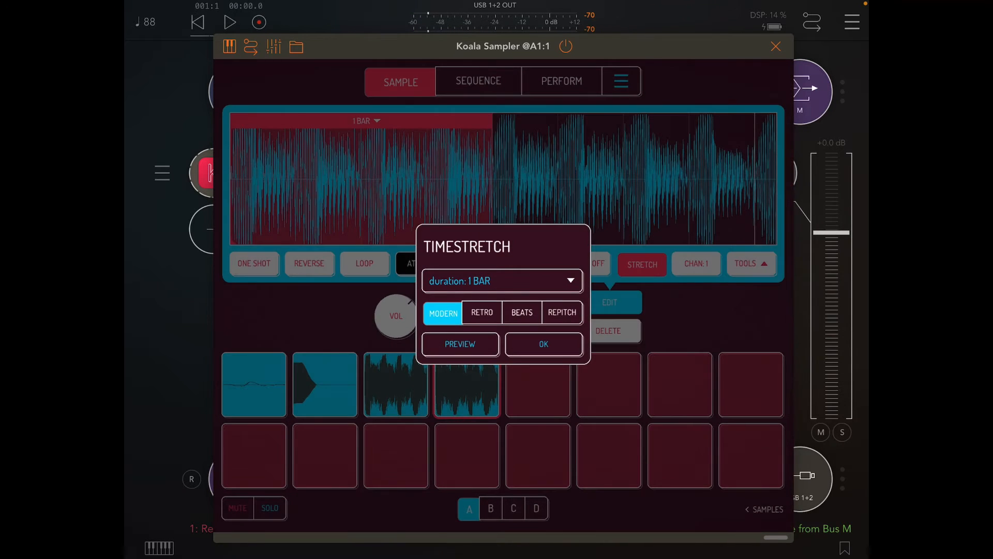
- Preview the stretch, switch it to REPITCH mode, and apply the one-bar stretch
click(461, 345)
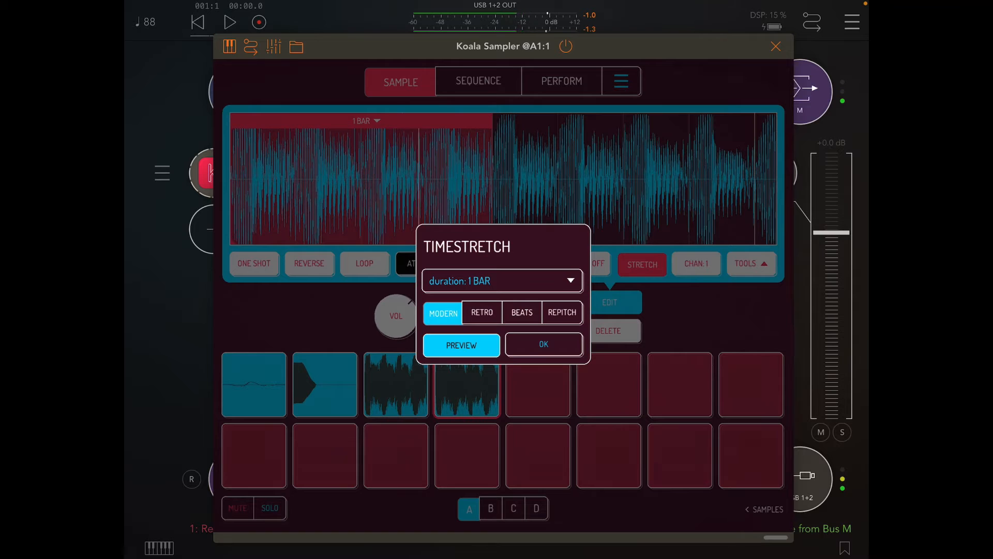
click(561, 313)
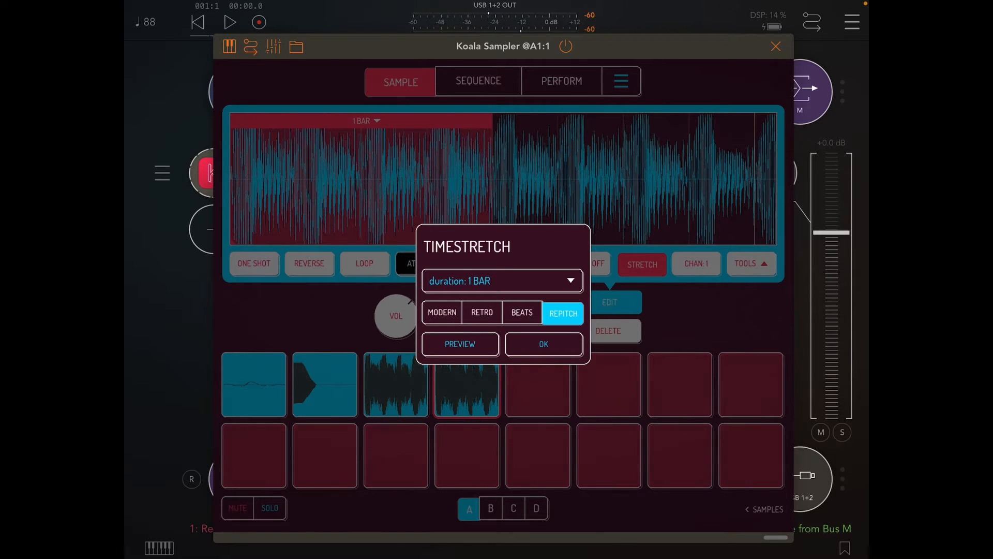
click(460, 345)
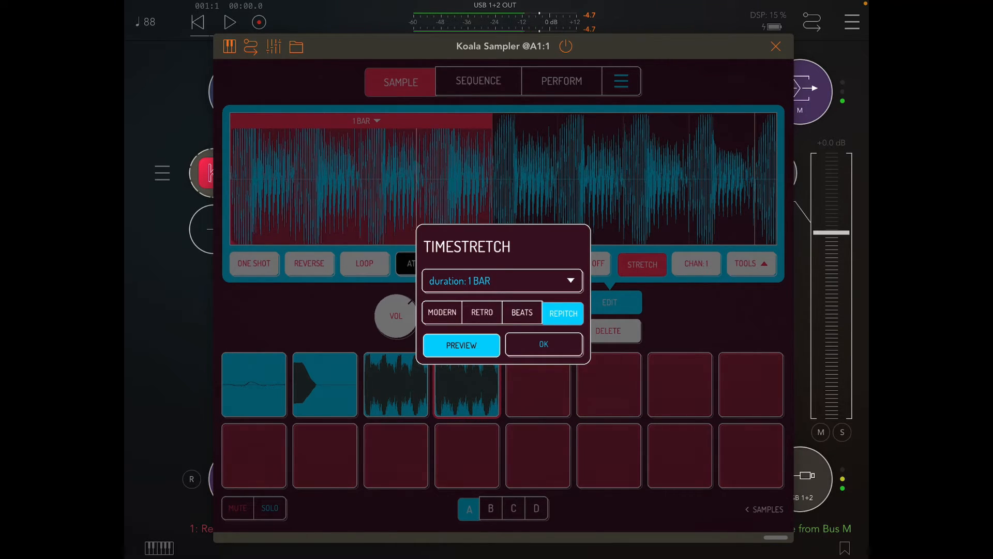
click(461, 345)
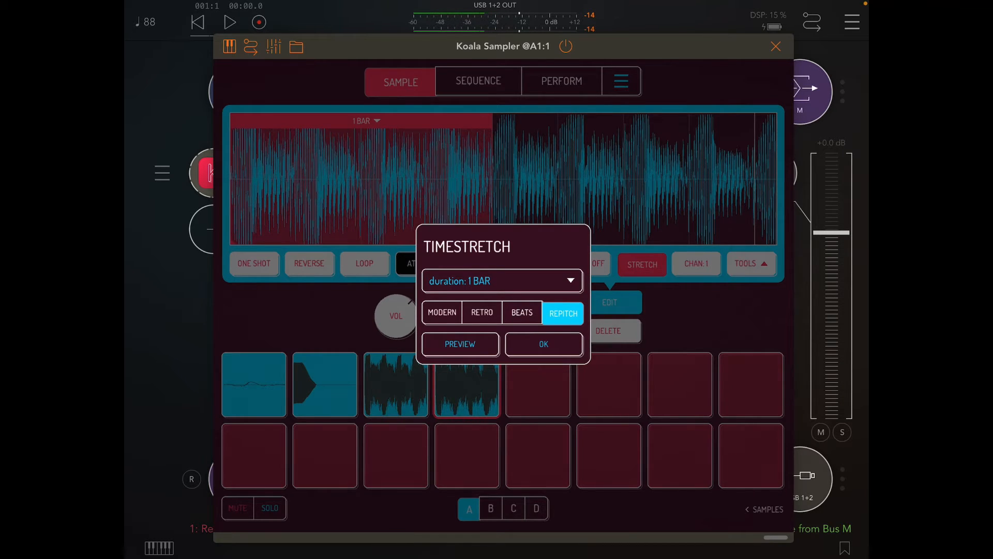
click(459, 343)
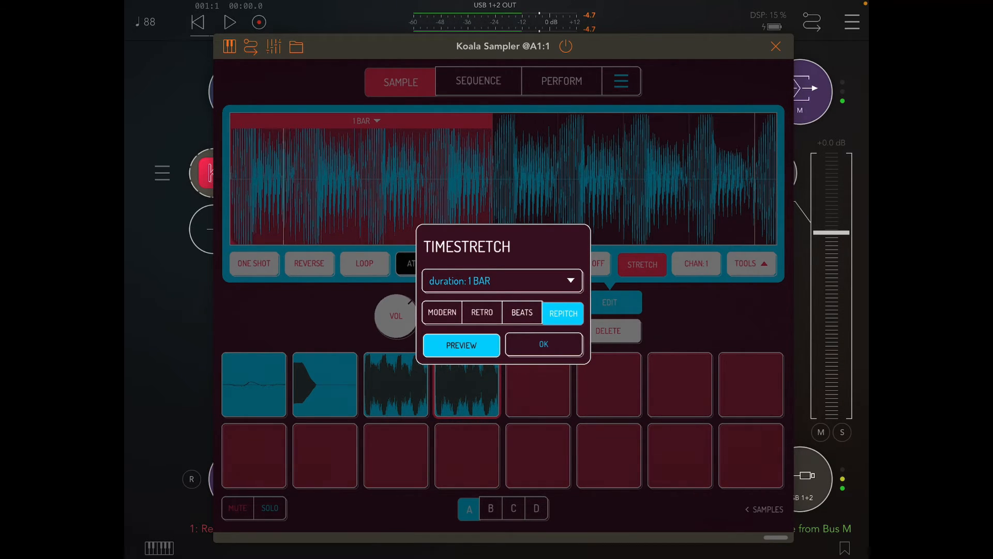
click(543, 343)
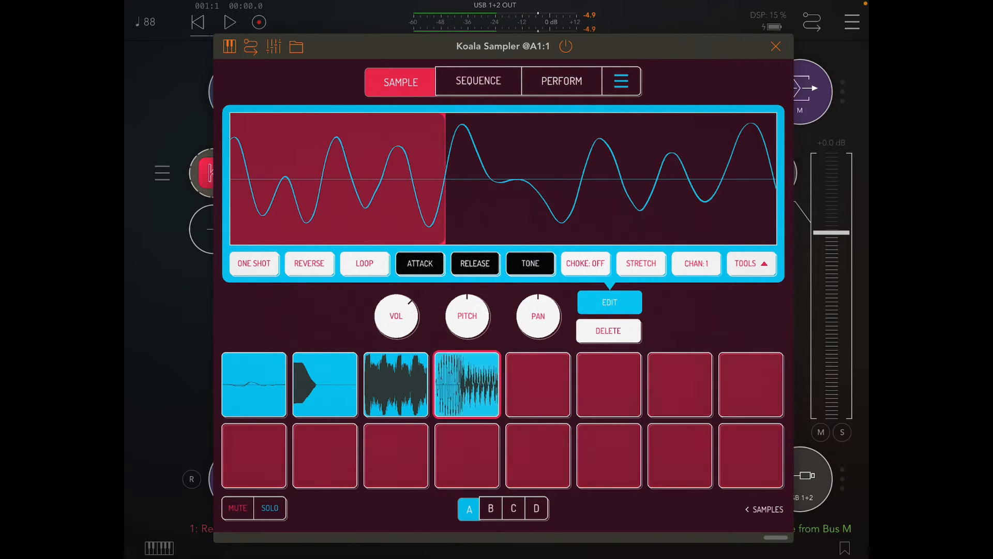
- Make pad 4 a ONE SHOT with attack and release shaping, then audition it
click(254, 264)
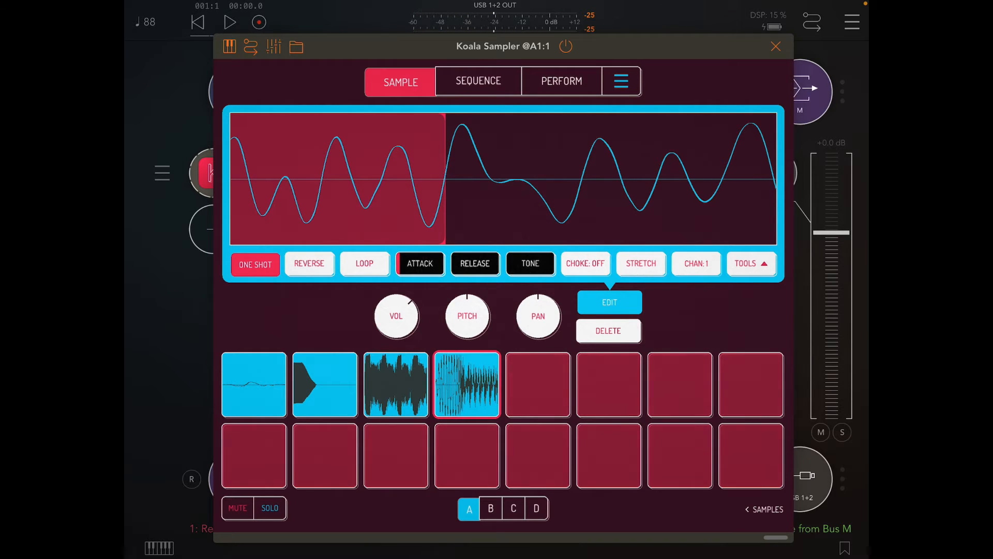
click(475, 263)
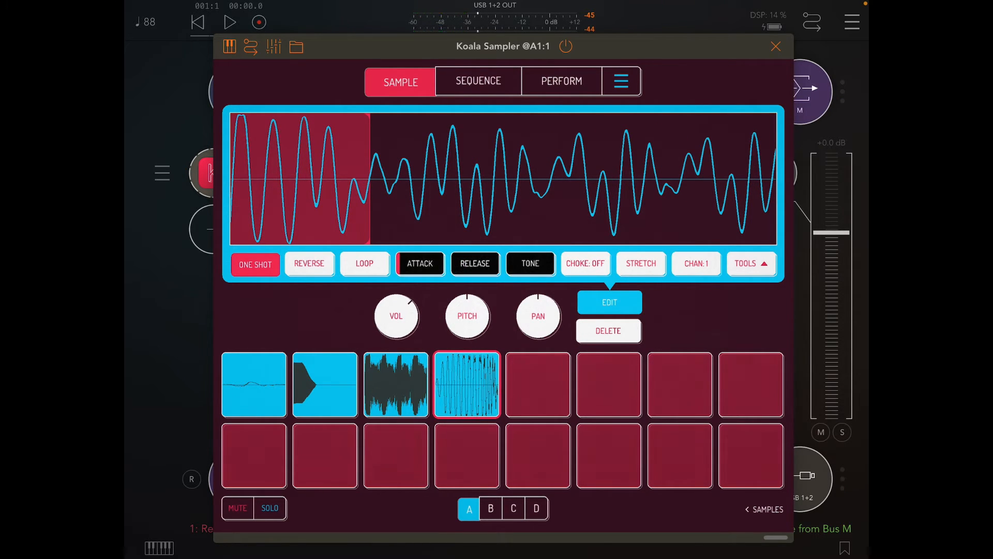
click(475, 264)
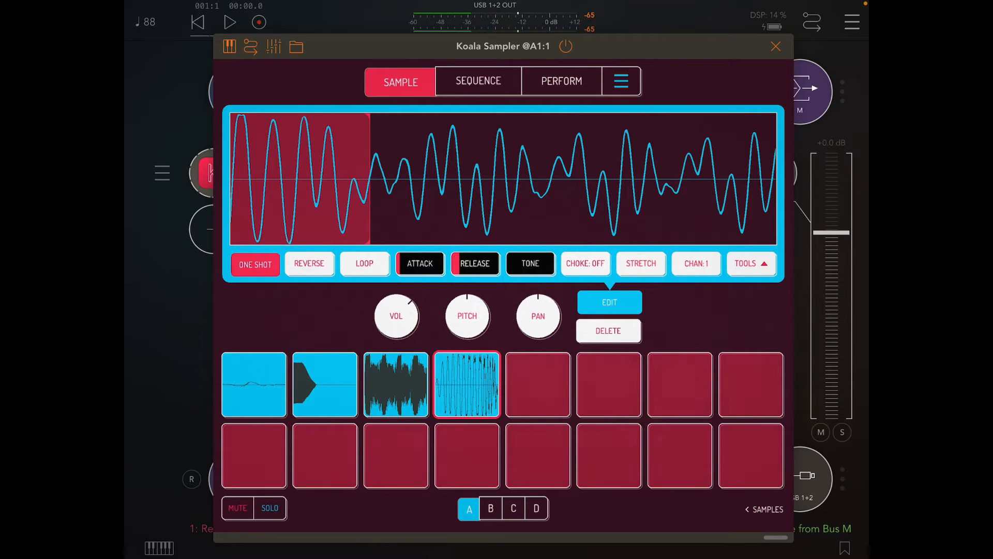
click(467, 385)
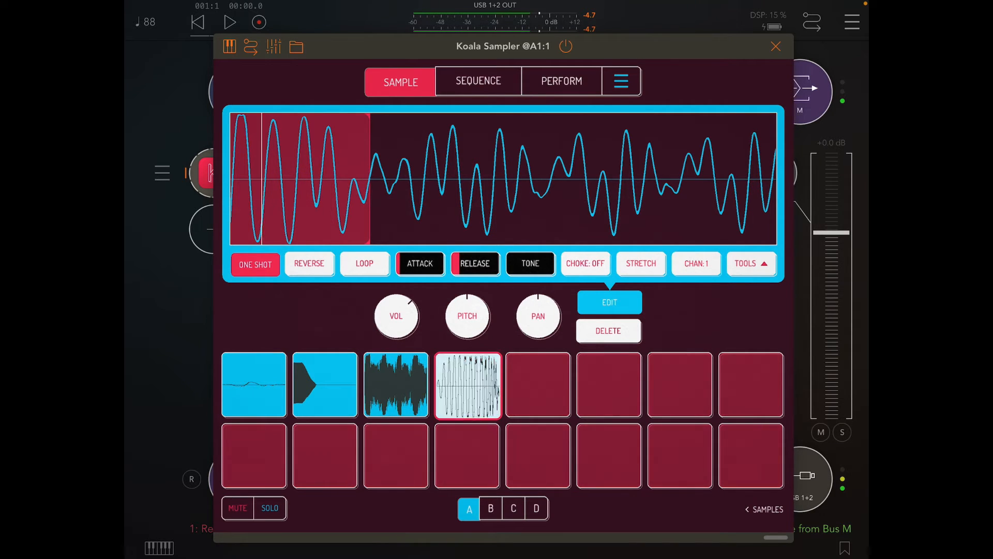
- Test a note on the pentatonic grid, return to SAMPLE and record into pad 5
click(478, 81)
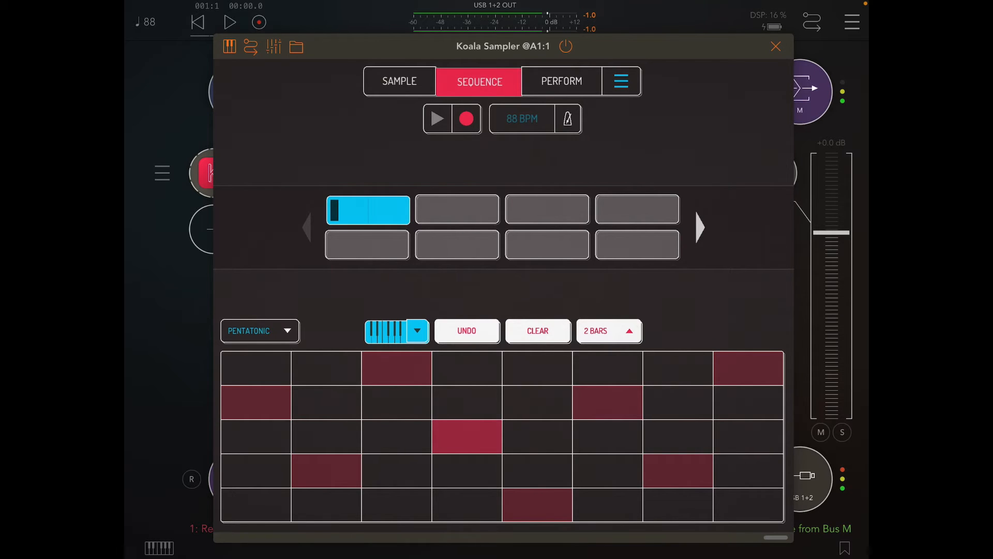
click(676, 368)
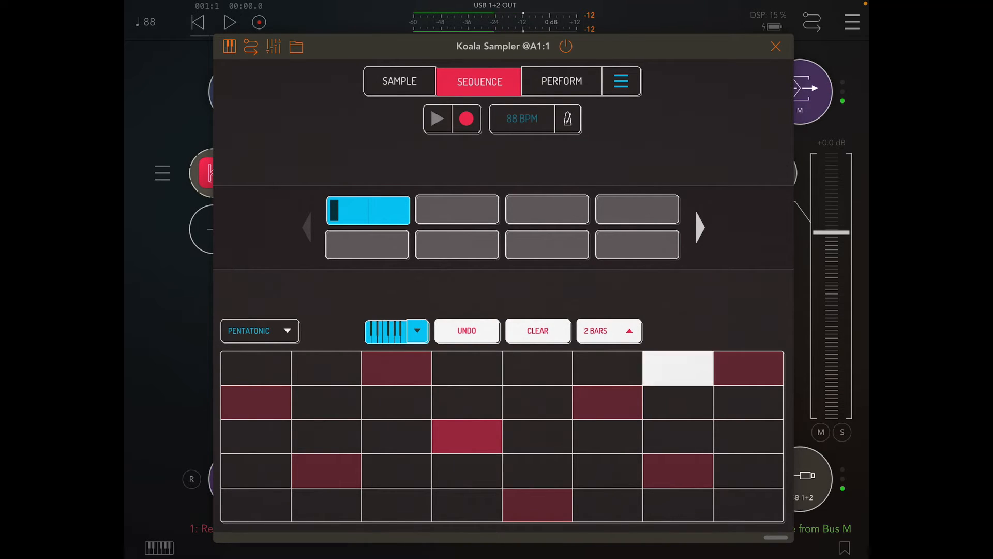
click(399, 81)
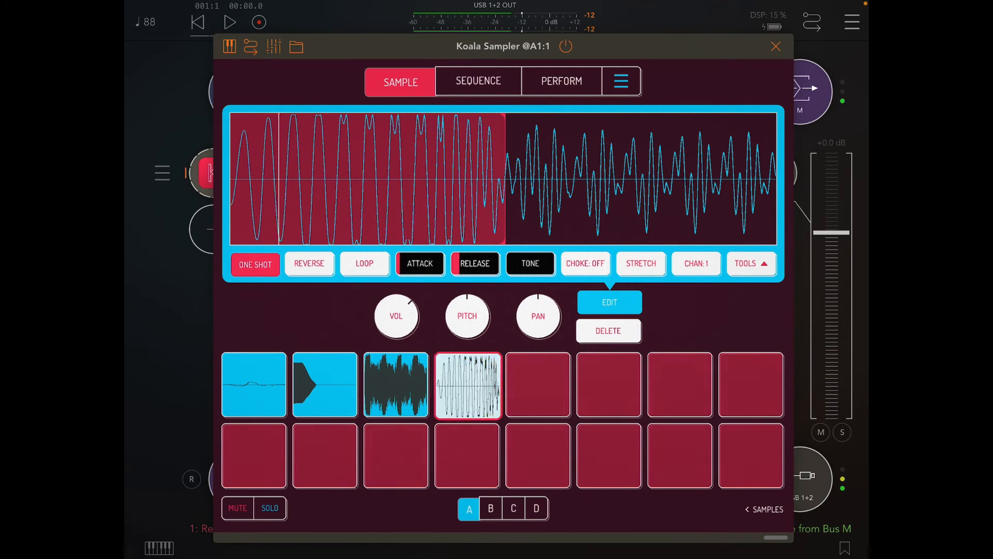
click(538, 385)
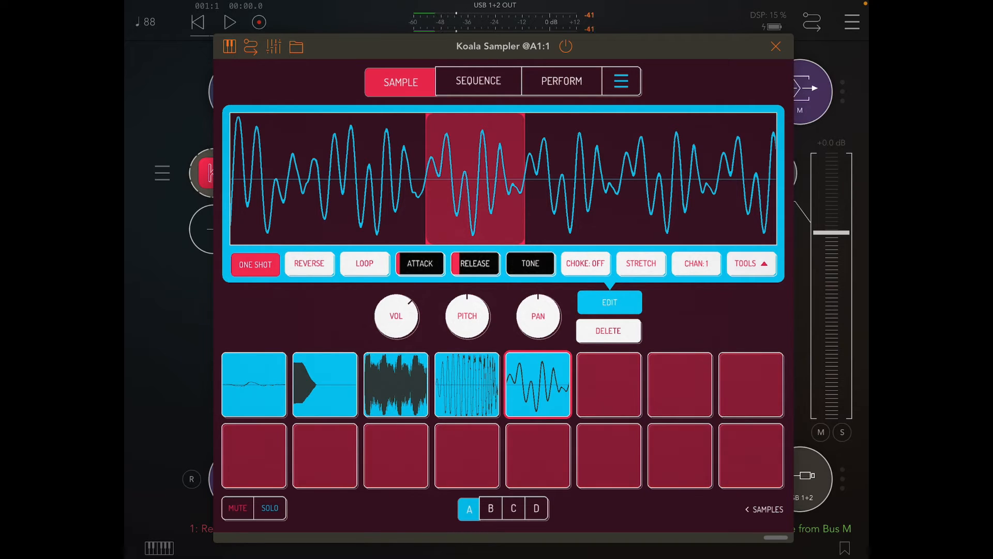
- Adjust pad 5's sample setting, then play notes from the sequencer's pentatonic grid
click(365, 264)
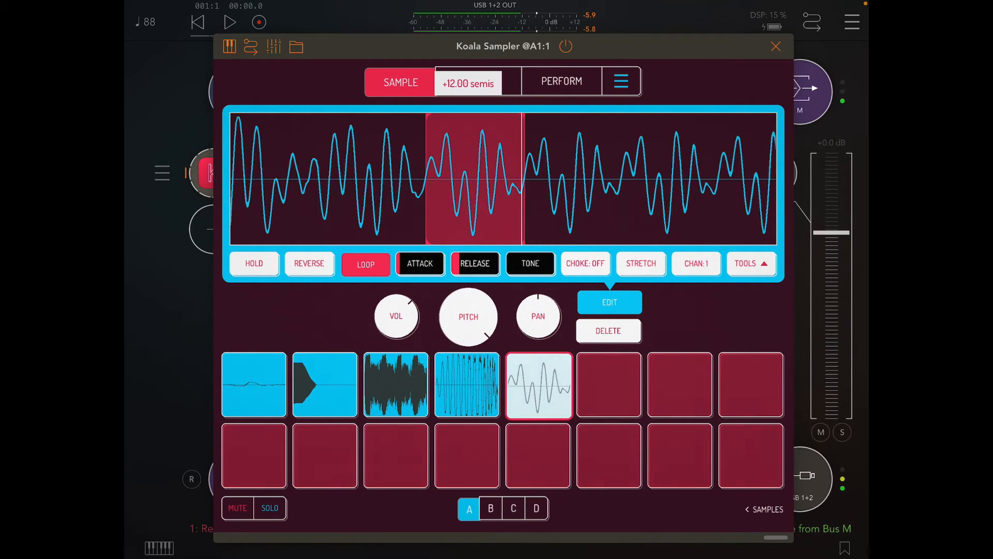
click(479, 81)
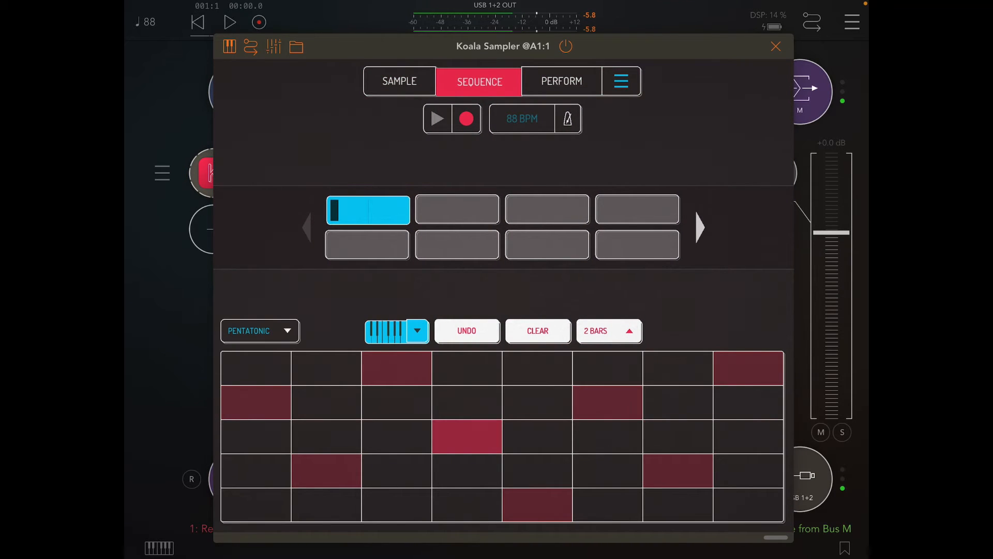
click(536, 436)
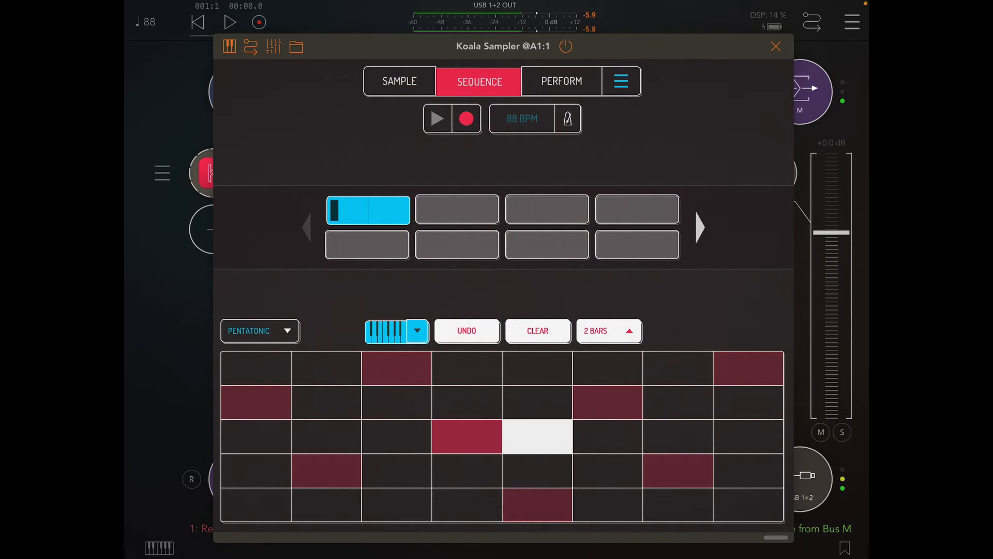
click(537, 436)
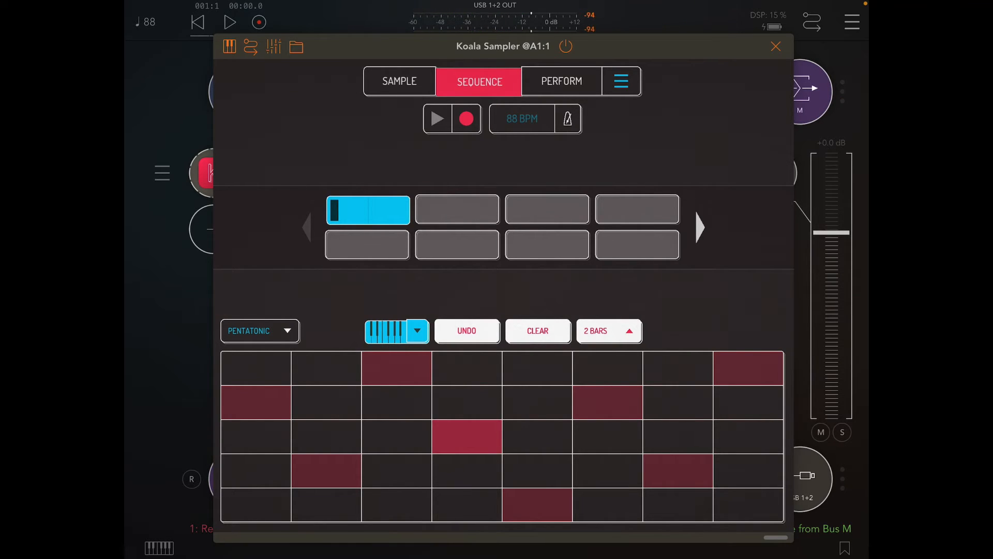
- Return via SAMPLE to the sequencer so the sample pads show instead of the note grid
click(399, 81)
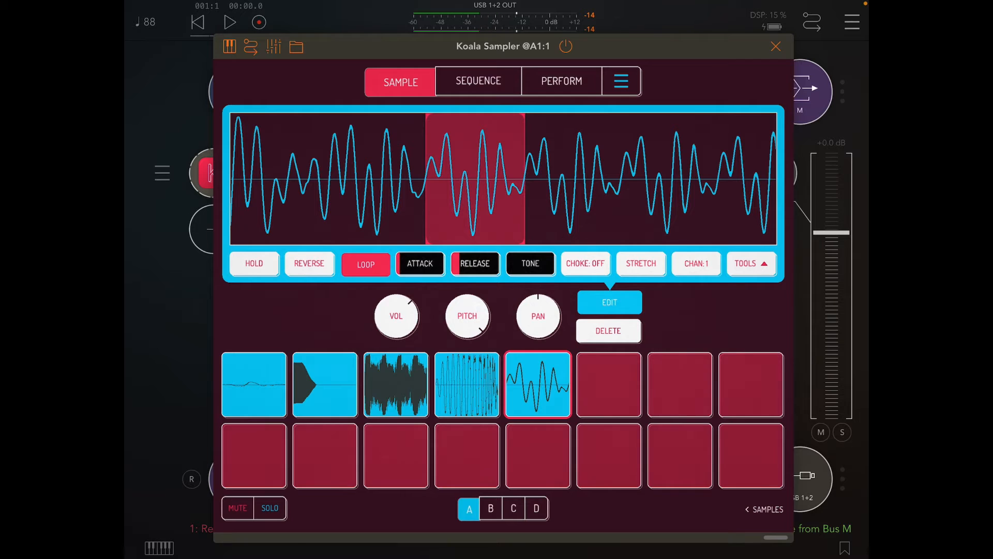
click(478, 81)
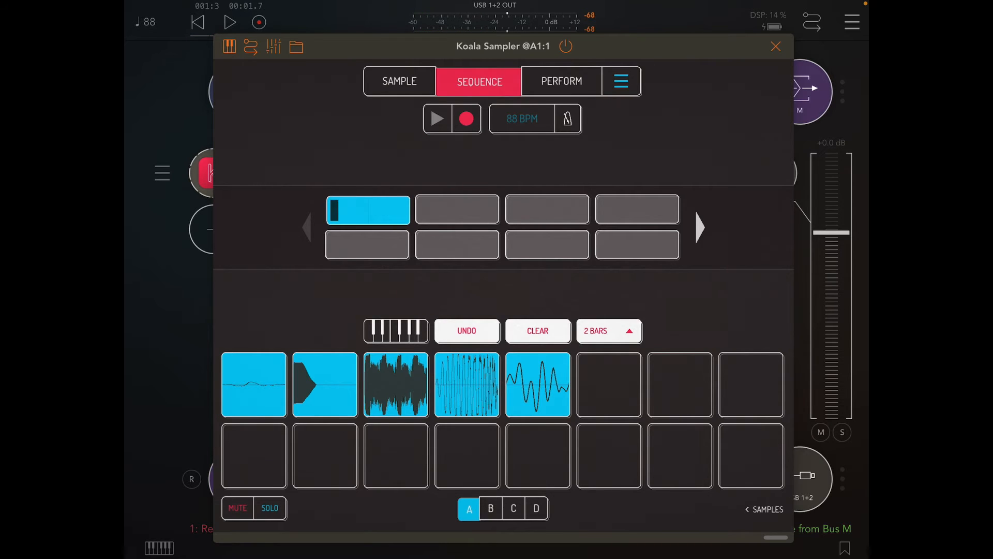
- Insert Mammoth on channel 2's chain after Koala by searching 'mamm'
click(775, 47)
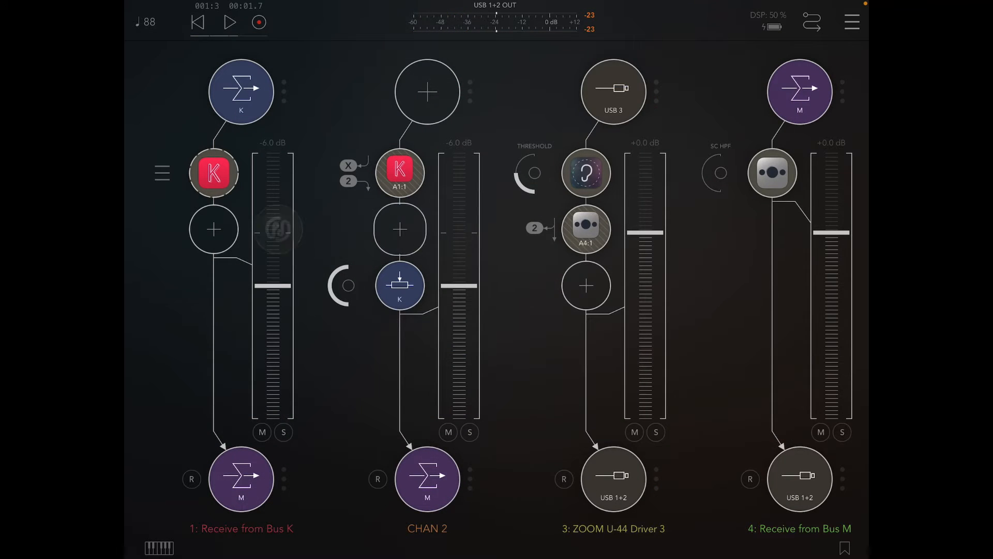
click(399, 230)
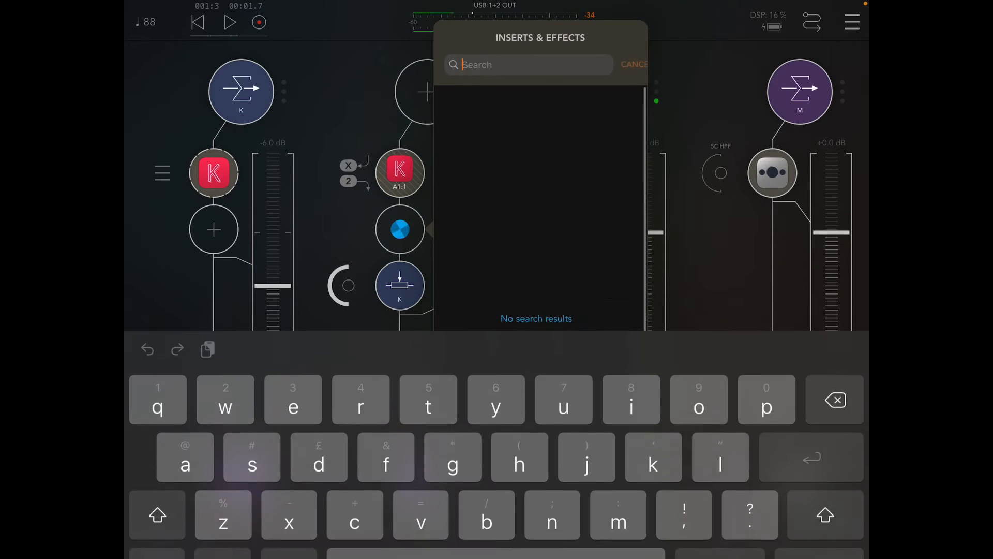
text(mamm)
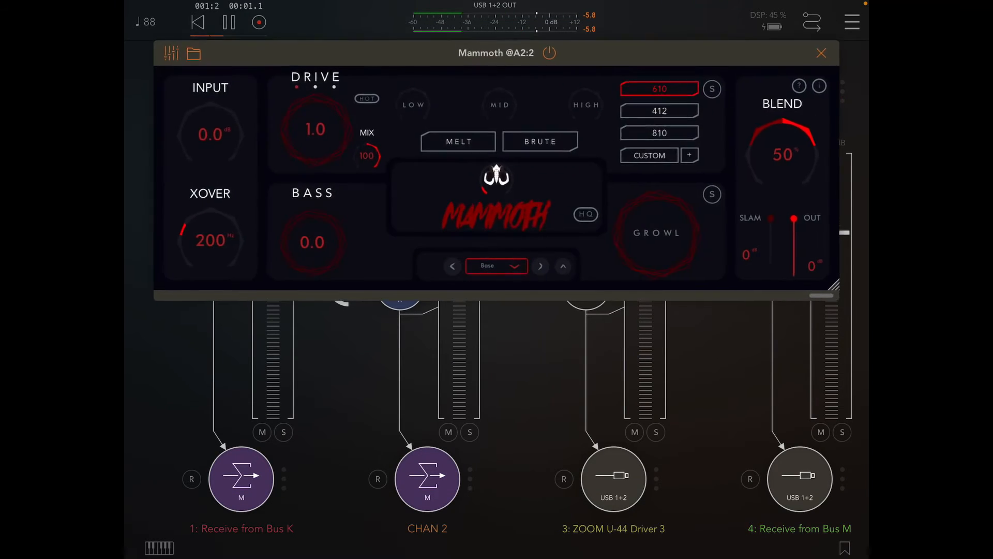
- Route the fifth Koala pad's output to channel 2 and start playback to hear it through Mammoth
click(822, 53)
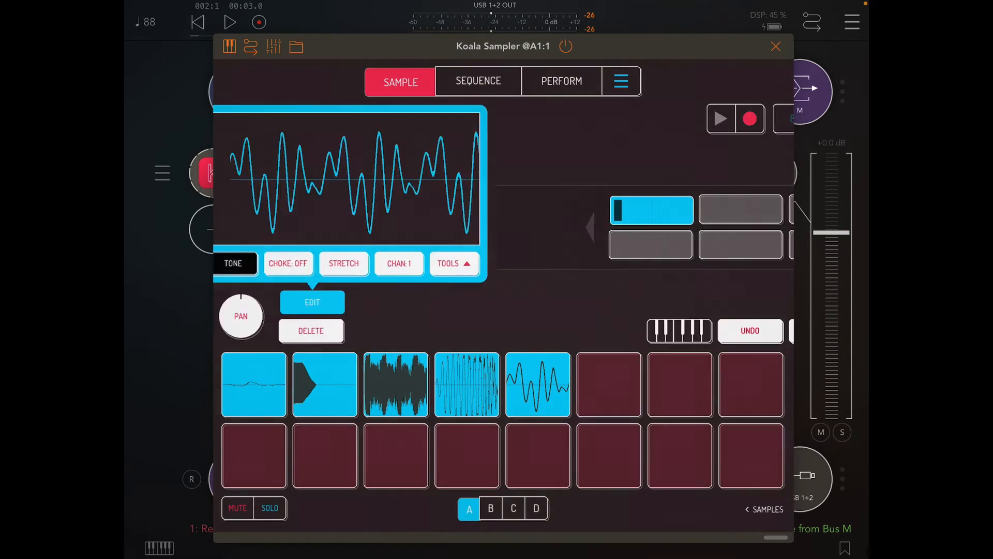
click(537, 385)
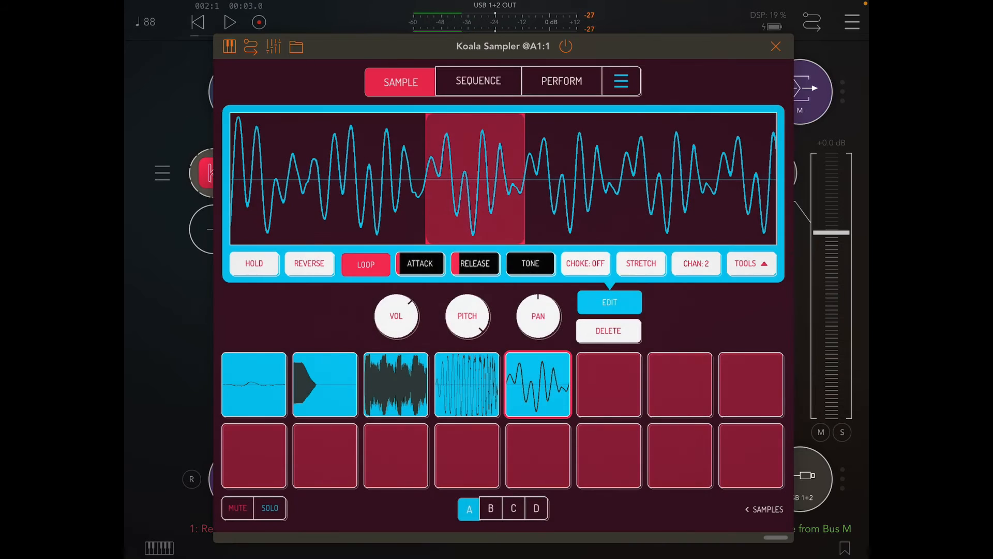
click(775, 47)
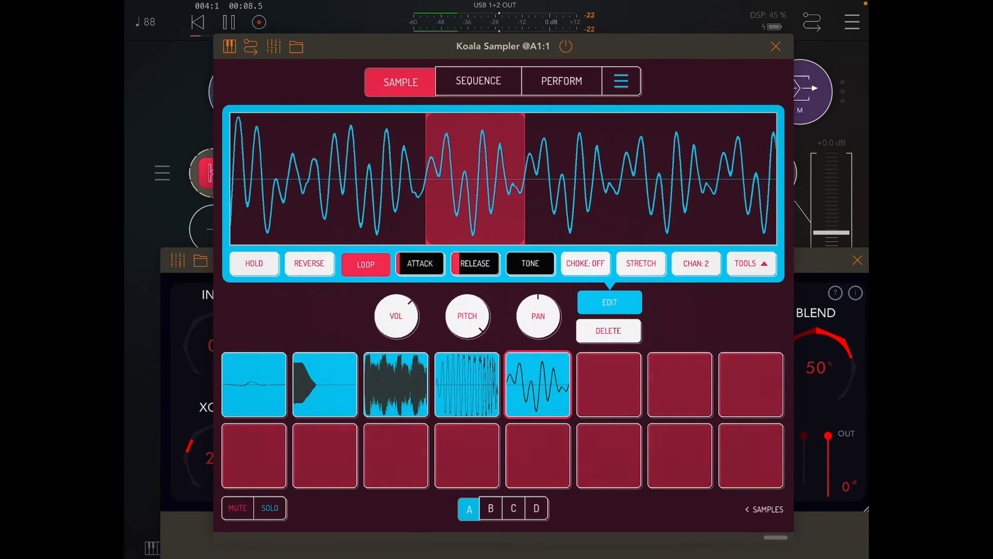
click(478, 81)
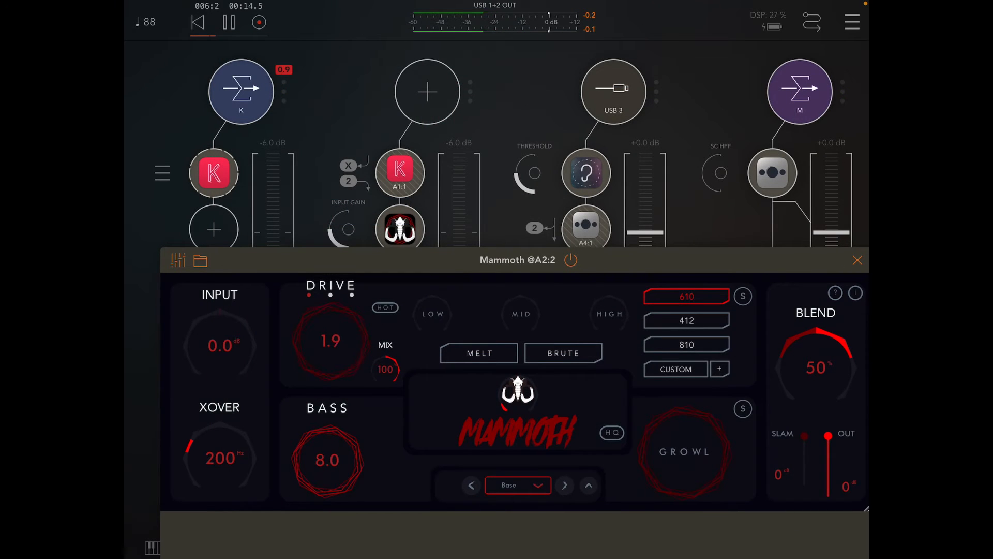
- Dial Mammoth to Brute mode with drive 9.8, bass 10, crossover 416 Hz and blend 26%
drag(330, 342, 330, 304)
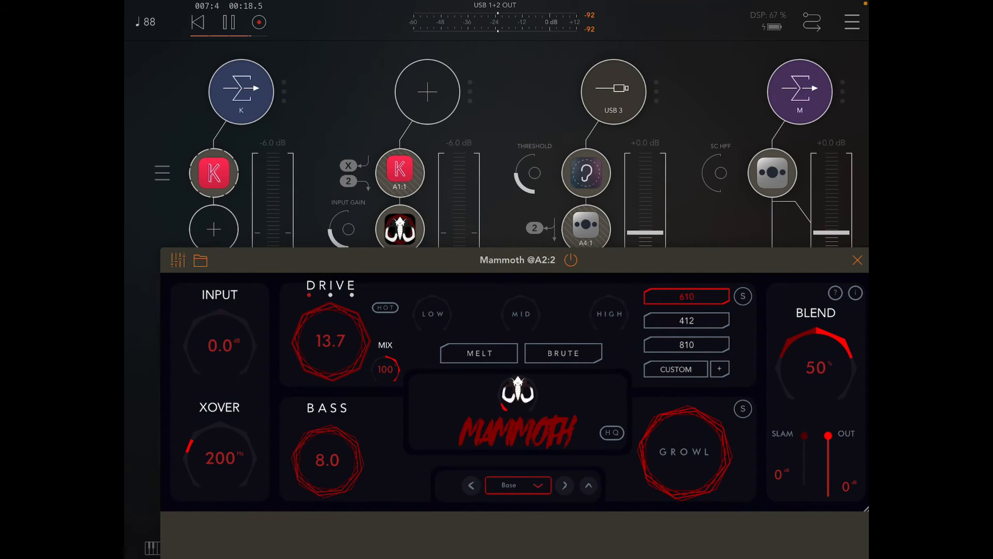
click(563, 352)
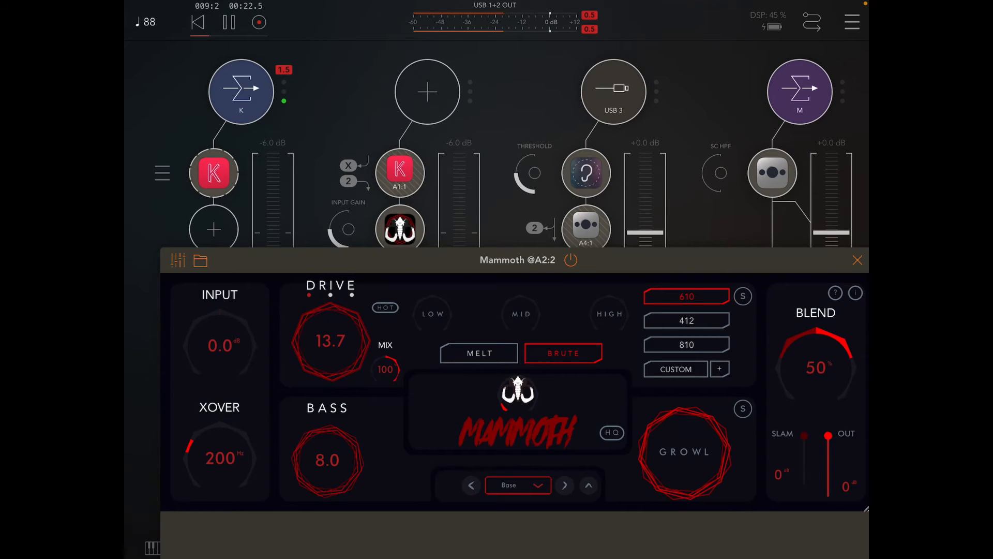
drag(816, 354, 816, 380)
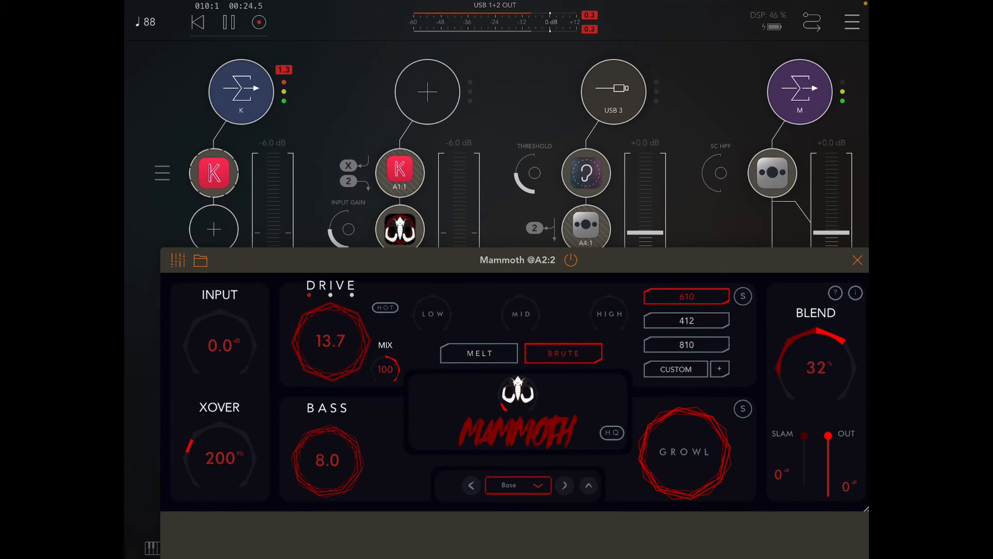
drag(219, 459, 230, 433)
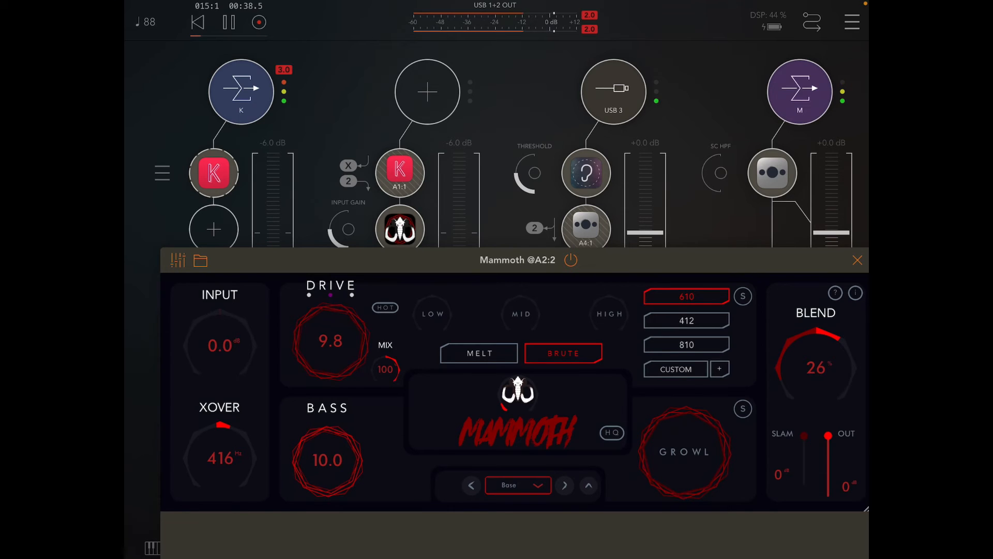
click(227, 22)
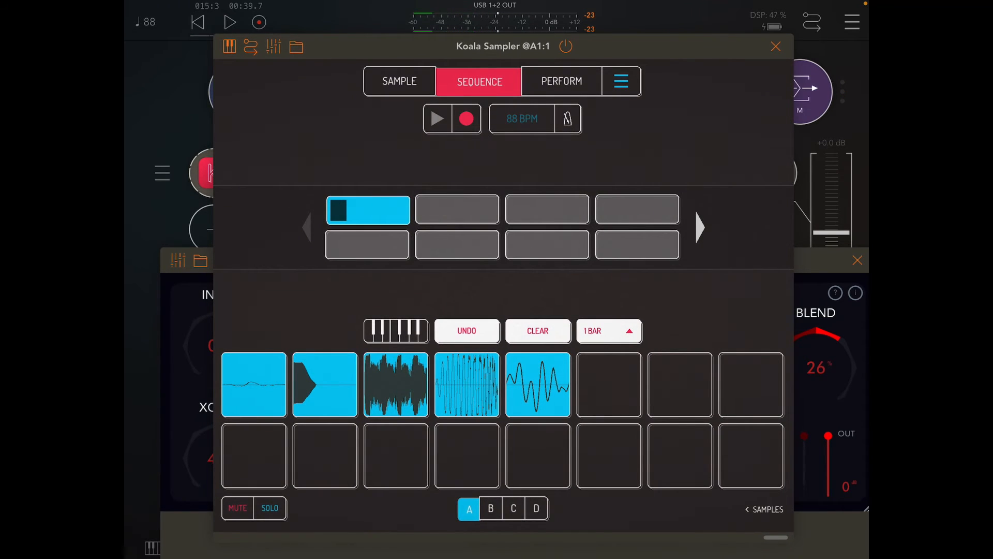
- Record the fifth pad's tone through Mammoth into the empty sixth pad as a one-shot sample
click(399, 80)
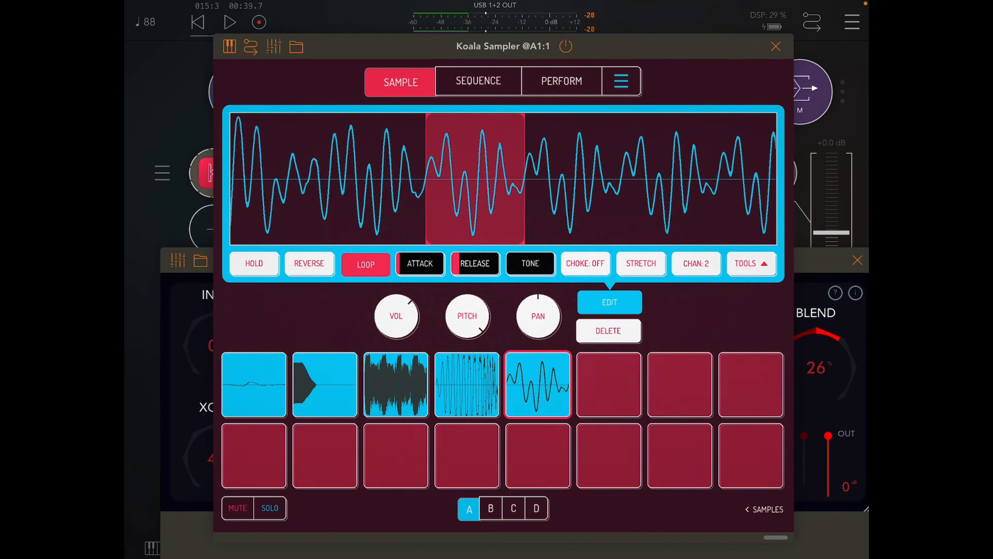
click(538, 384)
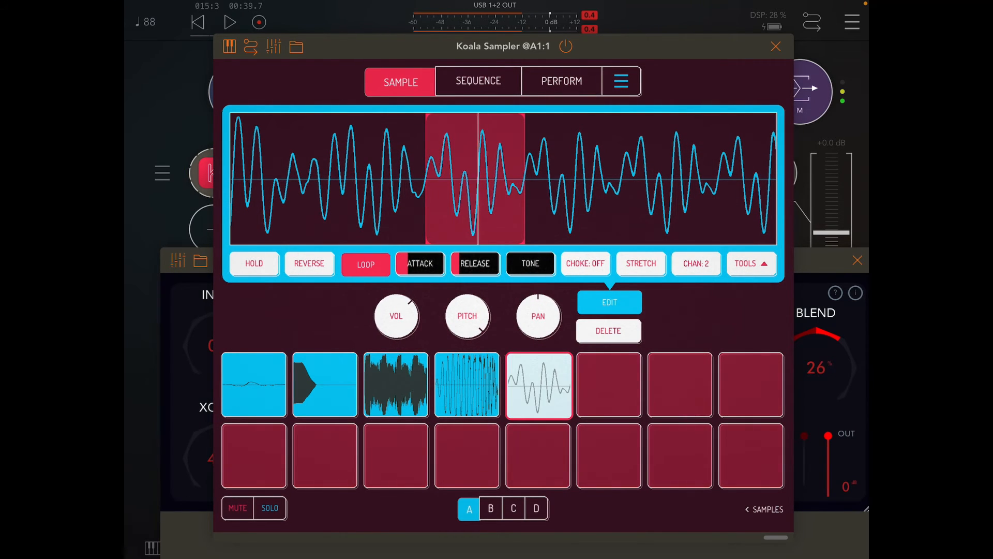
click(538, 385)
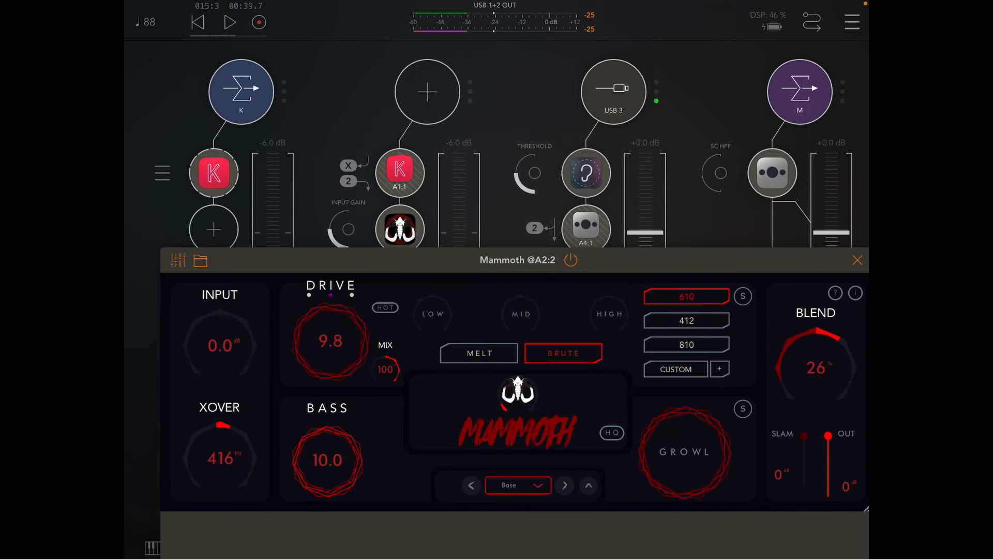
click(858, 259)
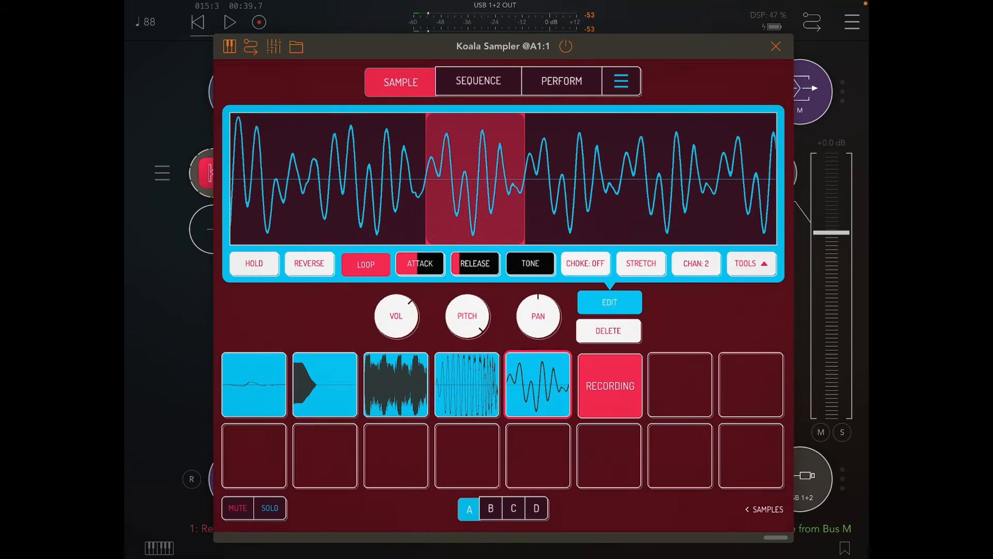
click(230, 22)
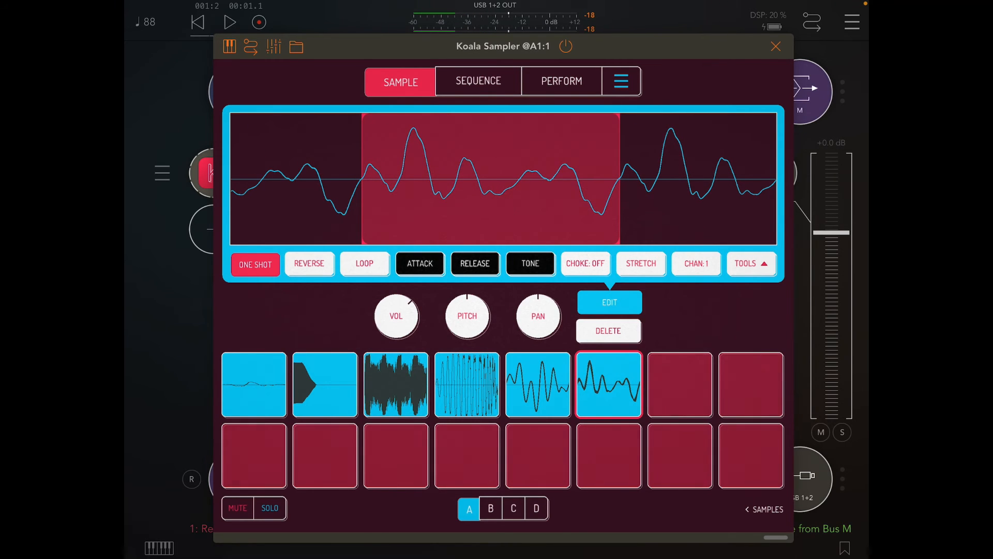
- Set the sixth pad to loop with a longer release and return to the AUM mixer
click(366, 264)
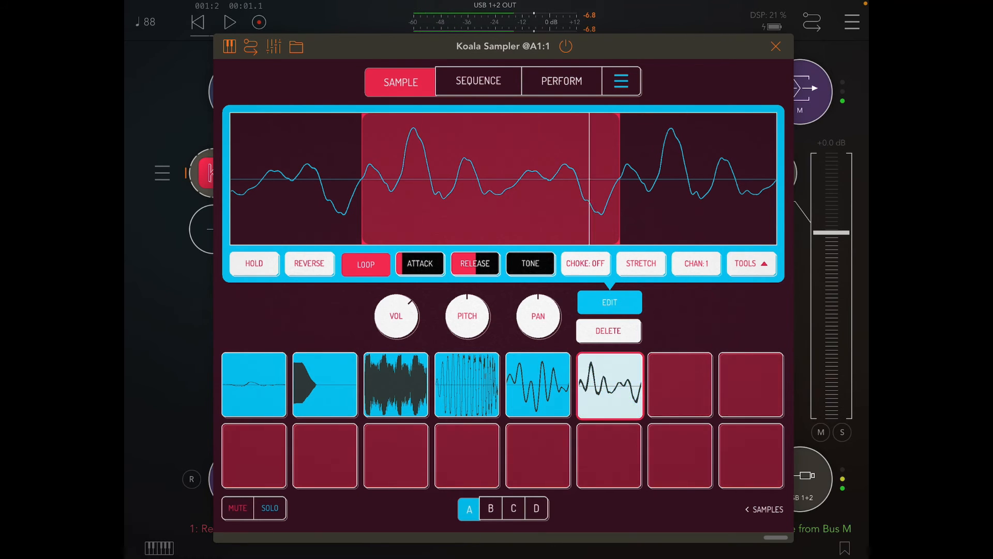
click(479, 81)
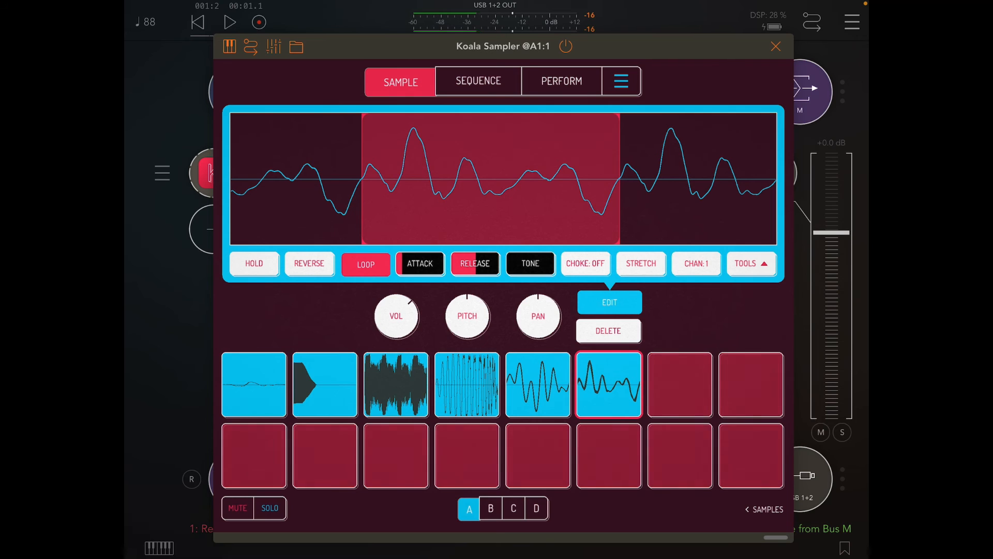
click(775, 46)
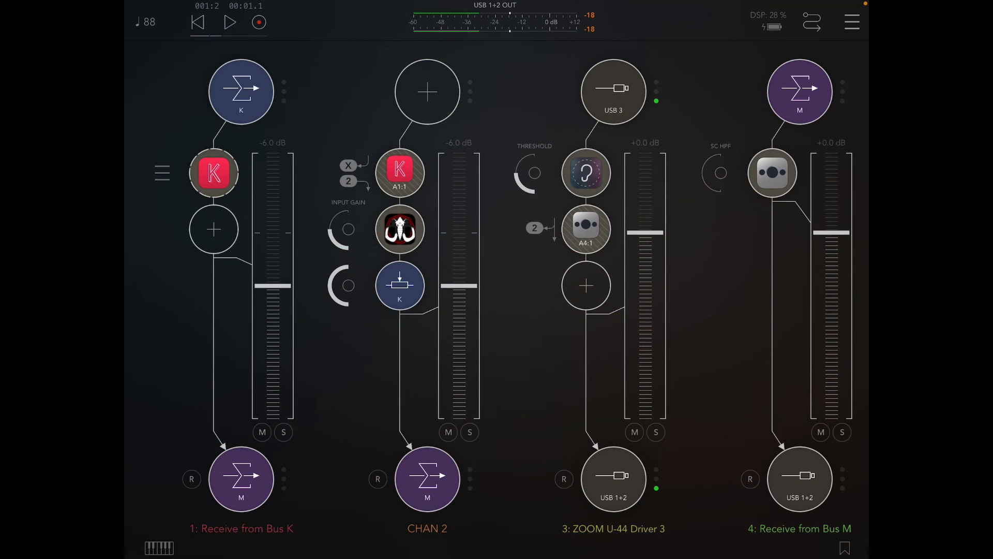